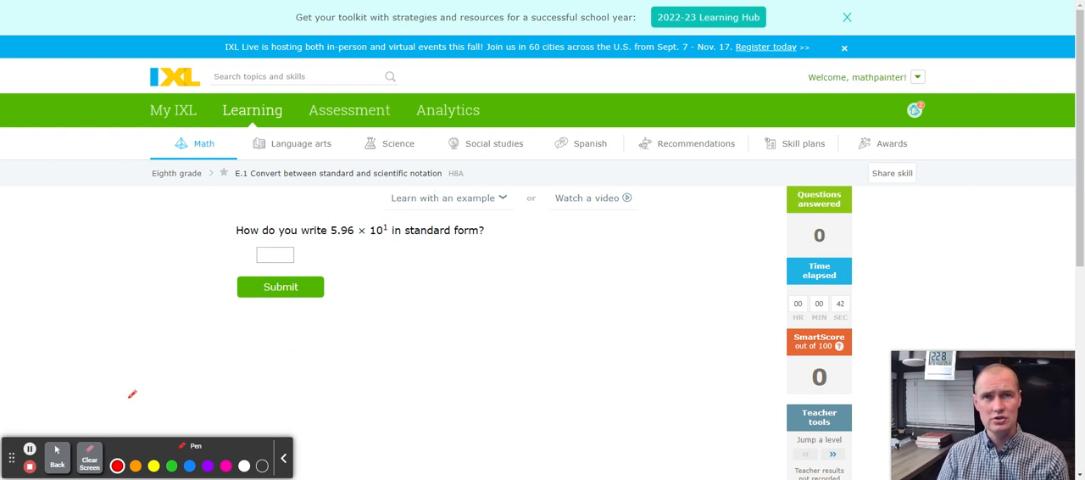
- Leave pen mode and read through the worked example reaching 7,500 for 7.5 × 10³
{"action": "left_click", "coordinate": [60, 454]}
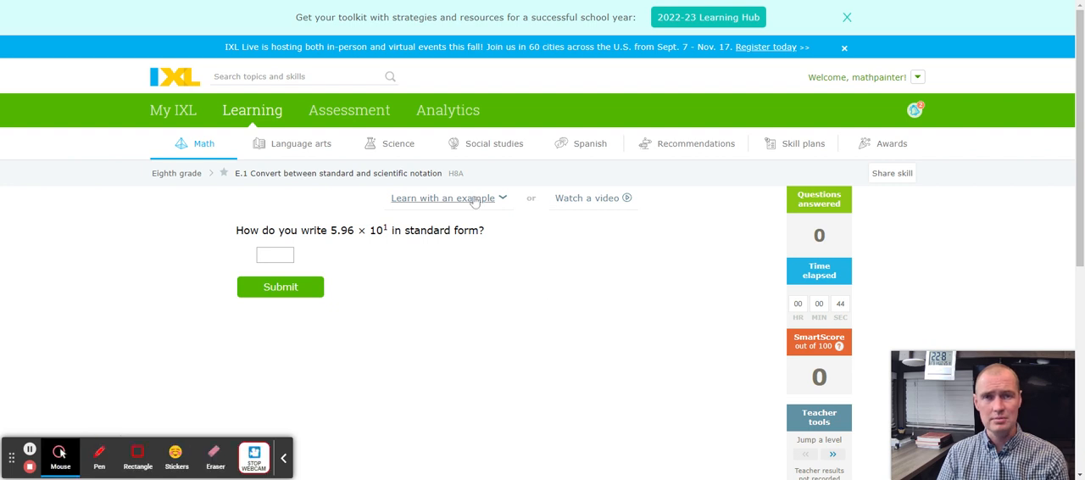
{"action": "left_click", "coordinate": [444, 197]}
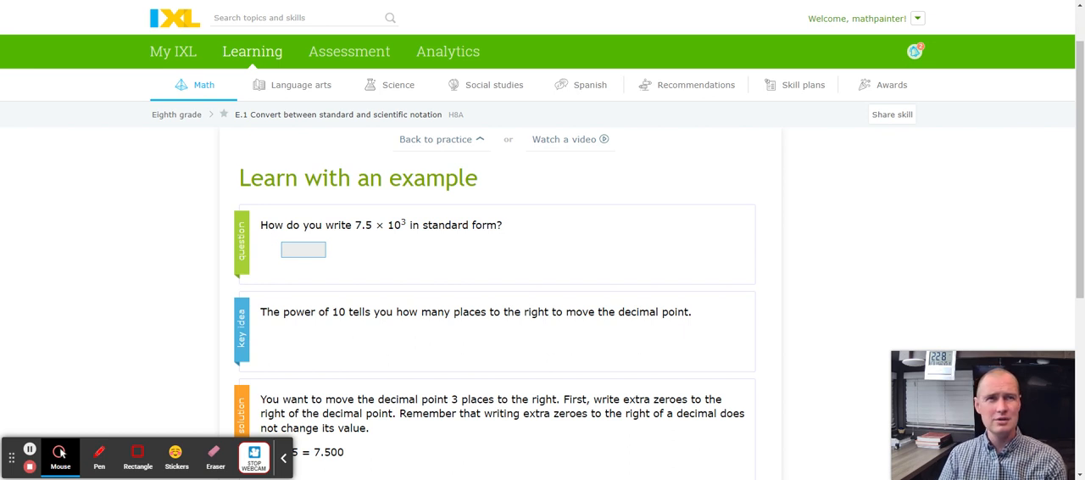
{"action": "mouse_move", "coordinate": [414, 254]}
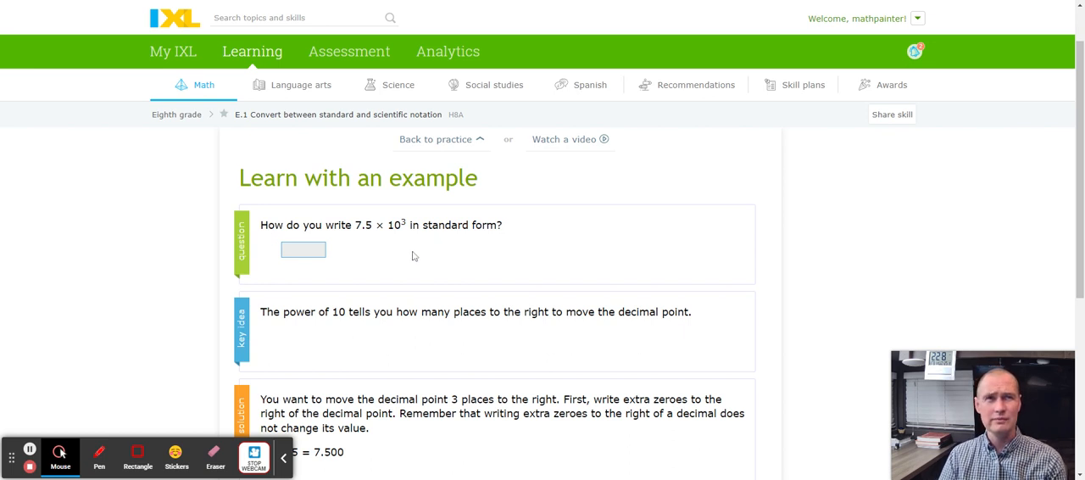
{"action": "scroll", "scroll_direction": "down", "scroll_amount": 3}
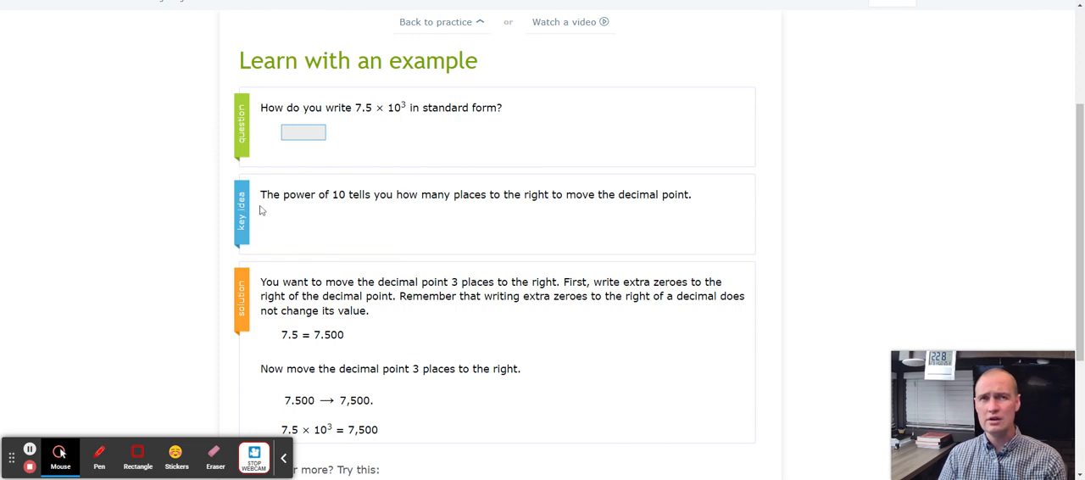
{"action": "mouse_move", "coordinate": [524, 190]}
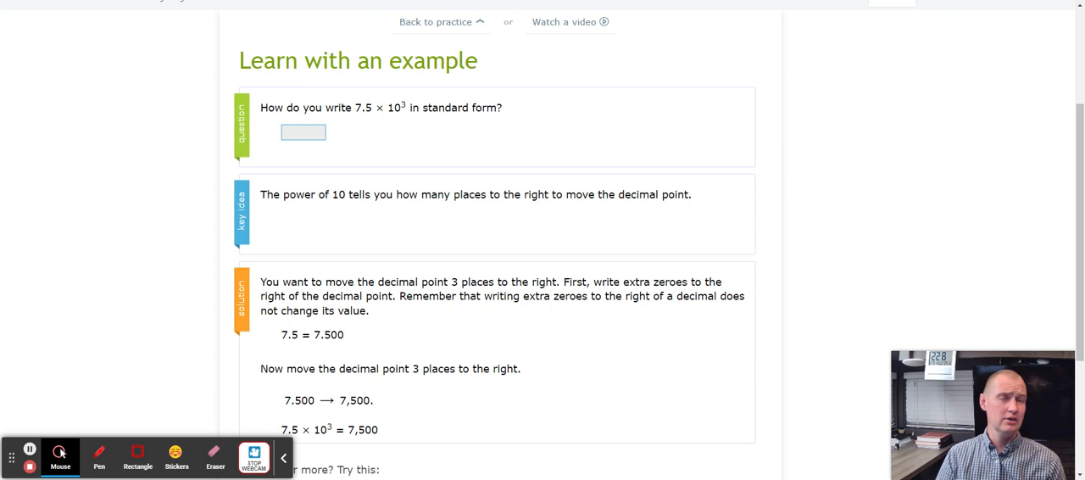
{"action": "scroll", "scroll_direction": "down", "scroll_amount": 3}
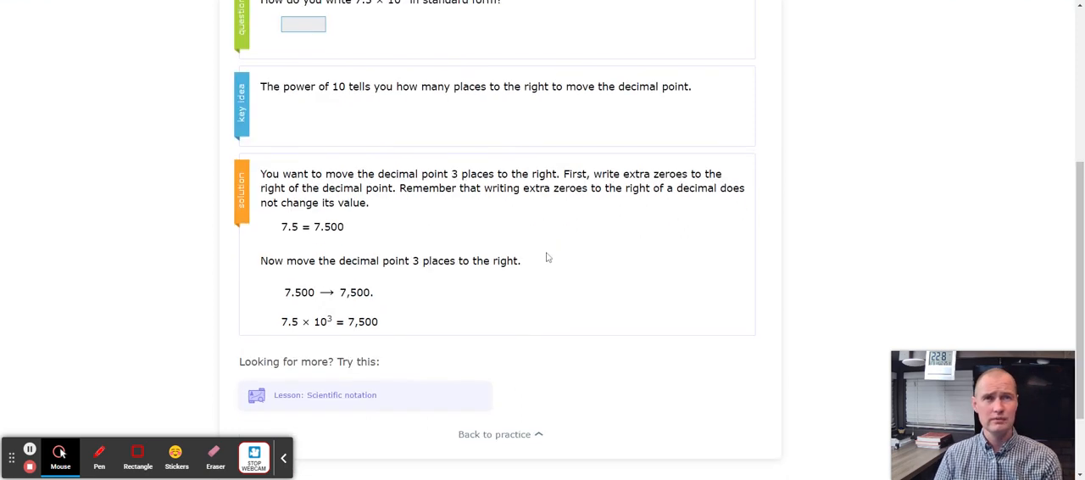
{"action": "scroll", "scroll_direction": "down", "scroll_amount": 3}
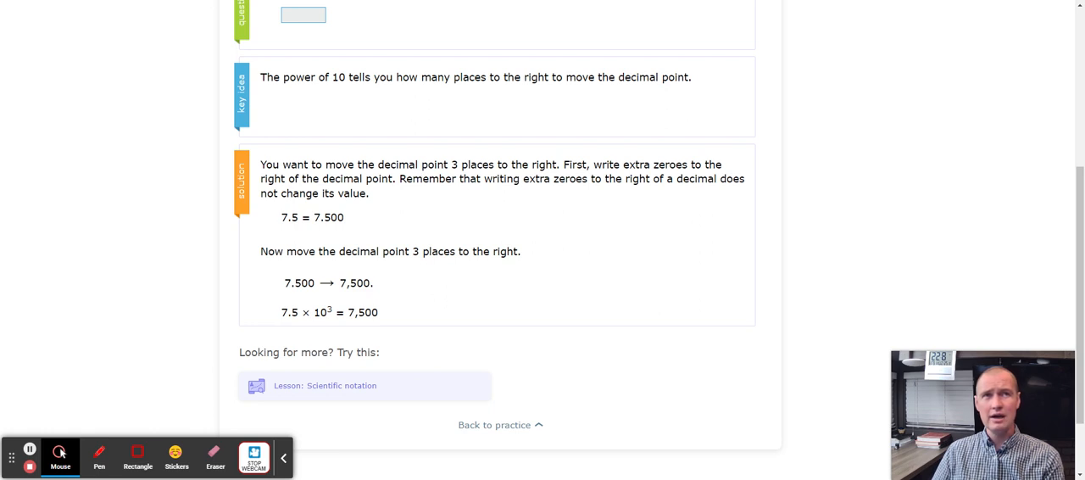
{"action": "mouse_move", "coordinate": [398, 194]}
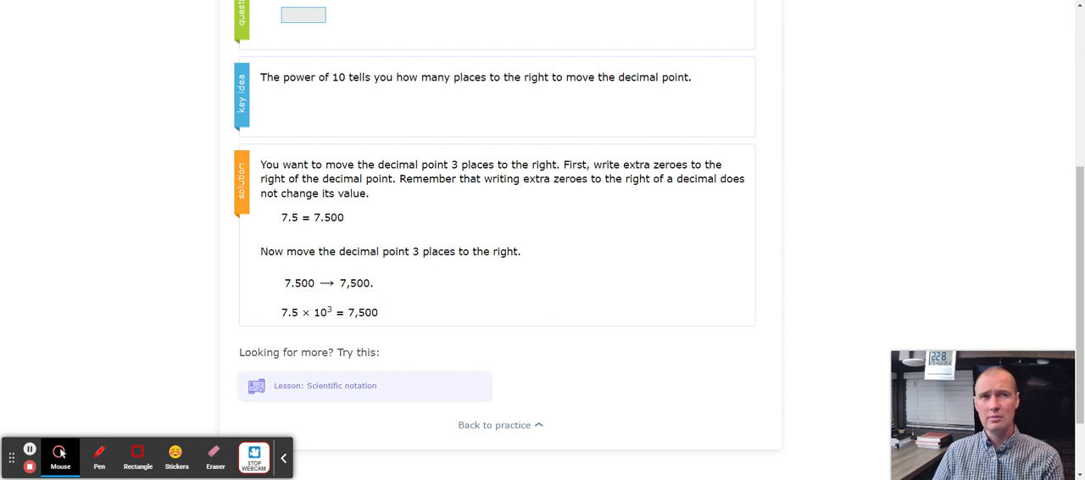
{"action": "mouse_move", "coordinate": [508, 206]}
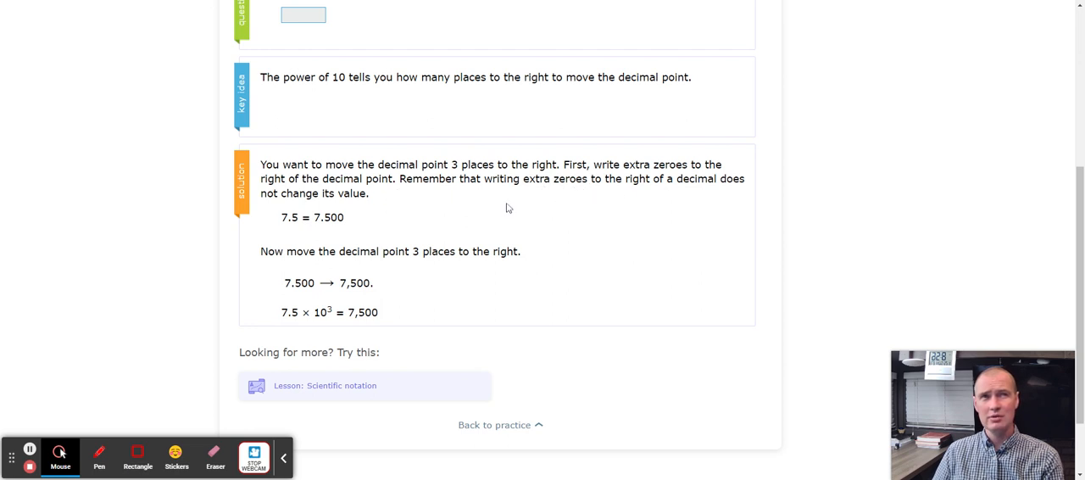
{"action": "mouse_move", "coordinate": [356, 207]}
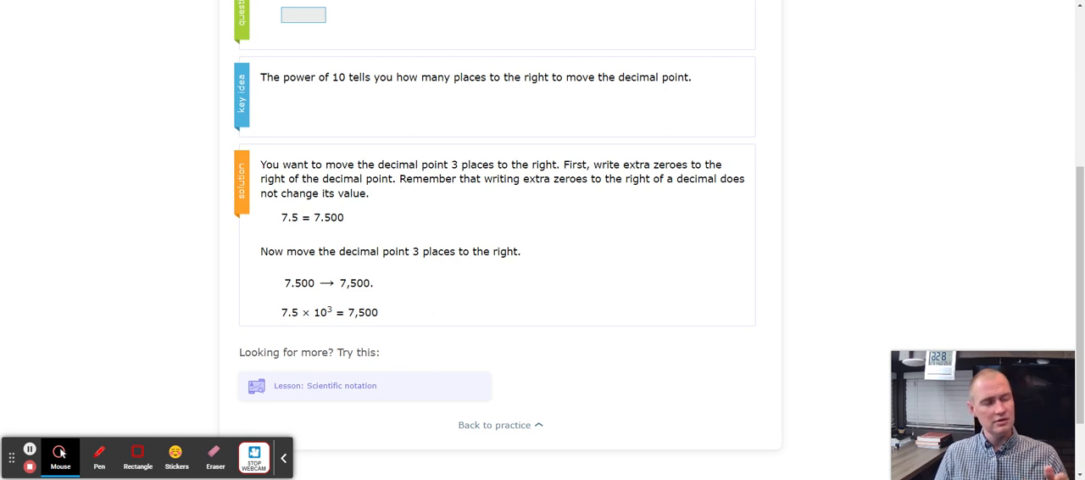
{"action": "mouse_move", "coordinate": [532, 112]}
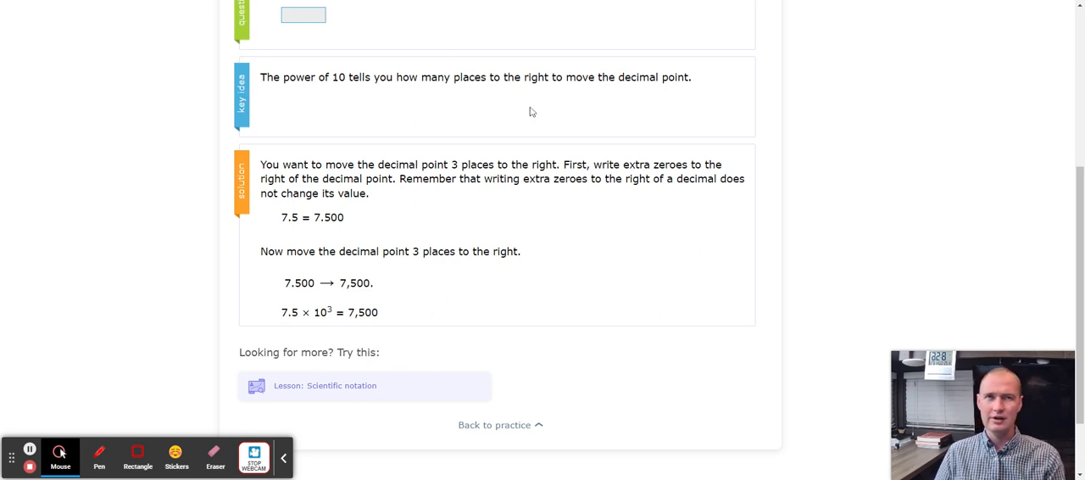
{"action": "scroll", "scroll_direction": "down", "scroll_amount": 3}
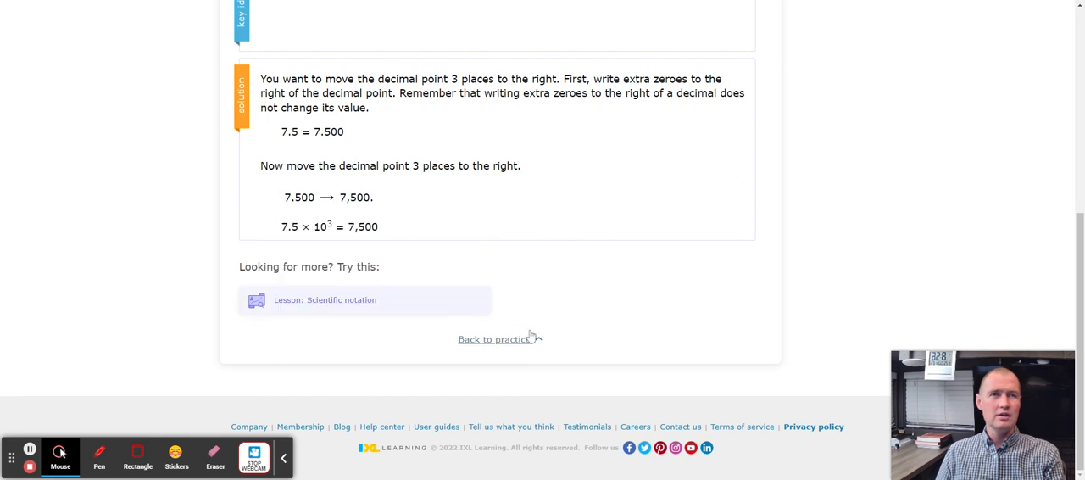
- Return to practice and submit the 5.96 × 10¹ question blank, revealing the answer 59.6
{"action": "left_click", "coordinate": [495, 339]}
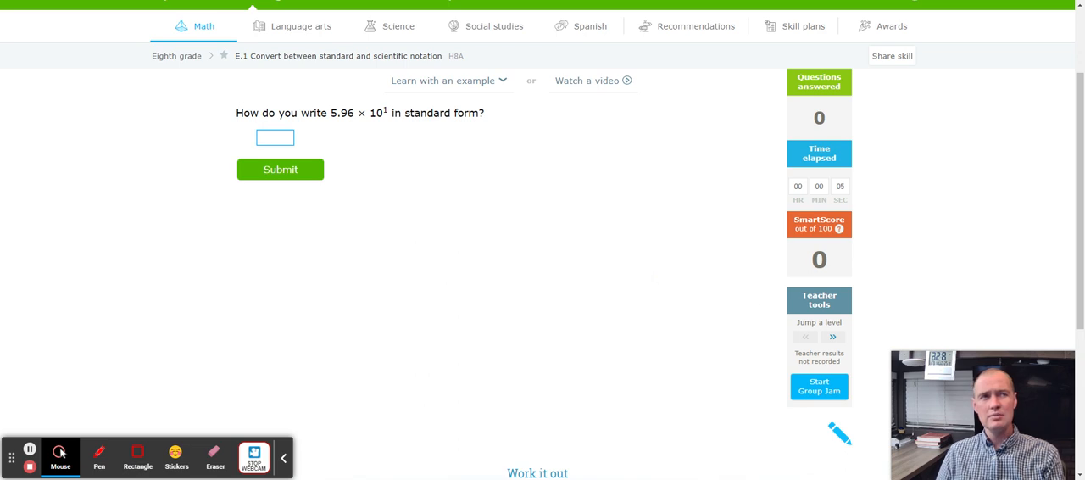
{"action": "left_click", "coordinate": [279, 169]}
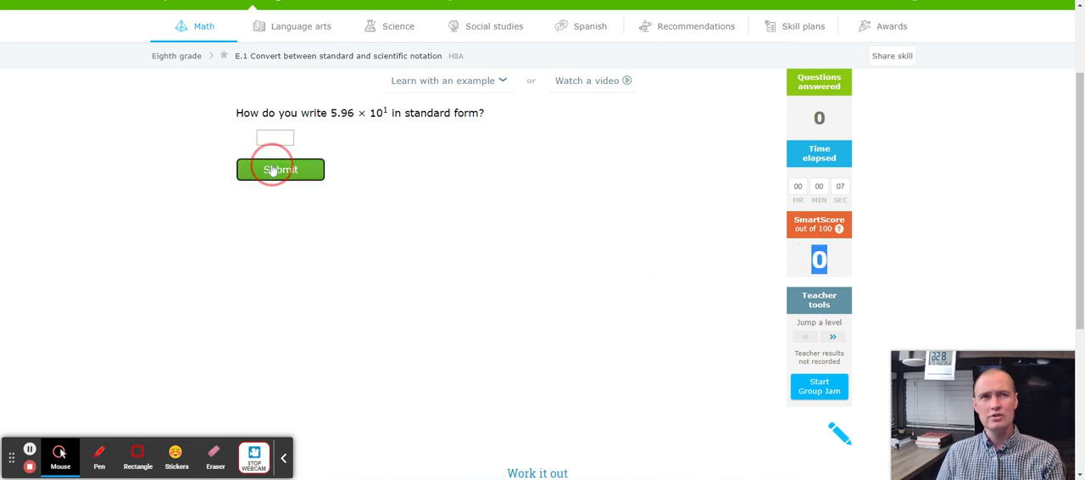
{"action": "left_click", "coordinate": [280, 170]}
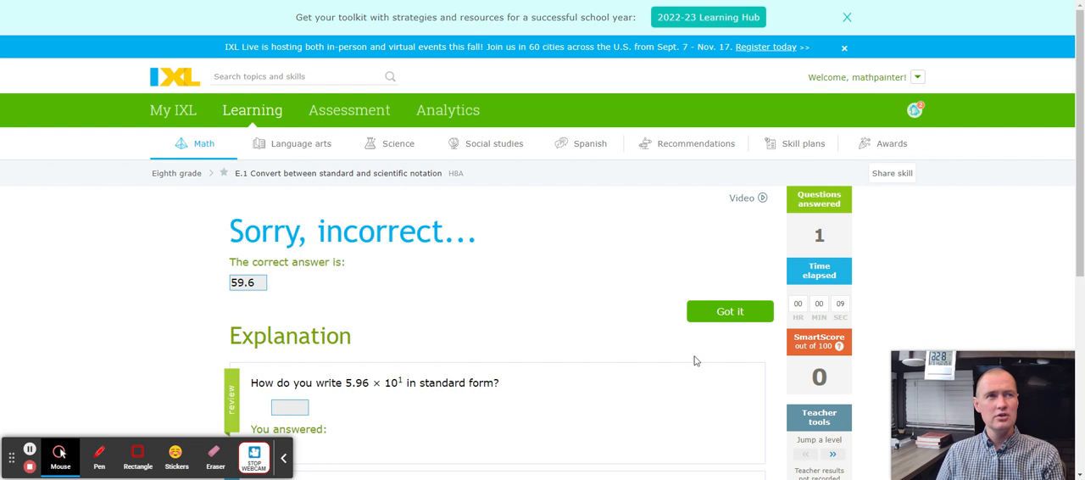
{"action": "mouse_move", "coordinate": [518, 354]}
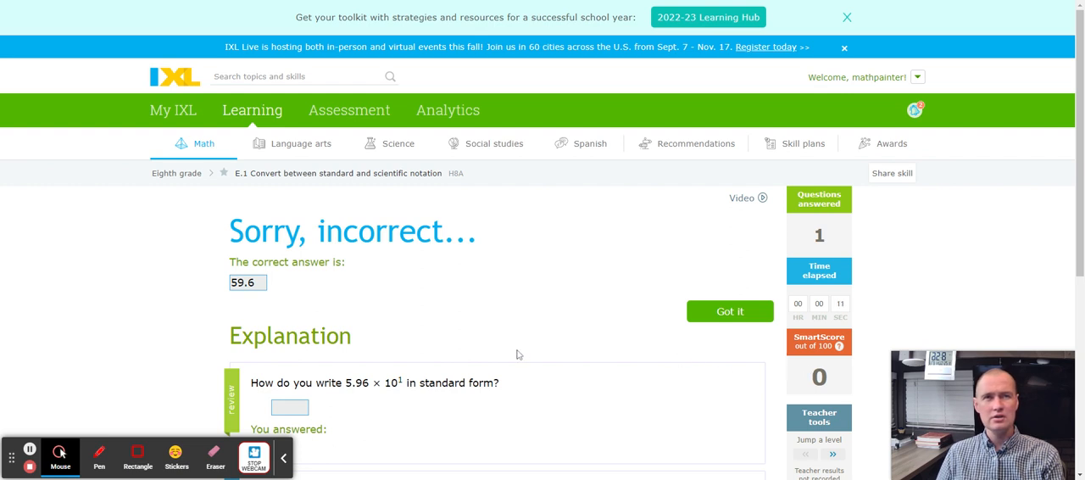
{"action": "scroll", "scroll_direction": "down", "scroll_amount": 3}
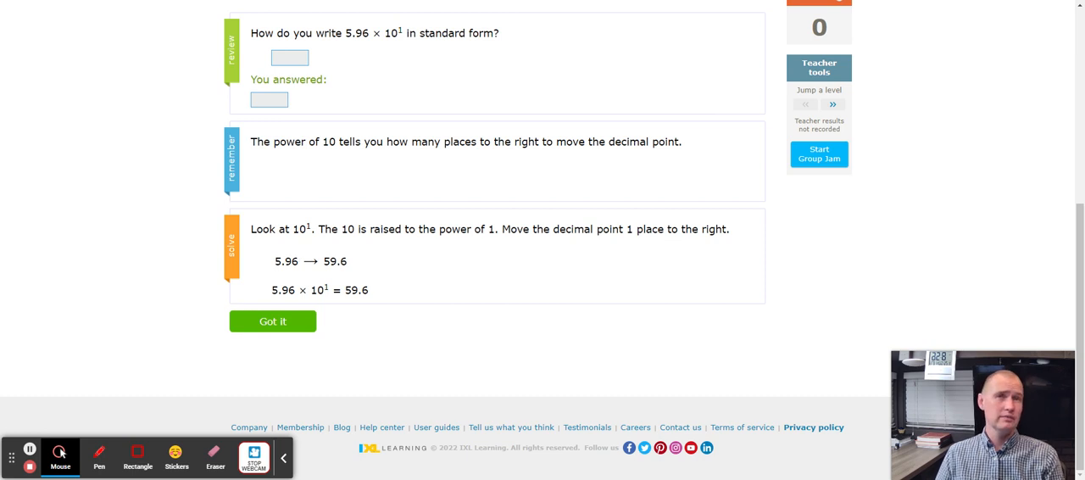
- Move on to the next question and hand-write 9600 in red pen below it
{"action": "left_click", "coordinate": [272, 320]}
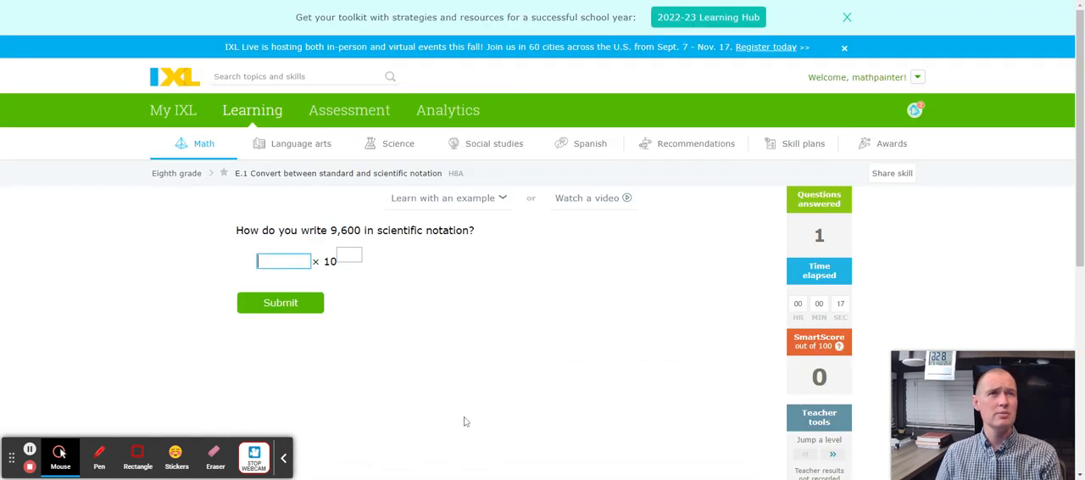
{"action": "scroll", "scroll_direction": "down", "scroll_amount": 3}
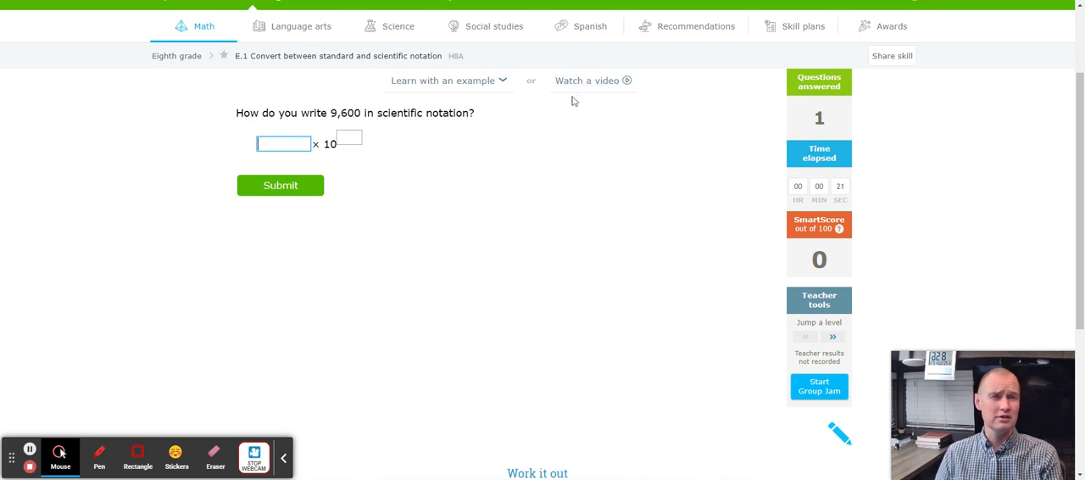
{"action": "mouse_move", "coordinate": [98, 456]}
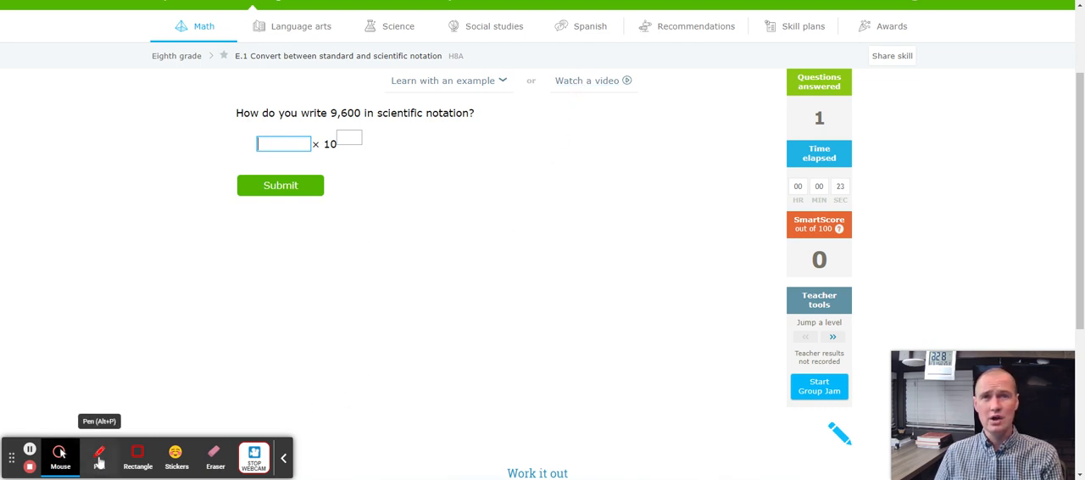
{"action": "left_click", "coordinate": [98, 456]}
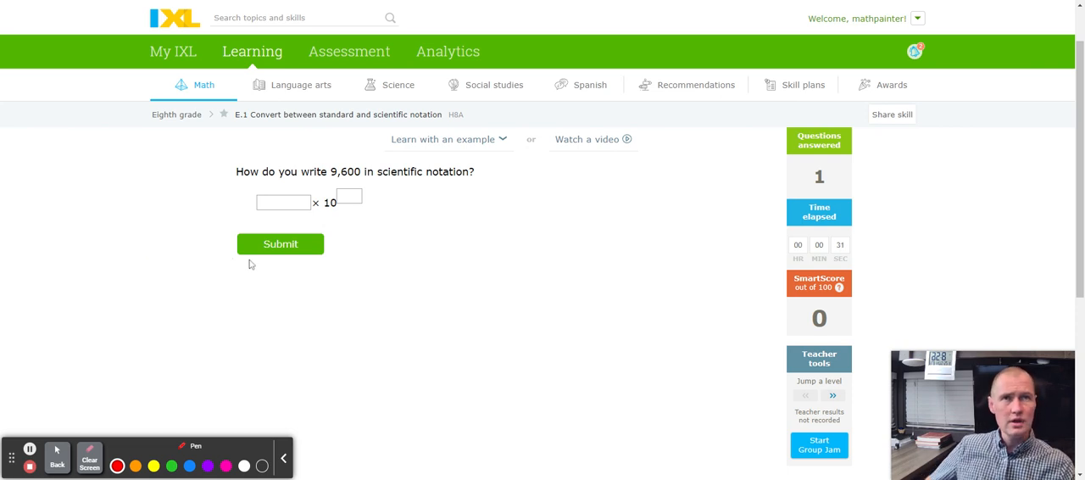
{"action": "mouse_move", "coordinate": [331, 181]}
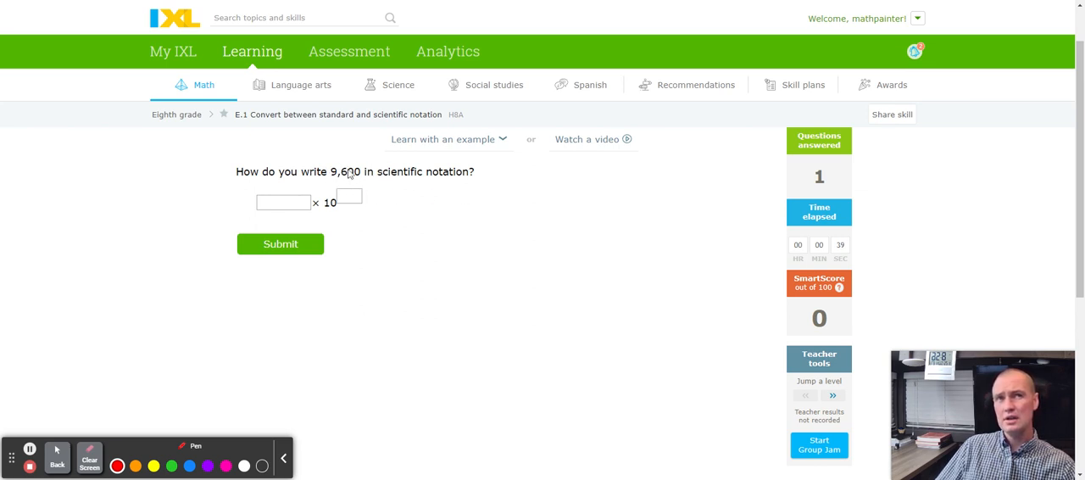
{"action": "mouse_move", "coordinate": [370, 178]}
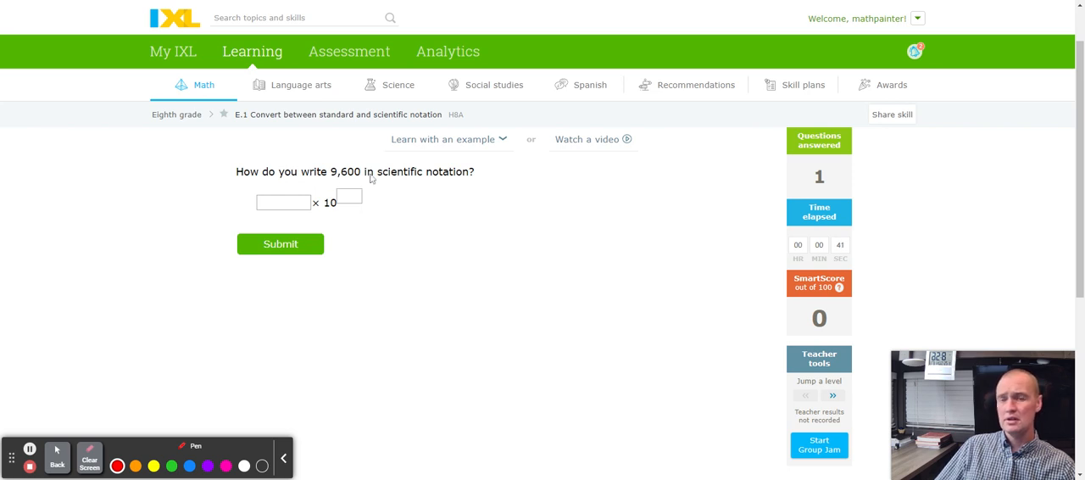
{"action": "mouse_move", "coordinate": [414, 259]}
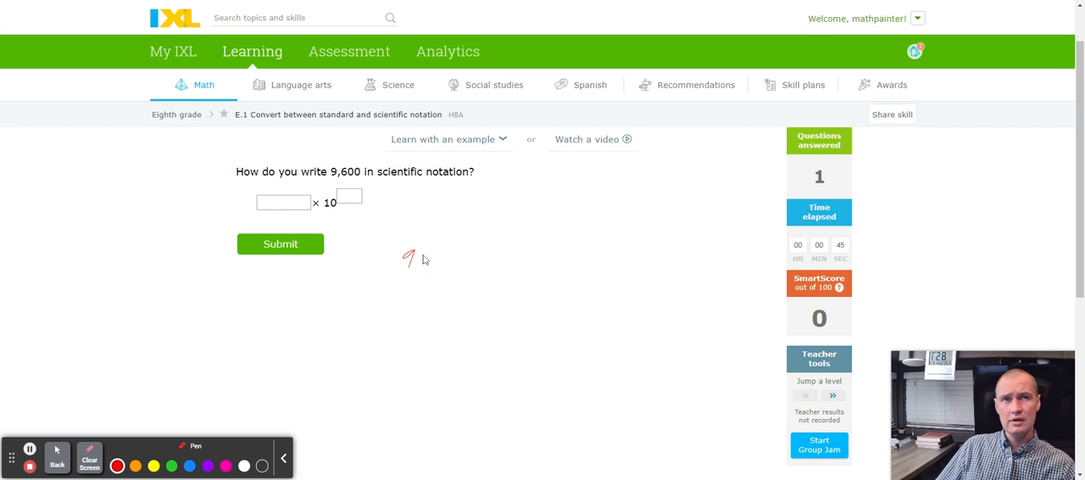
{"action": "left_click_drag", "start_coordinate": [406, 259], "coordinate": [449, 262]}
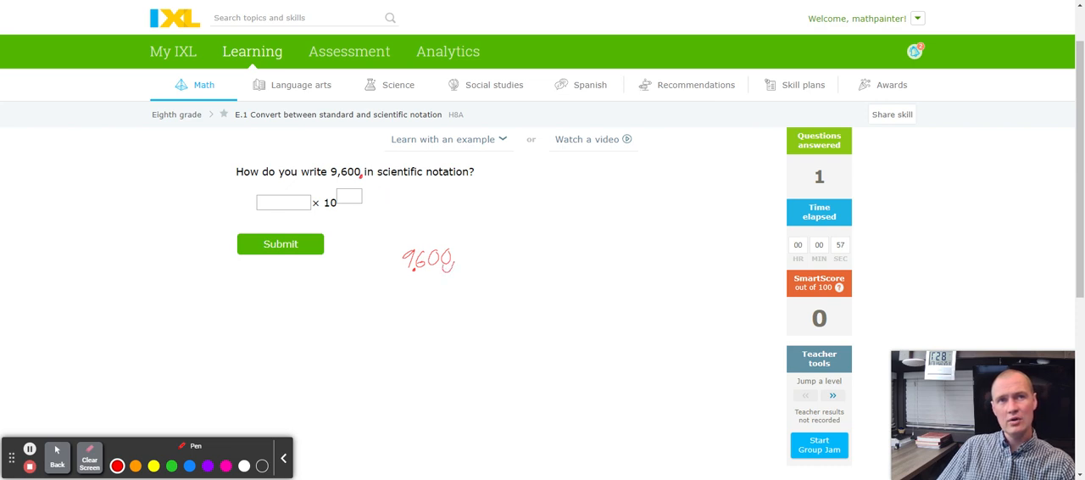
{"action": "left_click_drag", "start_coordinate": [410, 271], "coordinate": [441, 271]}
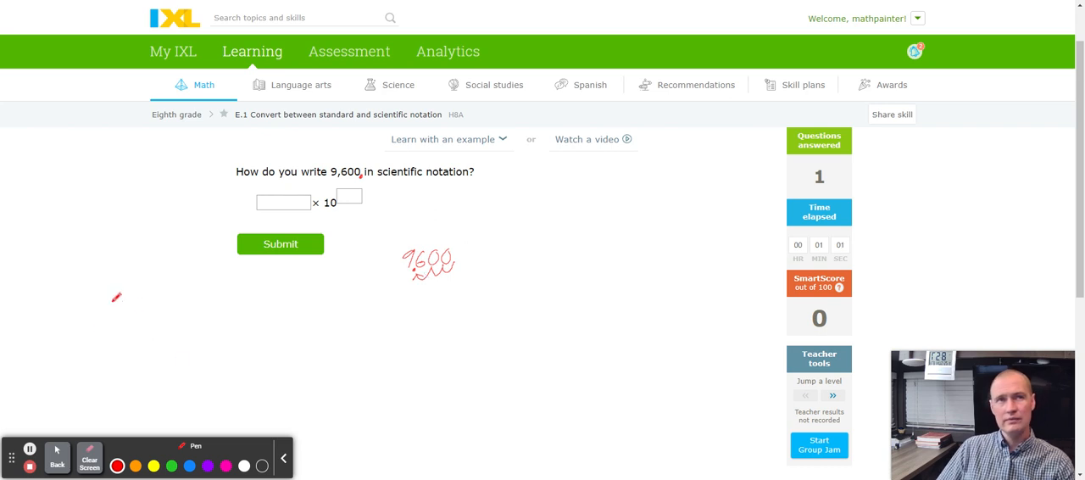
- Answer 9,600 as 9.6 × 10³ in the boxes and submit it
{"action": "left_click", "coordinate": [58, 455]}
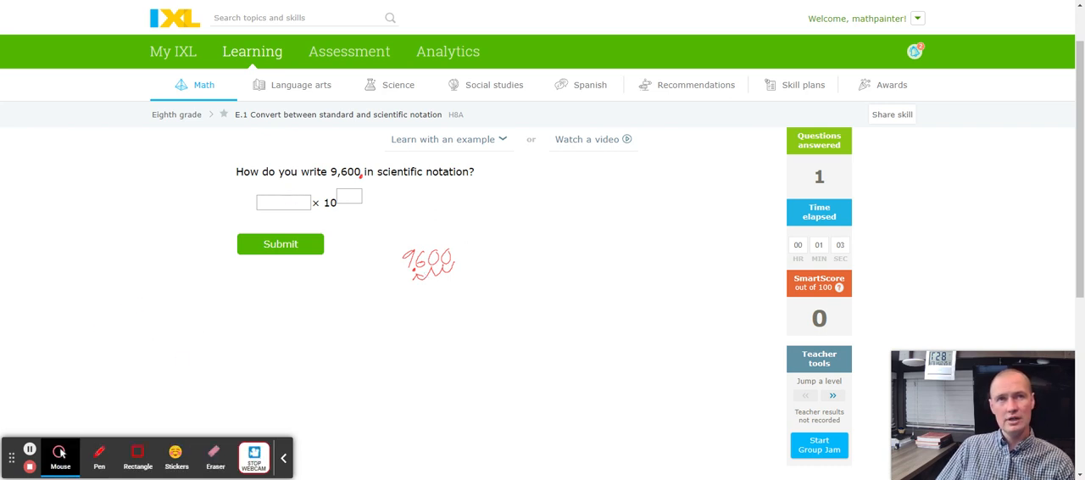
{"action": "type", "text": "9."}
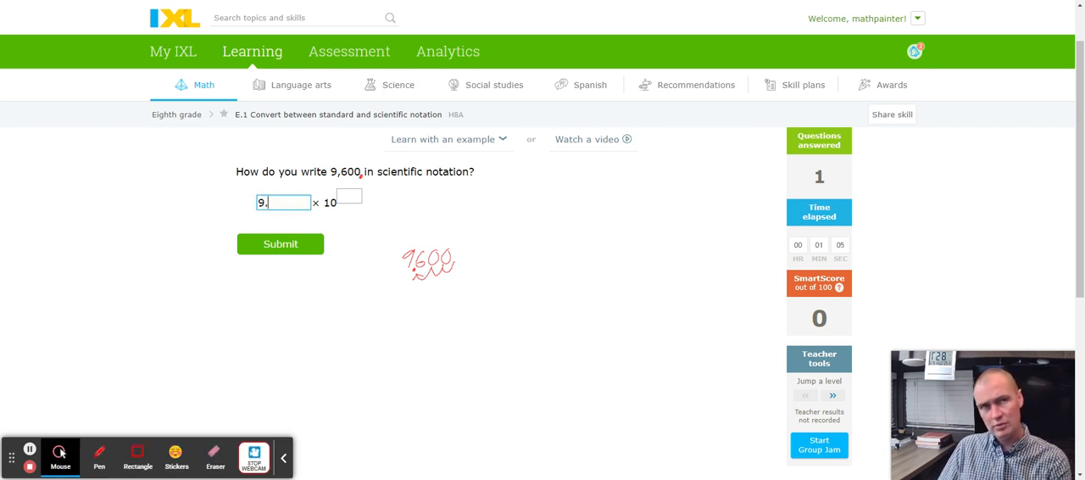
{"action": "type", "text": "6"}
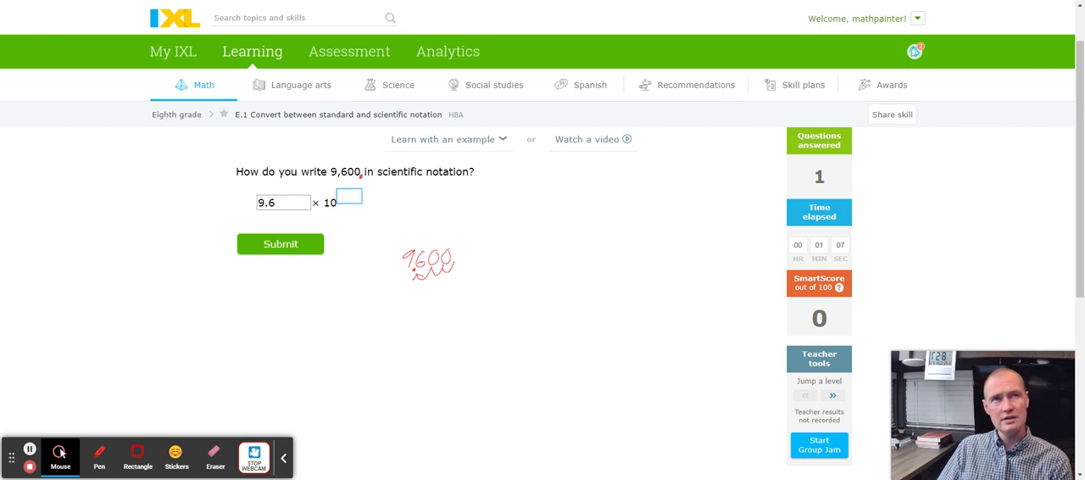
{"action": "mouse_move", "coordinate": [412, 287]}
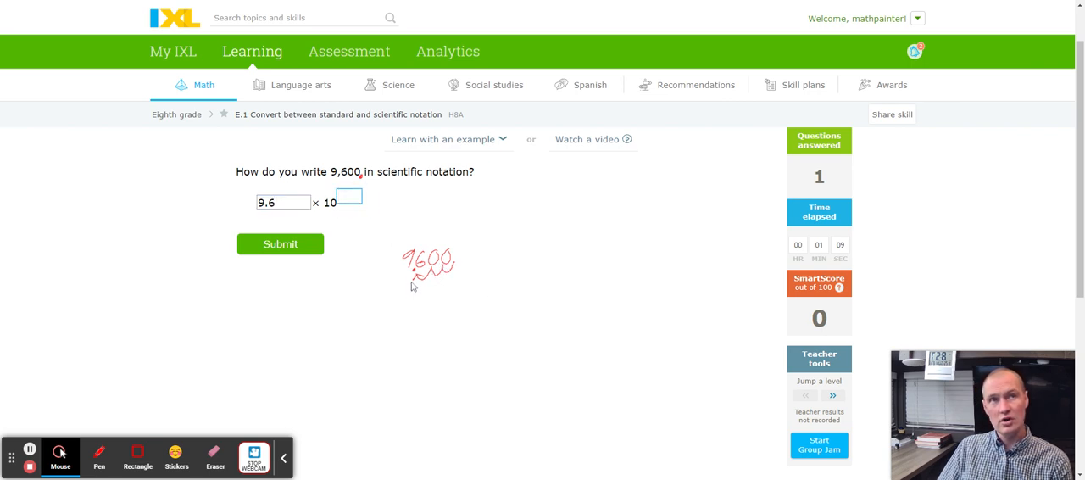
{"action": "type", "text": "3"}
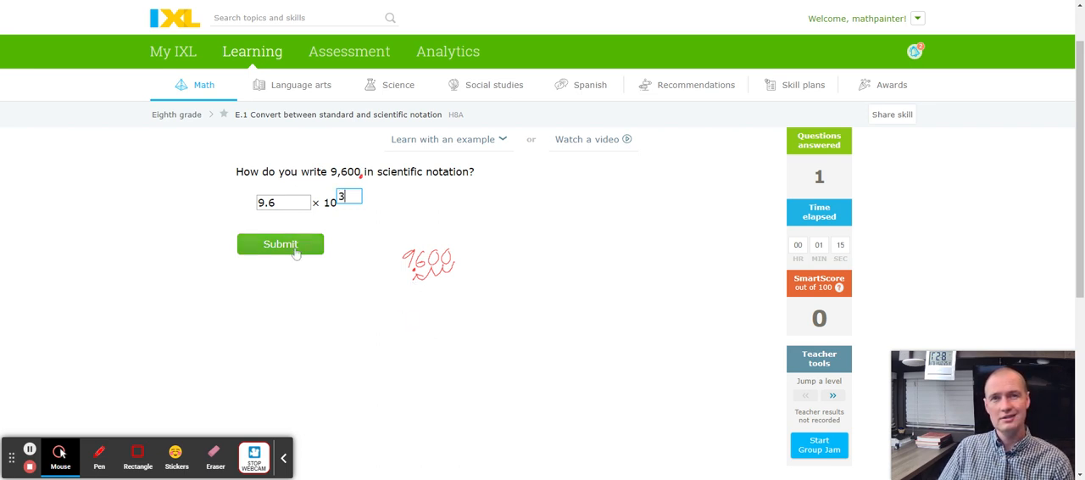
{"action": "left_click", "coordinate": [280, 244]}
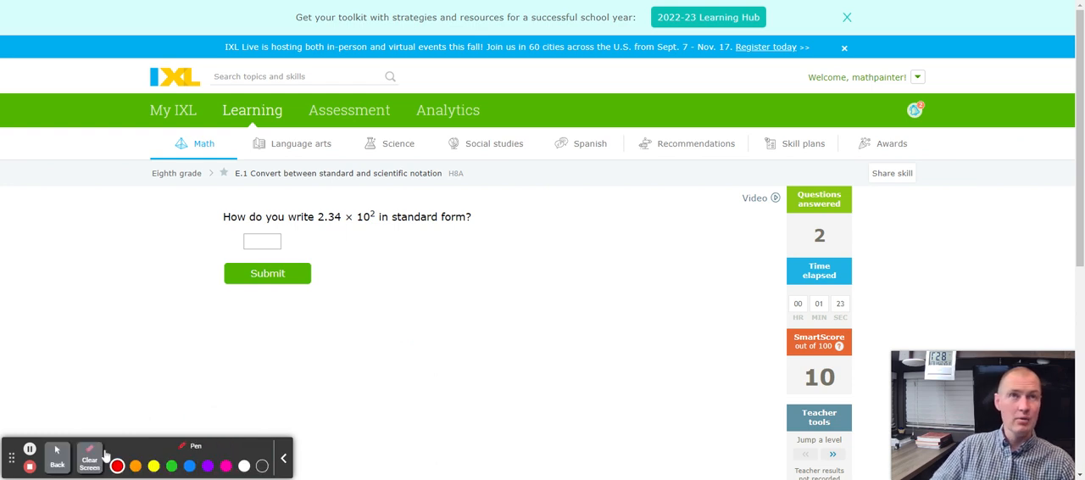
{"action": "mouse_move", "coordinate": [376, 282]}
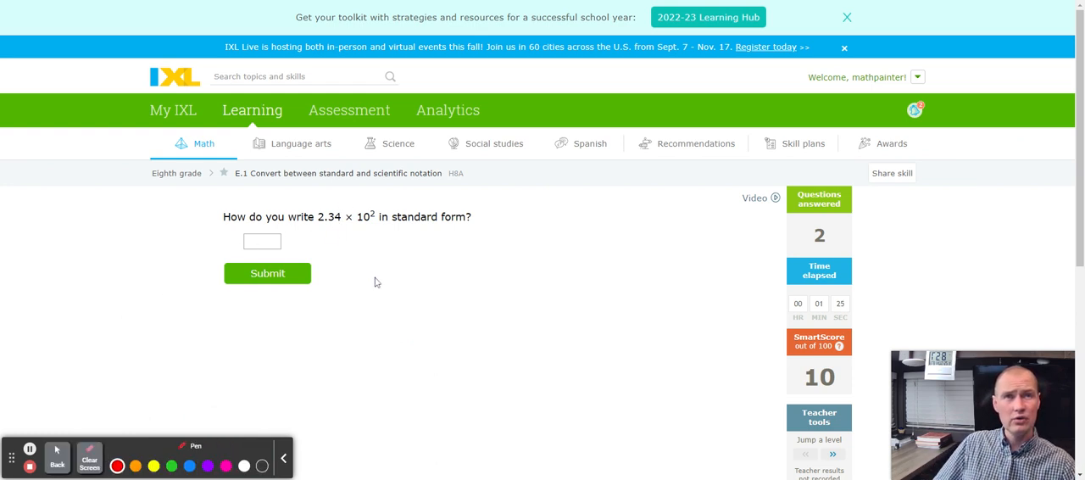
- Sketch the decimal in 2.34 shifting two places in pen, then answer 234 and submit
{"action": "left_click_drag", "start_coordinate": [371, 286], "coordinate": [383, 278]}
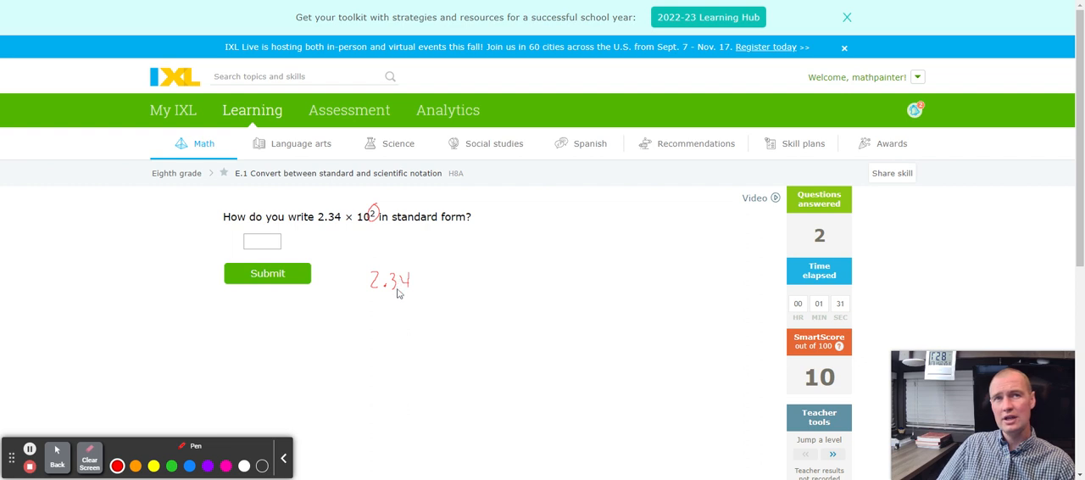
{"action": "left_click_drag", "start_coordinate": [380, 204], "coordinate": [403, 200]}
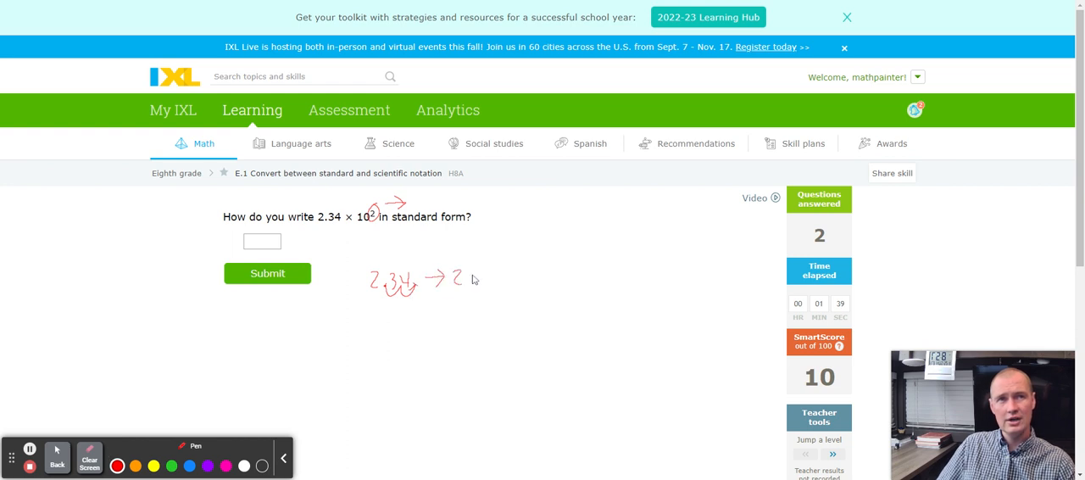
{"action": "left_click_drag", "start_coordinate": [458, 274], "coordinate": [492, 280]}
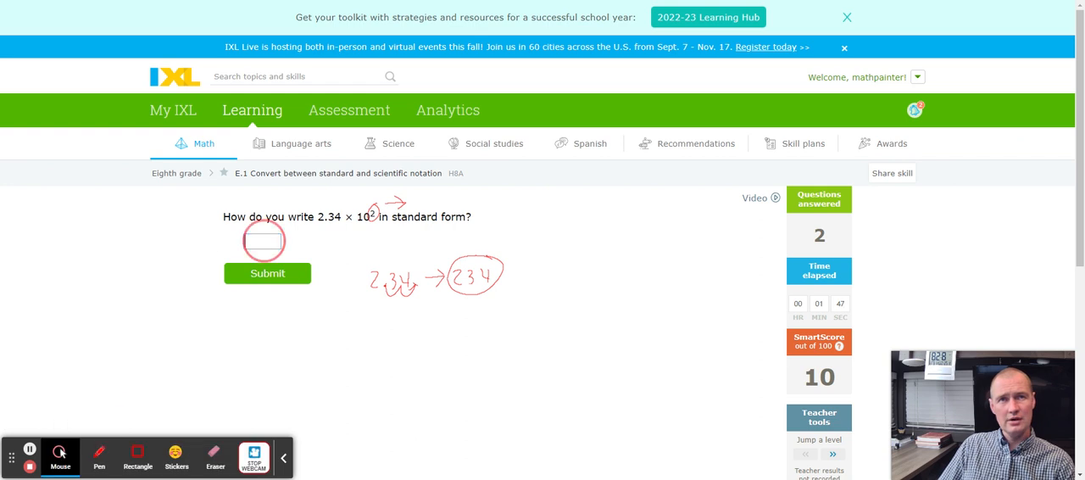
{"action": "left_click", "coordinate": [261, 241]}
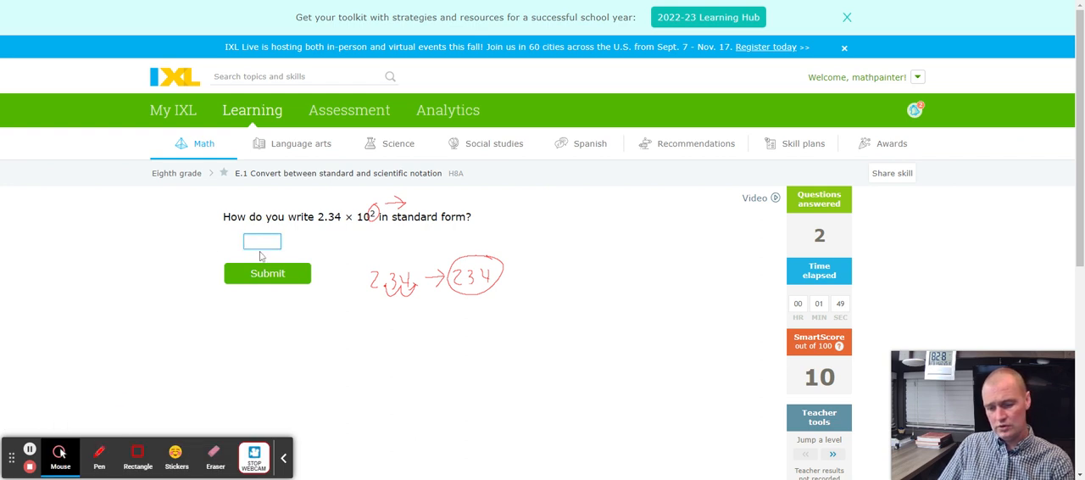
{"action": "type", "text": "234"}
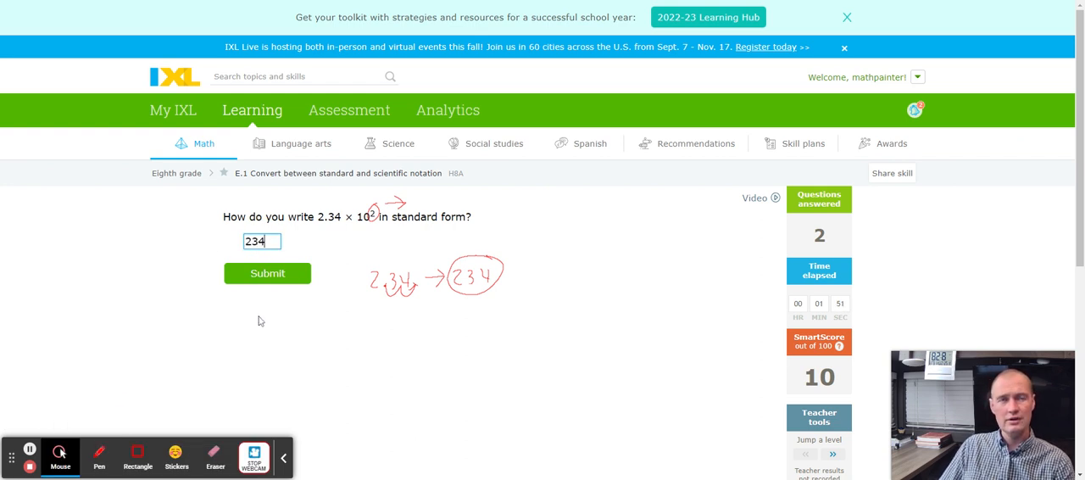
{"action": "left_click", "coordinate": [268, 273]}
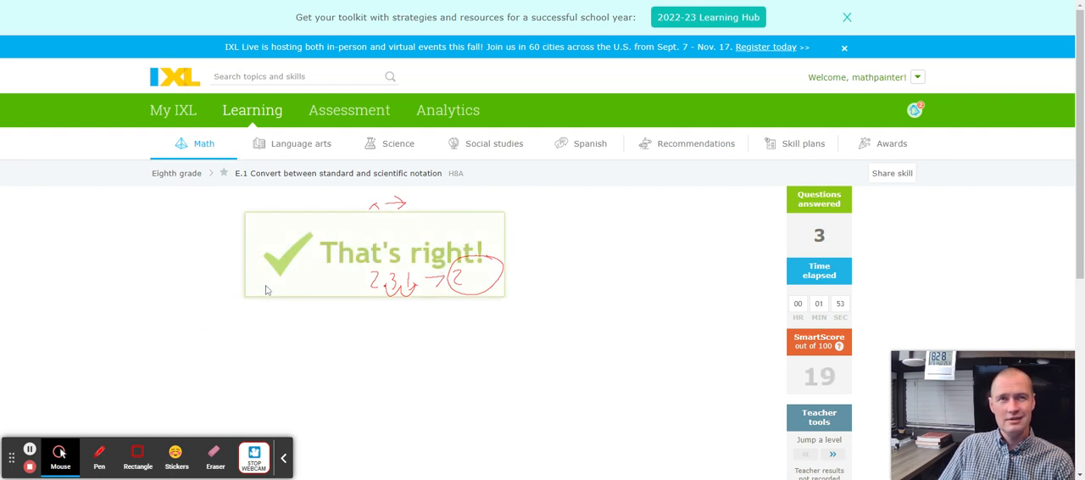
- Work 2.7 × 10⁴ out to 27,000 in pen, then enter 27000 and submit
{"action": "left_click", "coordinate": [216, 457]}
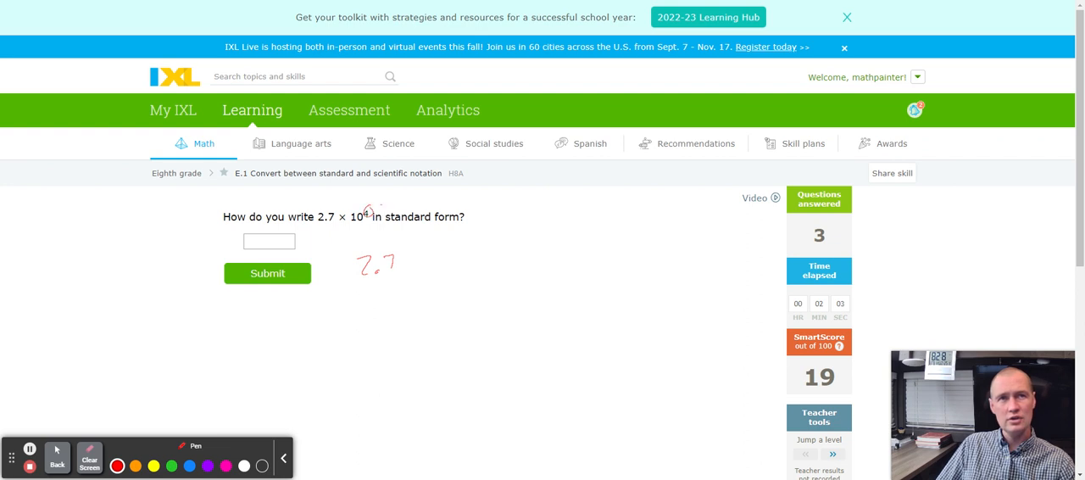
{"action": "left_click_drag", "start_coordinate": [380, 210], "coordinate": [398, 200]}
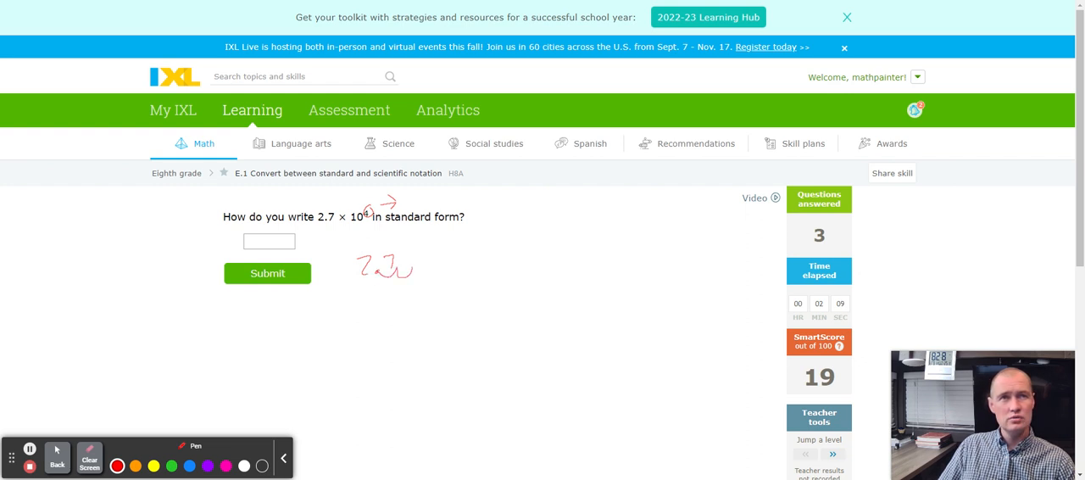
{"action": "left_click_drag", "start_coordinate": [410, 271], "coordinate": [445, 270]}
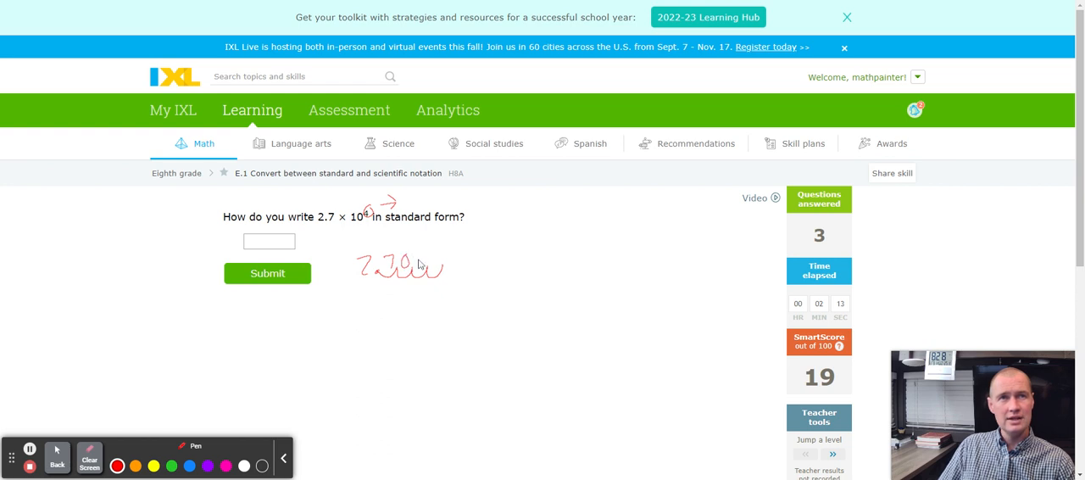
{"action": "left_click_drag", "start_coordinate": [415, 268], "coordinate": [441, 268]}
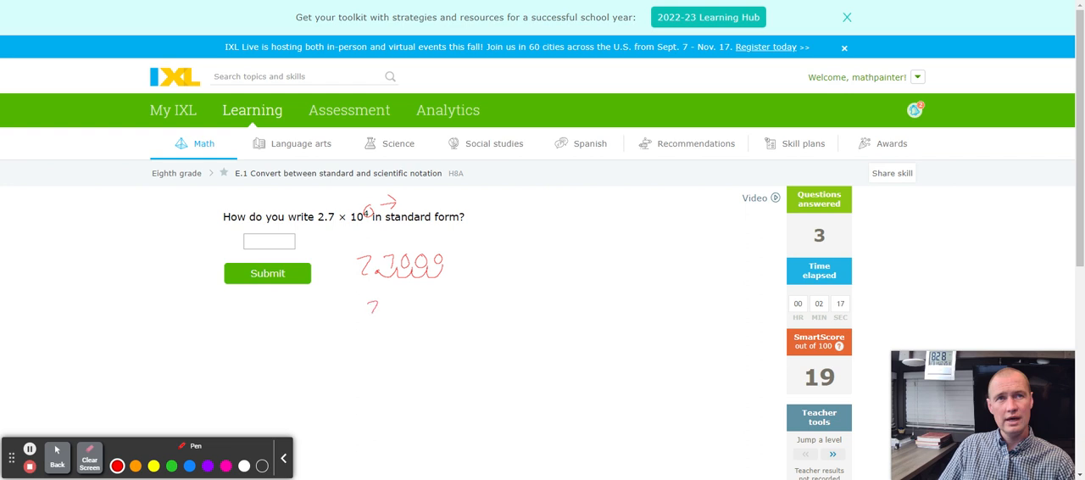
{"action": "left_click_drag", "start_coordinate": [377, 307], "coordinate": [407, 307]}
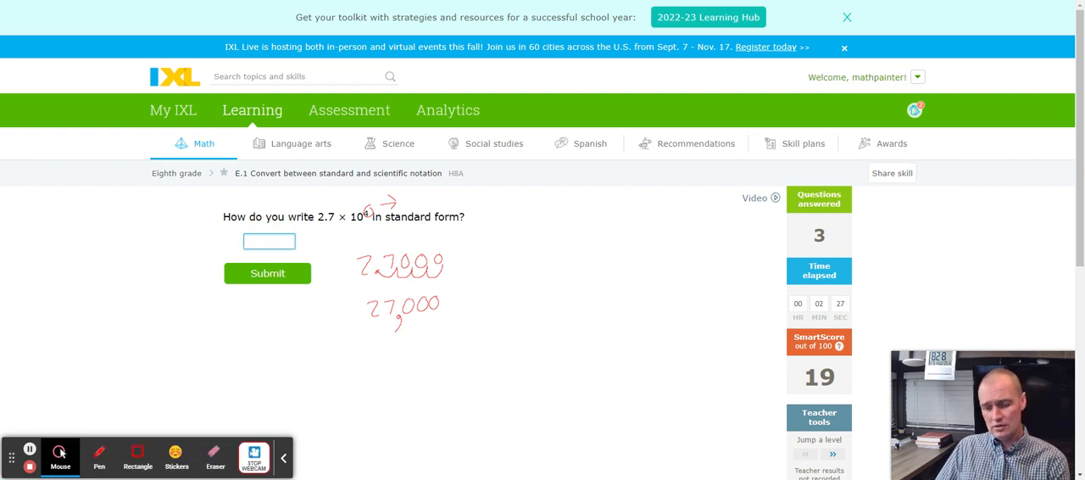
{"action": "type", "text": "27000"}
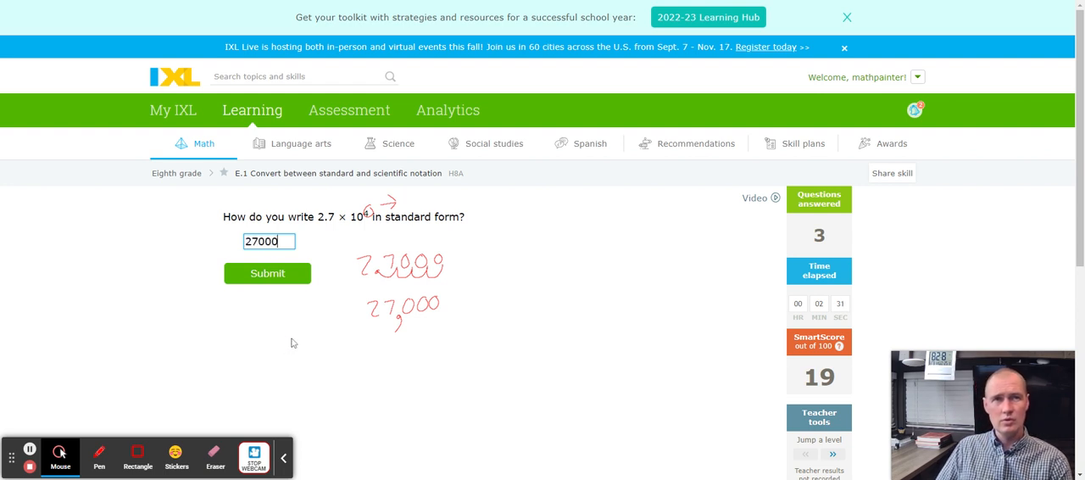
{"action": "mouse_move", "coordinate": [302, 317]}
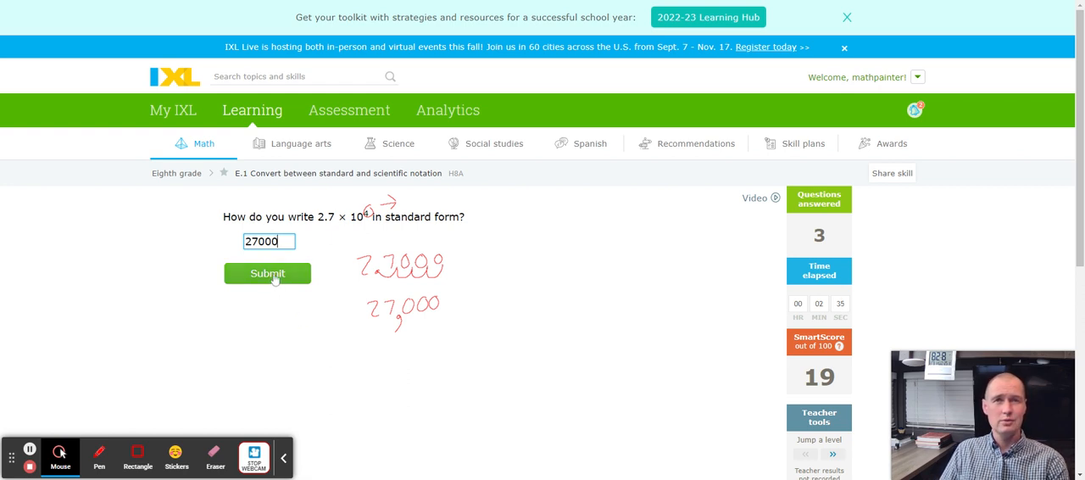
{"action": "left_click", "coordinate": [268, 273]}
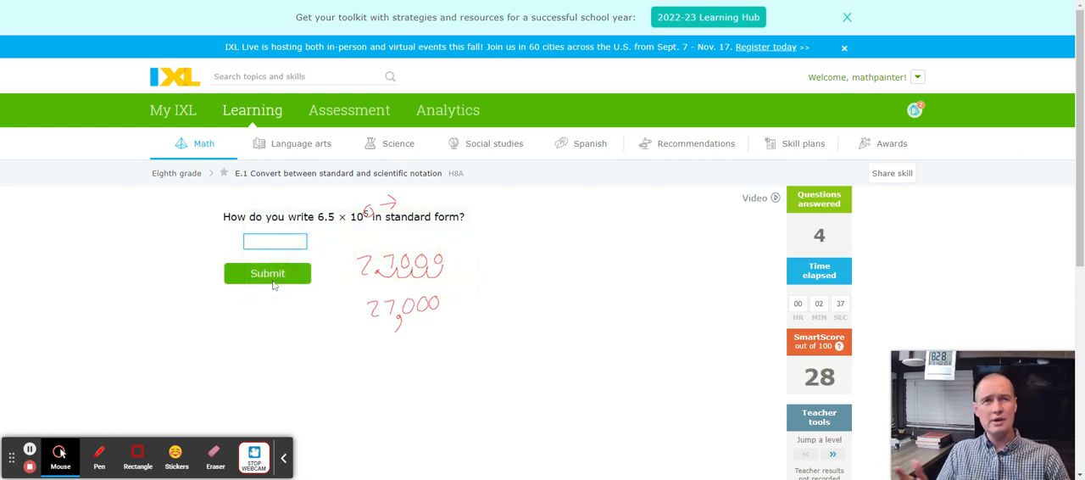
- Clear the old drawings, work 6.5 × 10⁵ out to 650,000 in pen, and submit 650000
{"action": "left_click", "coordinate": [214, 457]}
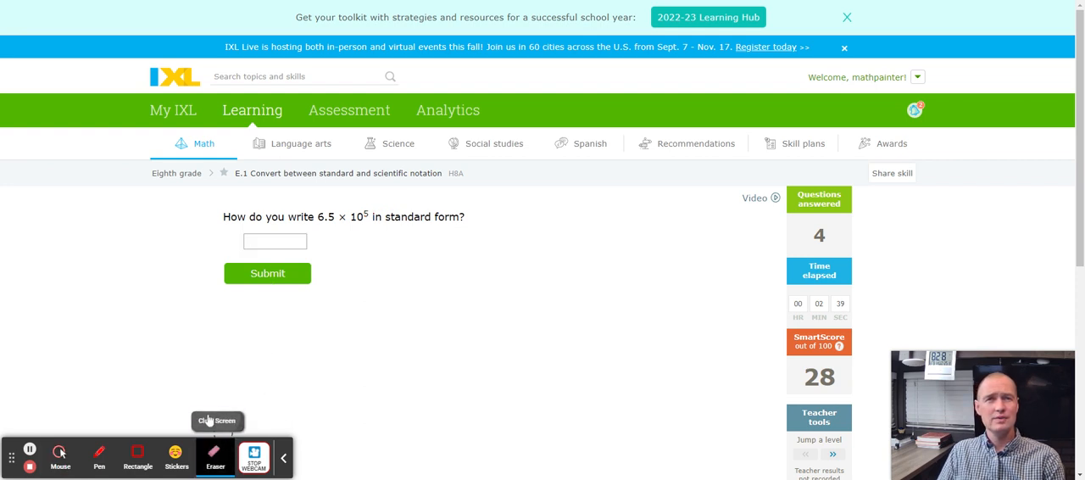
{"action": "left_click", "coordinate": [99, 458]}
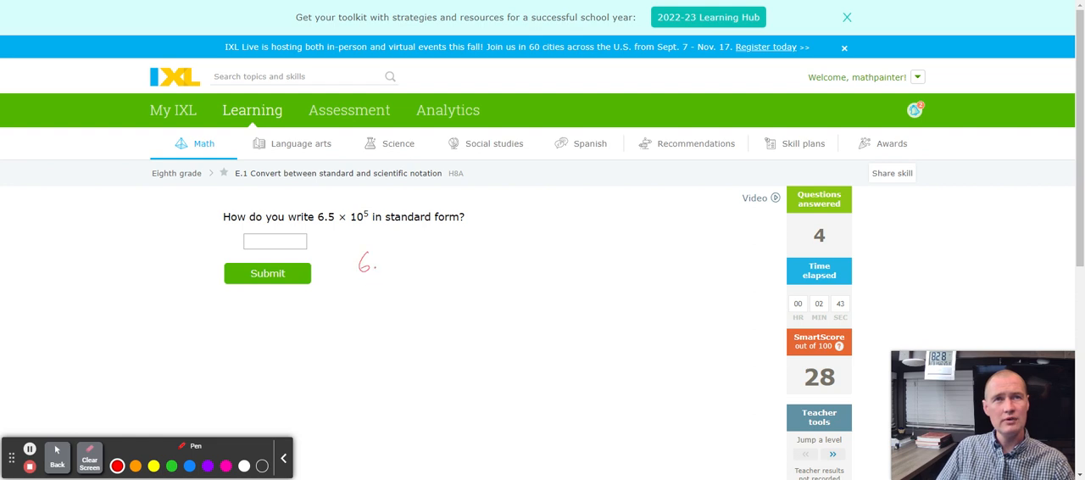
{"action": "left_click_drag", "start_coordinate": [373, 267], "coordinate": [390, 259]}
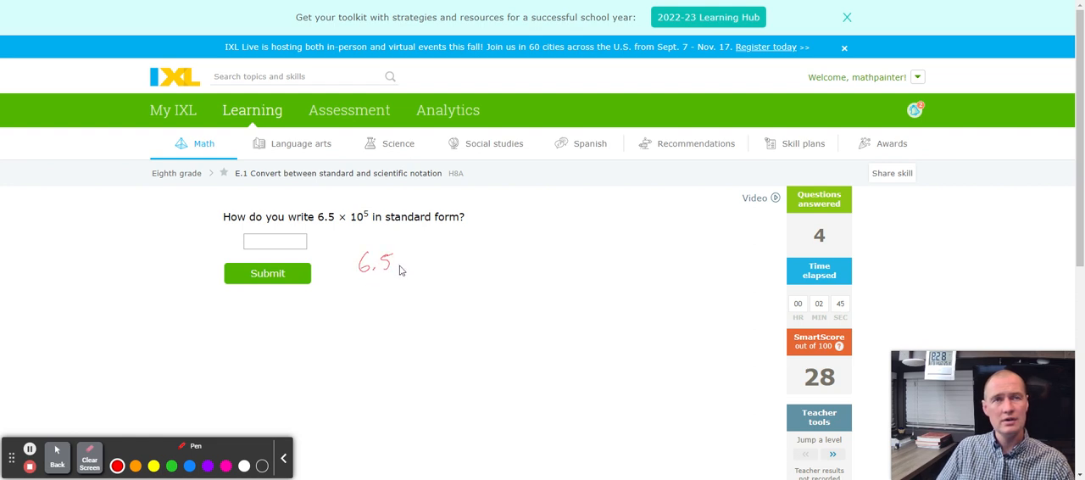
{"action": "mouse_move", "coordinate": [373, 211]}
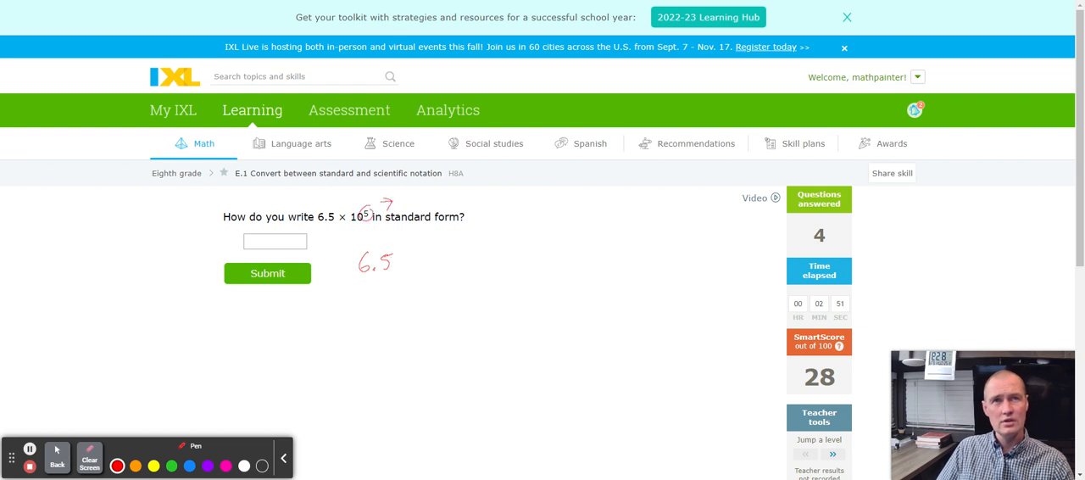
{"action": "left_click_drag", "start_coordinate": [393, 262], "coordinate": [415, 272]}
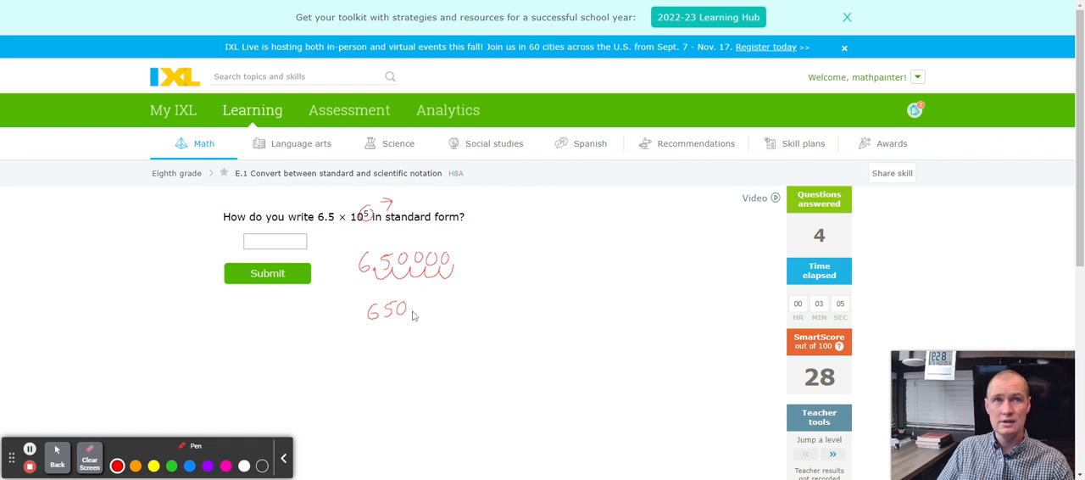
{"action": "left_click_drag", "start_coordinate": [407, 308], "coordinate": [444, 309]}
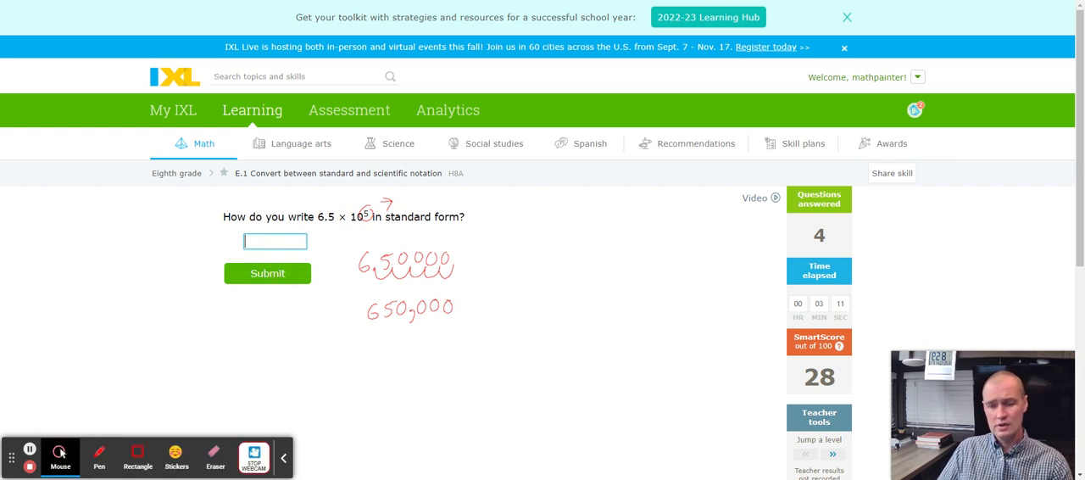
{"action": "type", "text": "650000"}
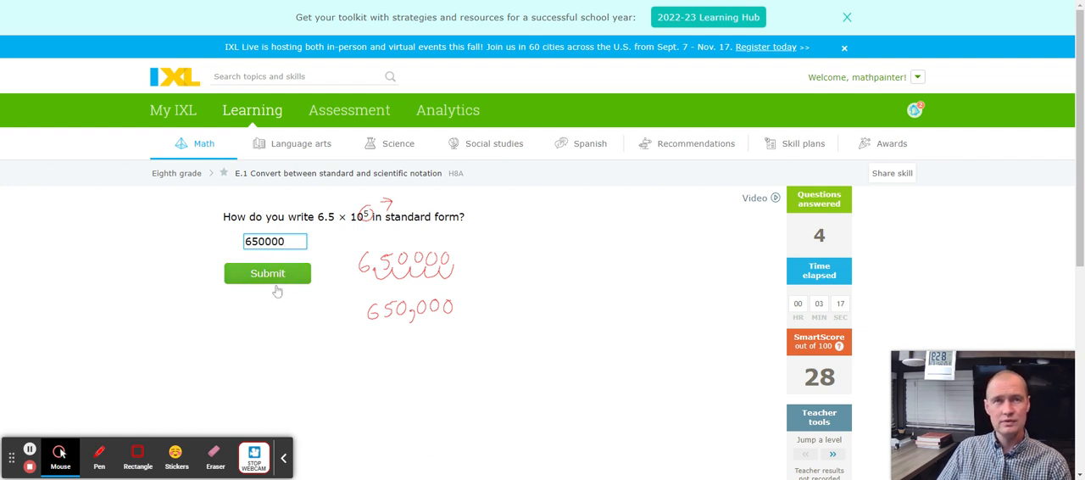
{"action": "left_click", "coordinate": [268, 273]}
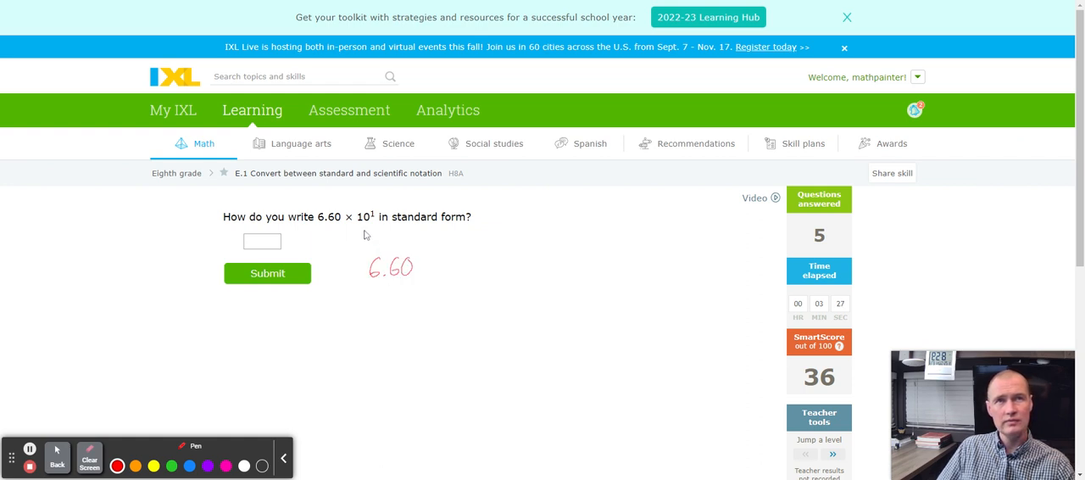
- Show 6.60 × 10¹ moving one decimal place to 66 in pen, then submit 66
{"action": "left_click_drag", "start_coordinate": [366, 217], "coordinate": [375, 205]}
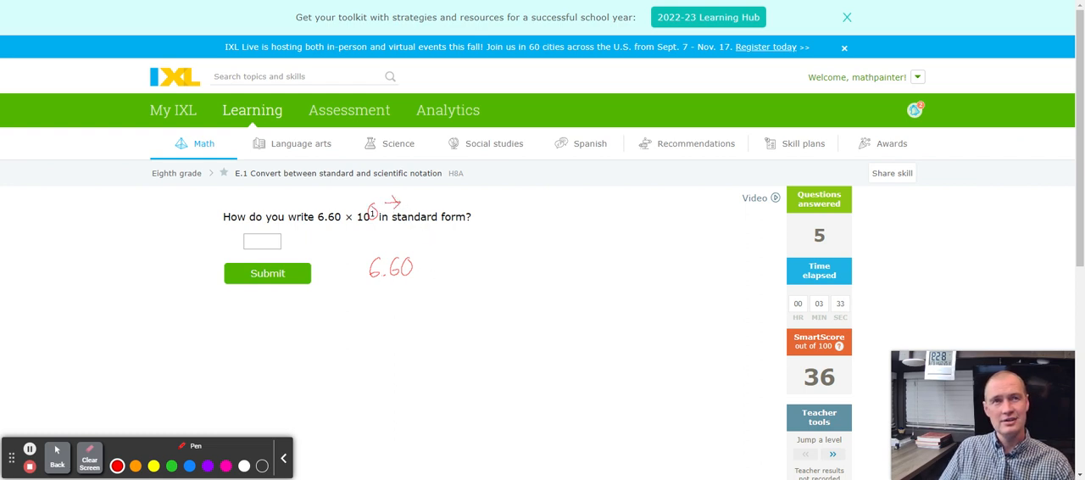
{"action": "left_click_drag", "start_coordinate": [379, 269], "coordinate": [404, 275]}
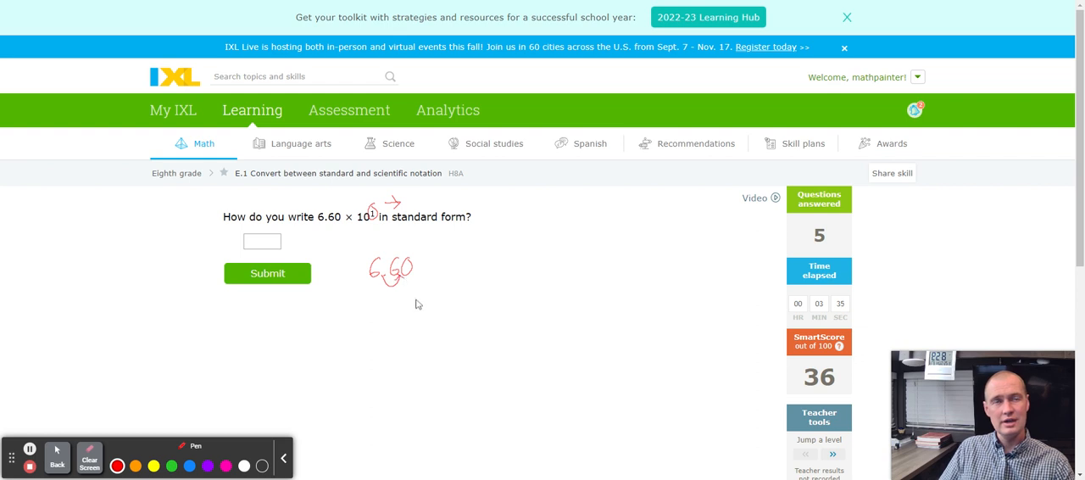
{"action": "mouse_move", "coordinate": [407, 316]}
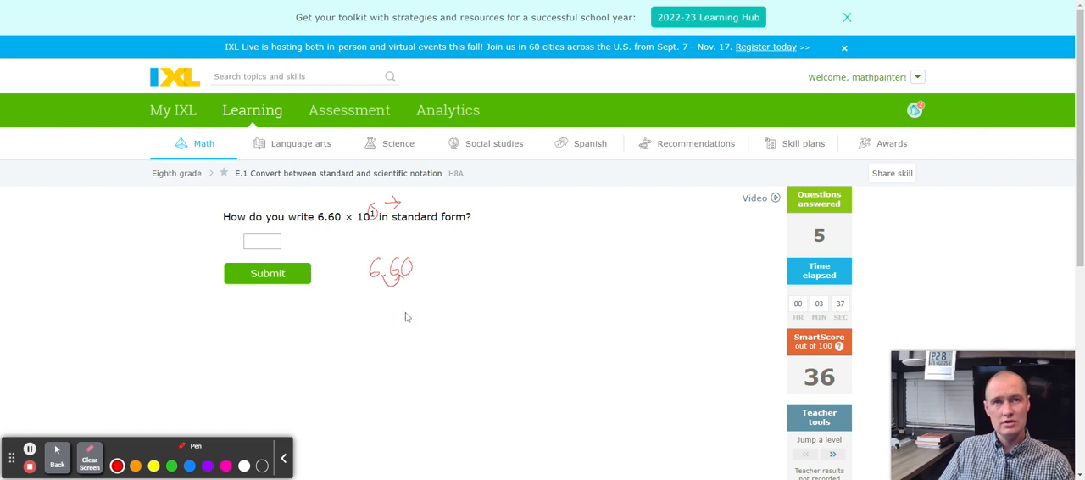
{"action": "left_click_drag", "start_coordinate": [397, 322], "coordinate": [416, 309]}
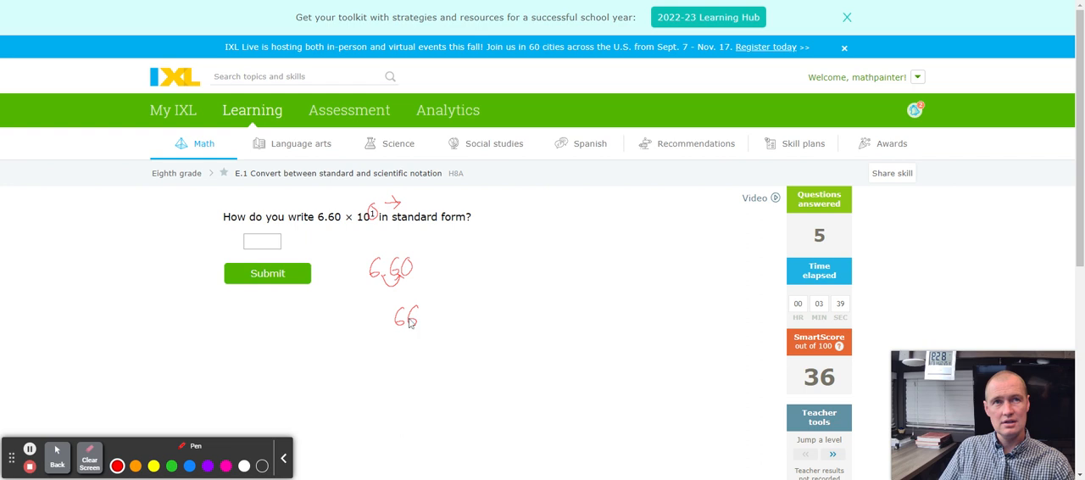
{"action": "left_click_drag", "start_coordinate": [382, 302], "coordinate": [423, 331]}
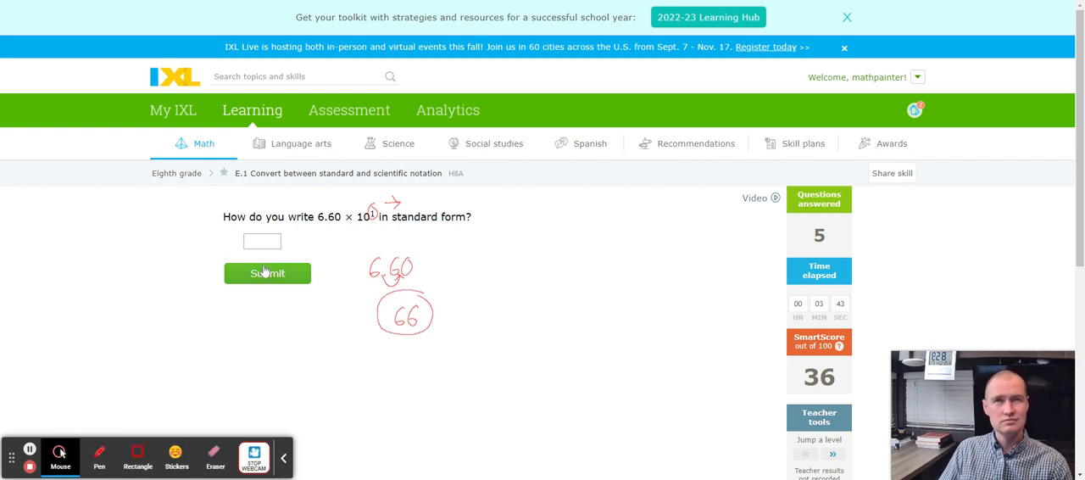
{"action": "type", "text": "66"}
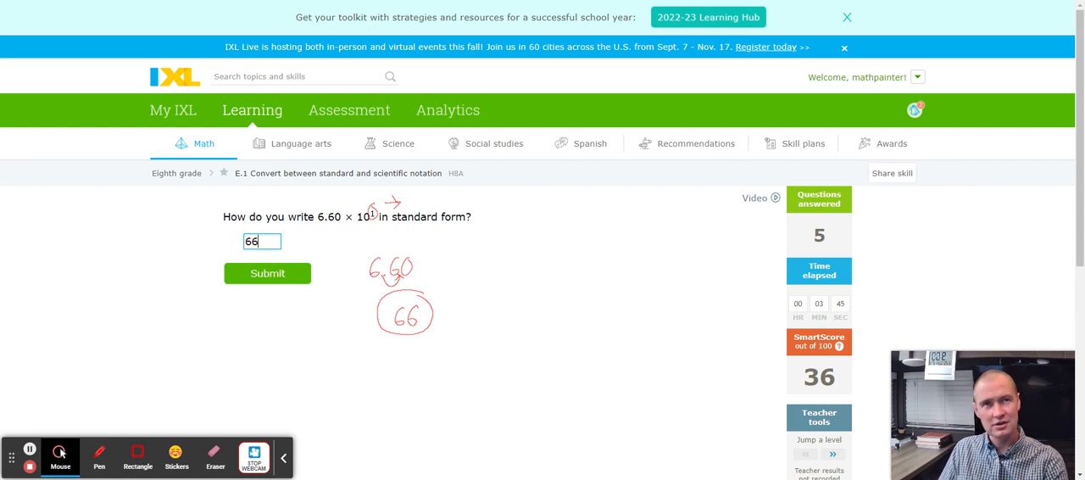
{"action": "left_click", "coordinate": [268, 273]}
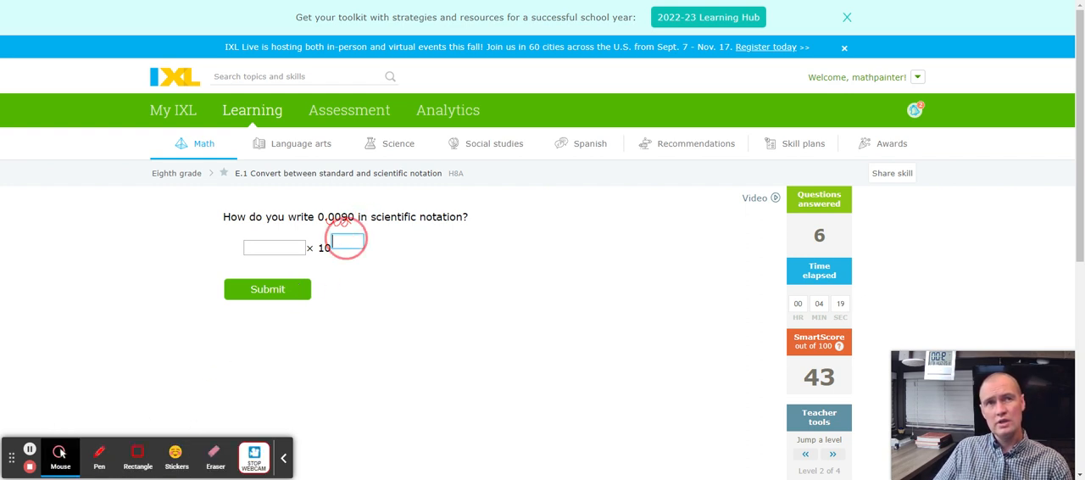
- Answer 0.0050 in scientific notation with exponent −3 and its coefficient, and submit
{"action": "type", "text": "-"}
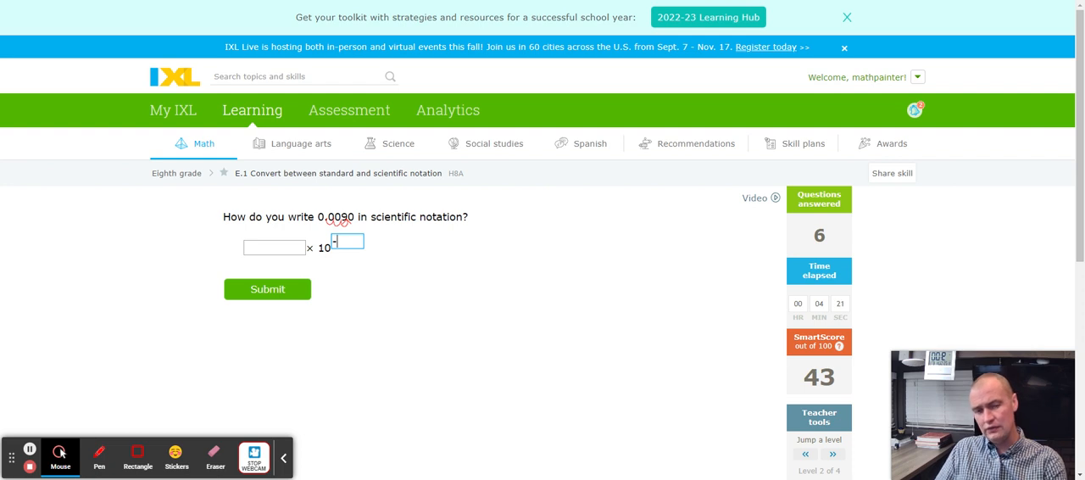
{"action": "type", "text": "3"}
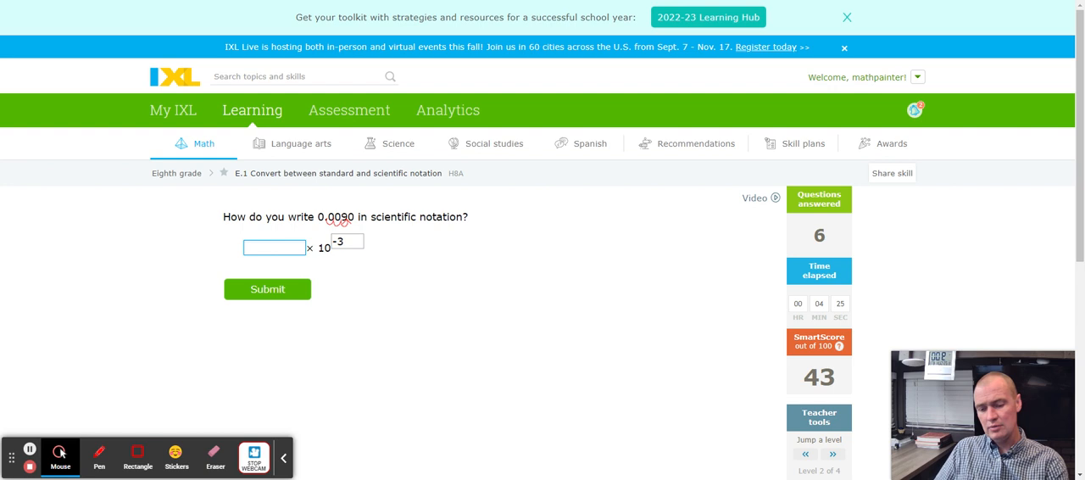
{"action": "type", "text": "9"}
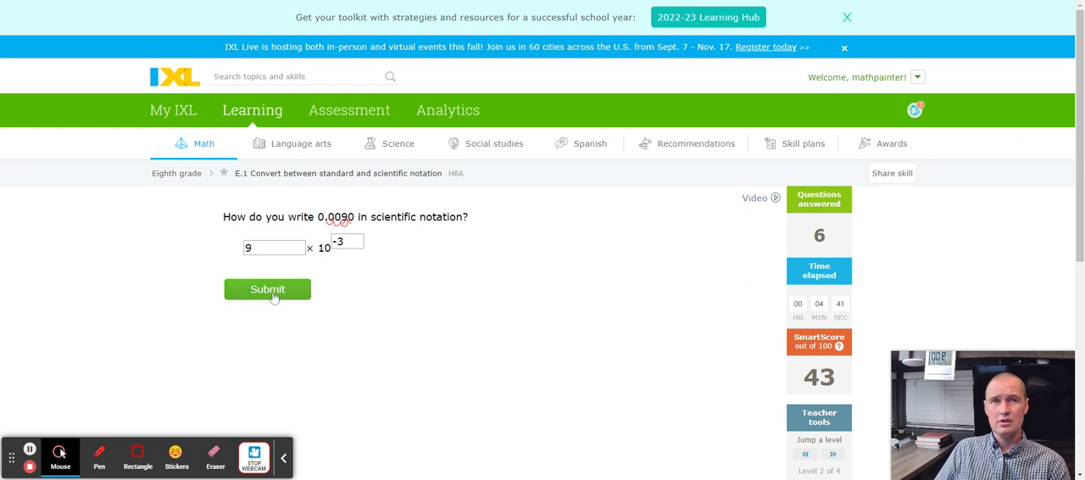
{"action": "left_click", "coordinate": [268, 288]}
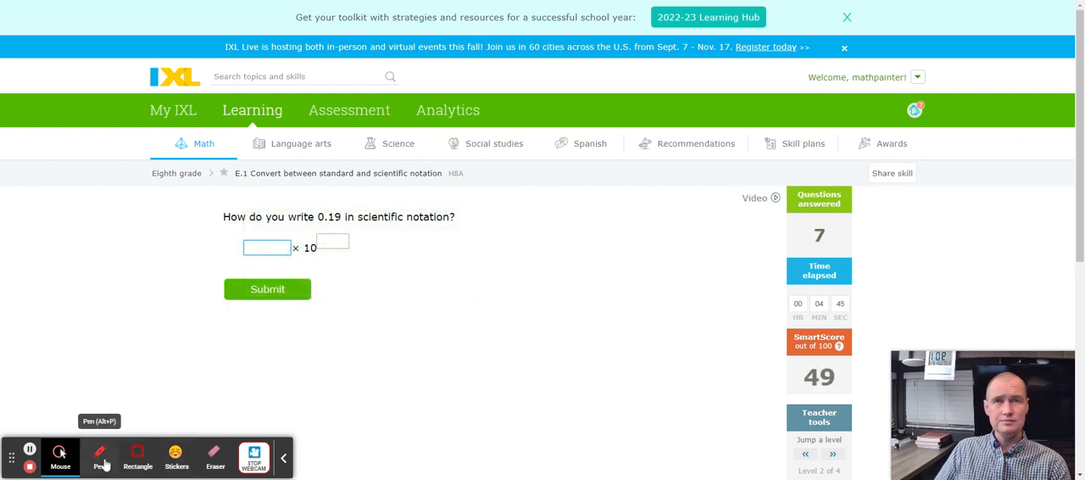
- Mark the decimal shift in pen and submit 0.19 as 1.9 × 10⁻¹
{"action": "left_click", "coordinate": [99, 455]}
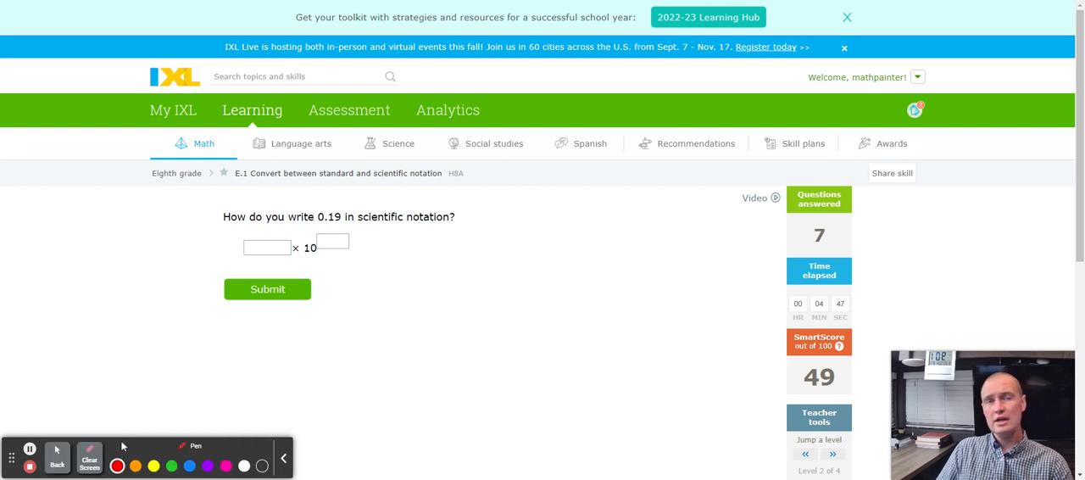
{"action": "mouse_move", "coordinate": [326, 224]}
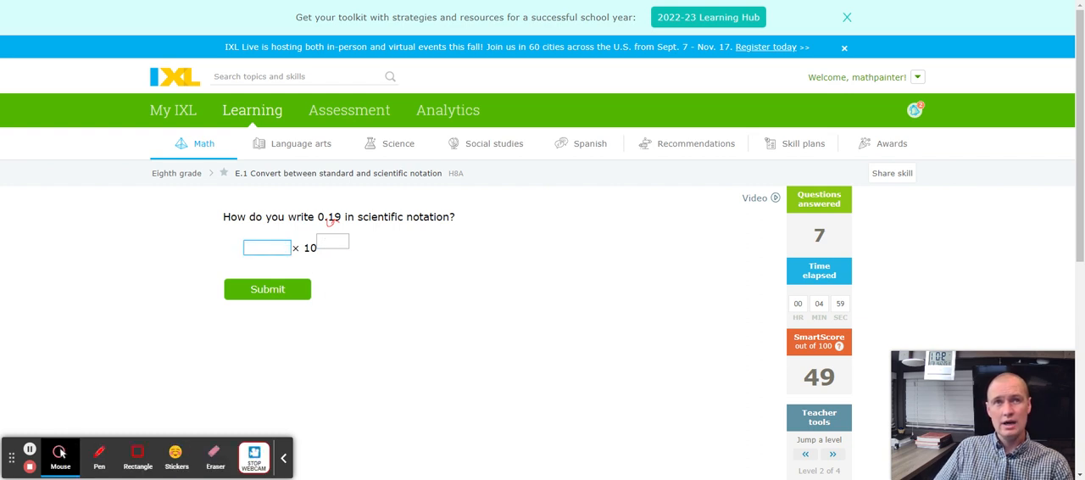
{"action": "type", "text": "1.9"}
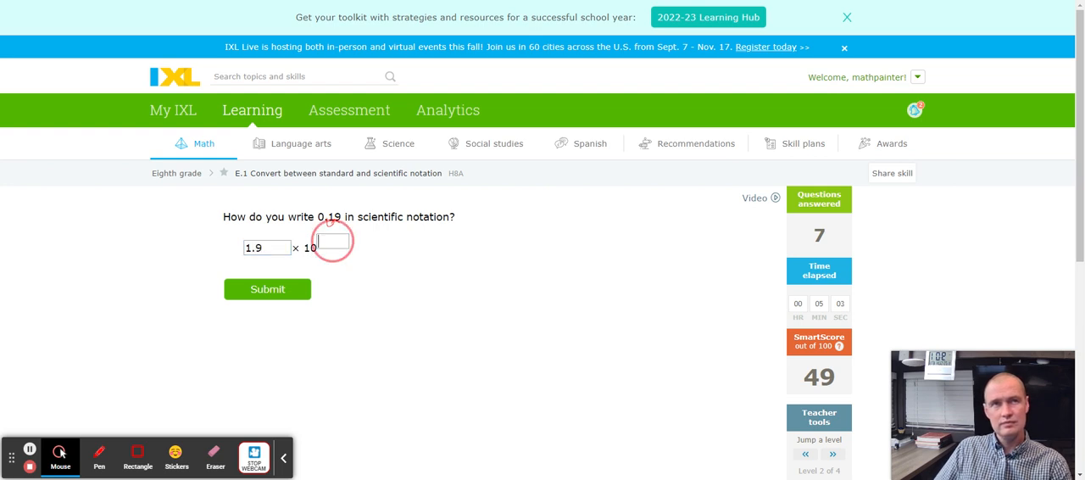
{"action": "type", "text": "1"}
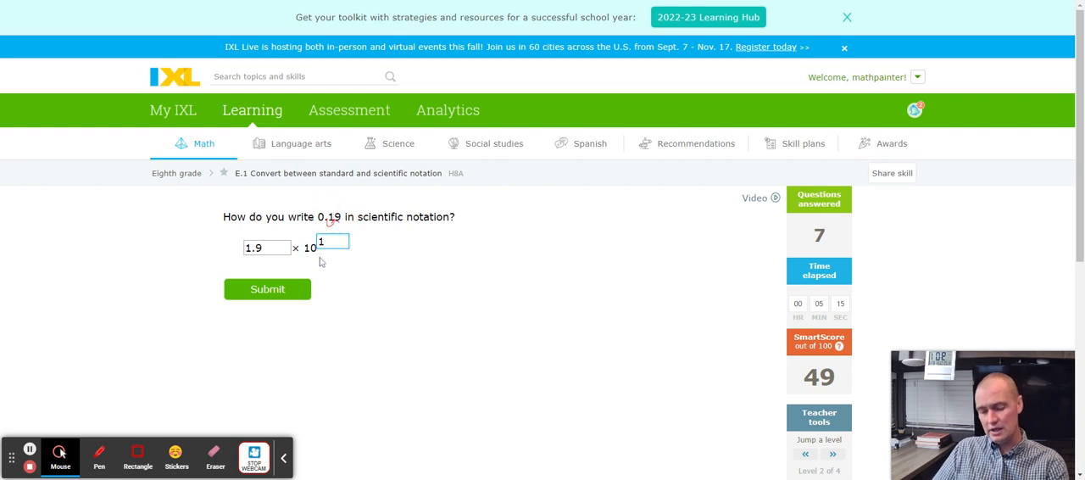
{"action": "type", "text": "-"}
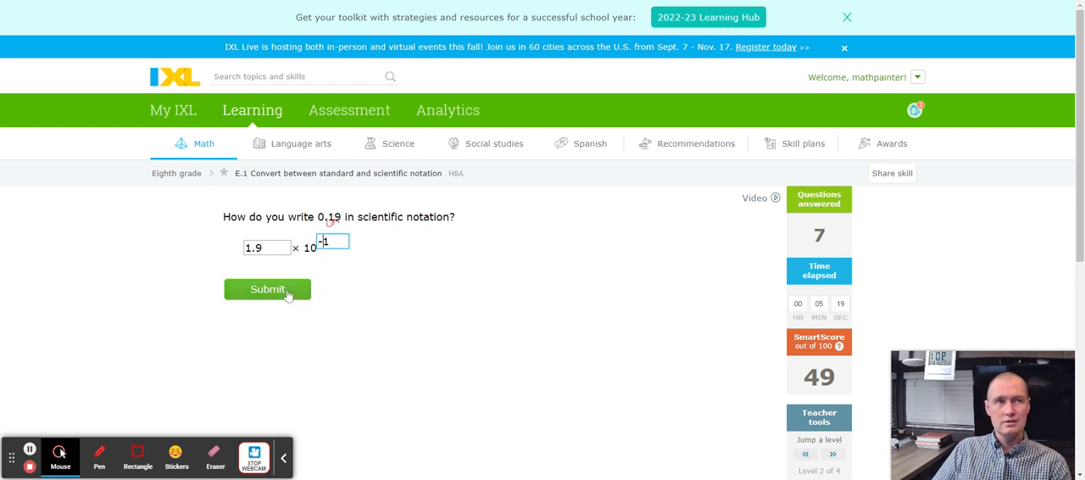
{"action": "left_click", "coordinate": [267, 289]}
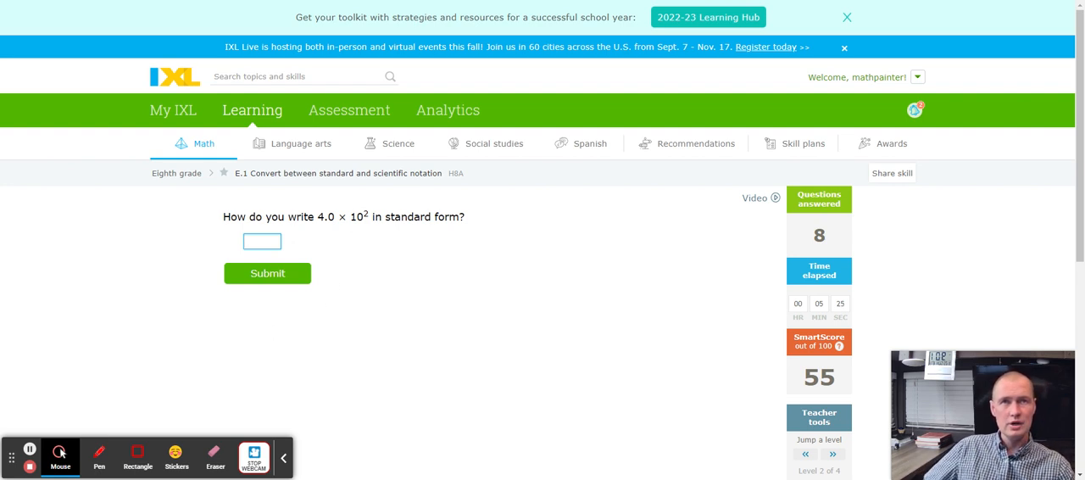
- Hand-write 4.00 with the decimal moving right to 400 in pen
{"action": "left_click", "coordinate": [98, 456]}
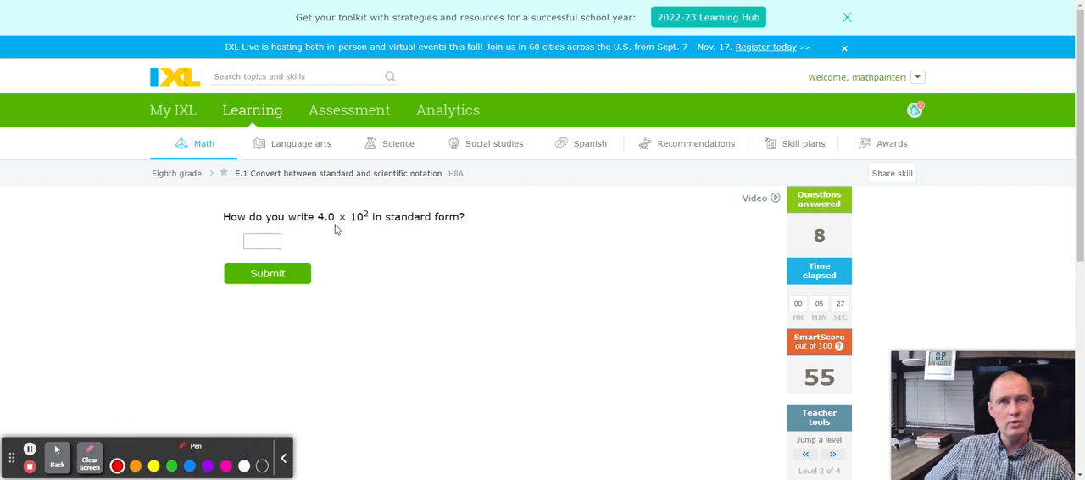
{"action": "mouse_move", "coordinate": [377, 250]}
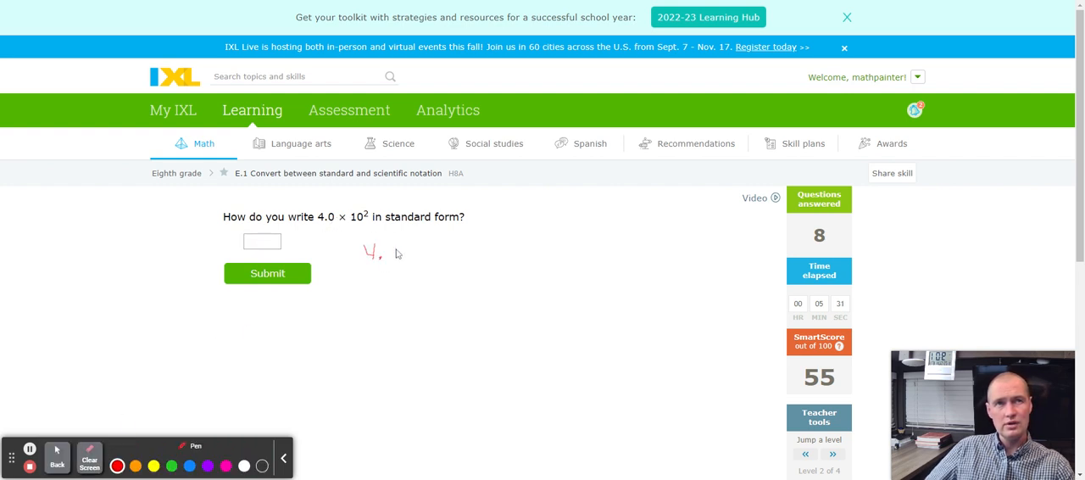
{"action": "left_click_drag", "start_coordinate": [387, 251], "coordinate": [398, 254]}
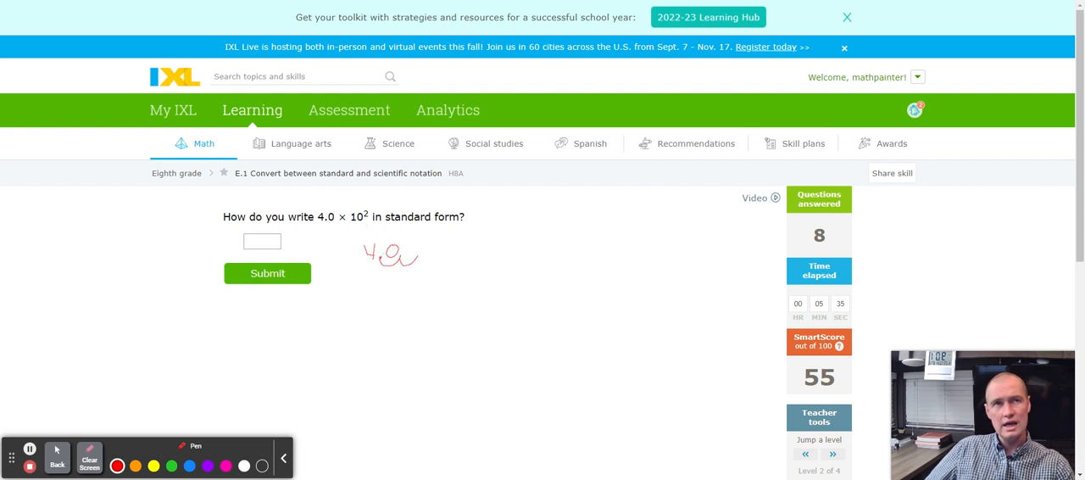
{"action": "left_click_drag", "start_coordinate": [399, 254], "coordinate": [415, 259]}
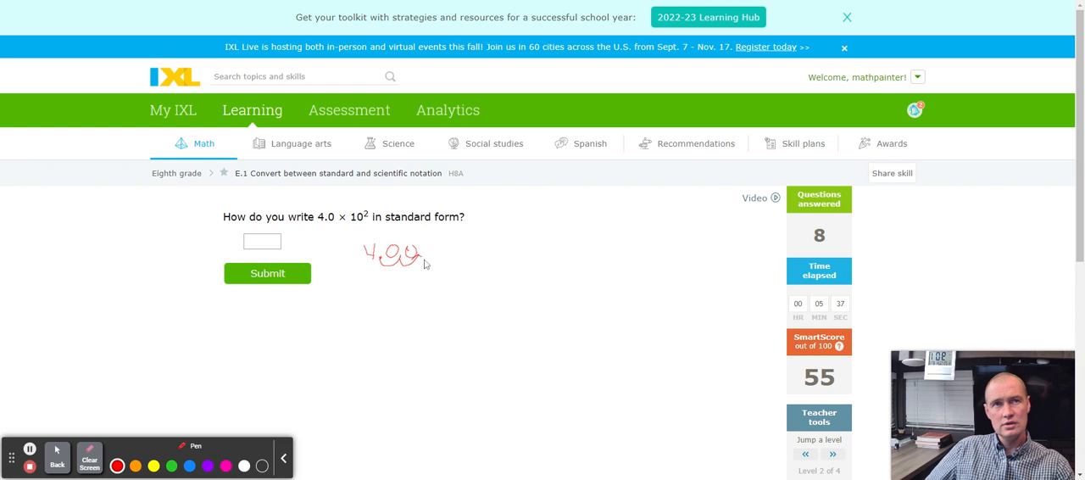
{"action": "left_click_drag", "start_coordinate": [380, 281], "coordinate": [383, 295]}
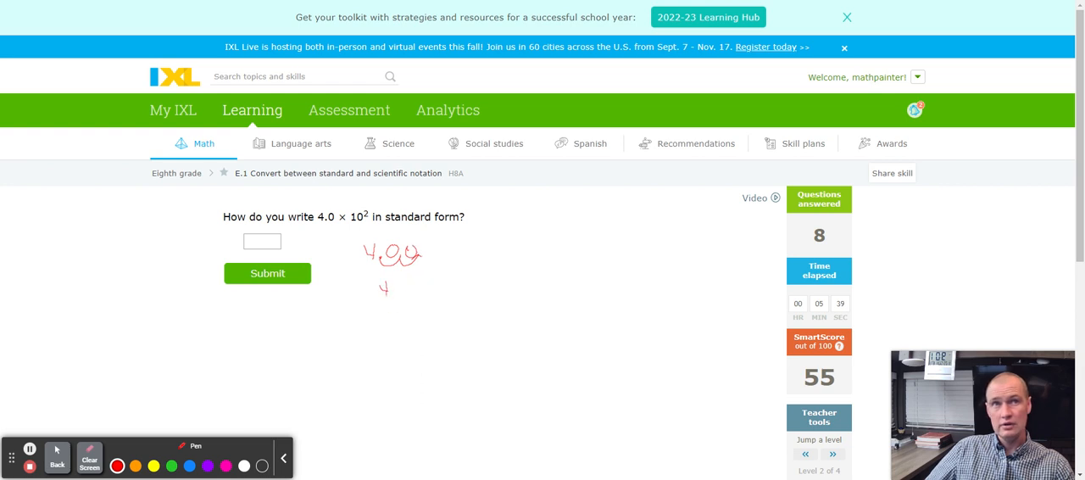
{"action": "left_click_drag", "start_coordinate": [373, 280], "coordinate": [410, 289]}
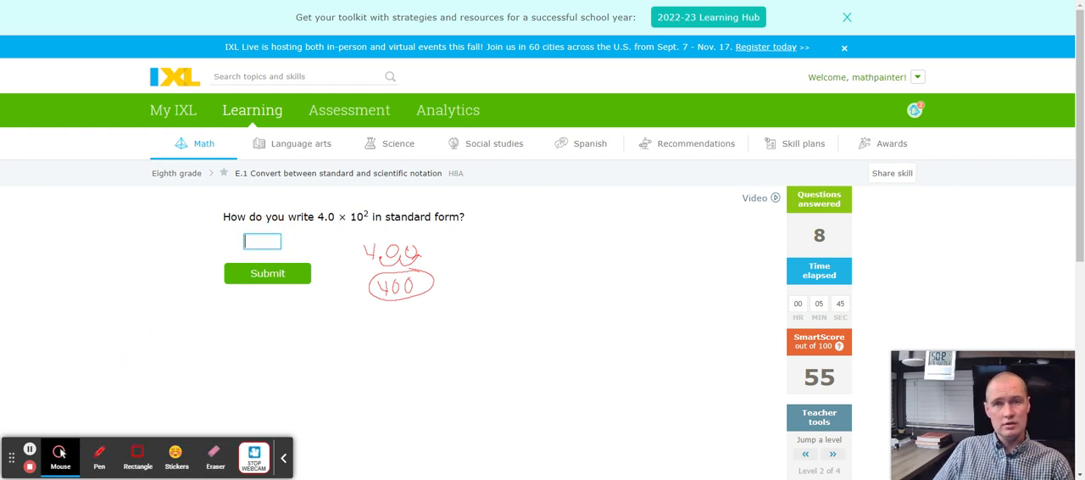
- Enter 400 as the standard form of 4.0 × 10² and submit
{"action": "type", "text": "4"}
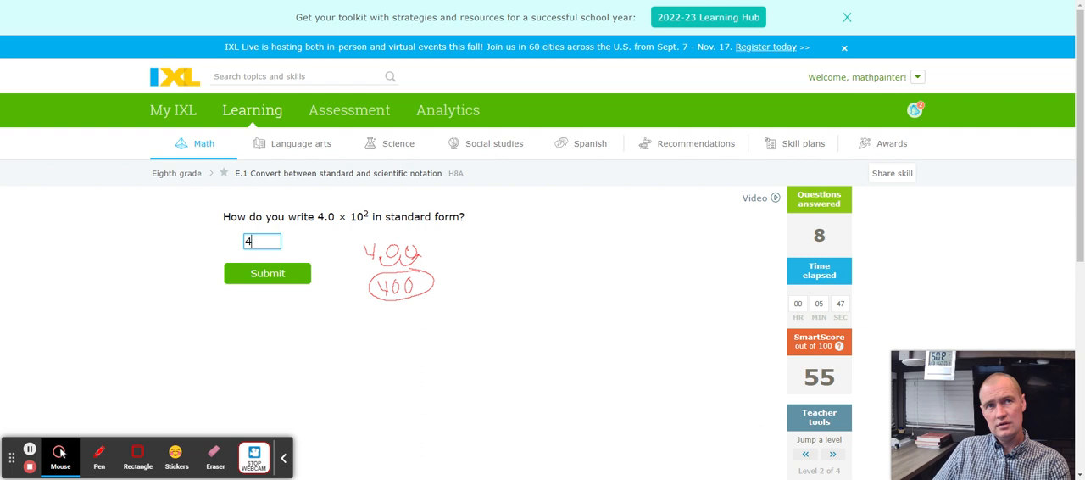
{"action": "type", "text": "00"}
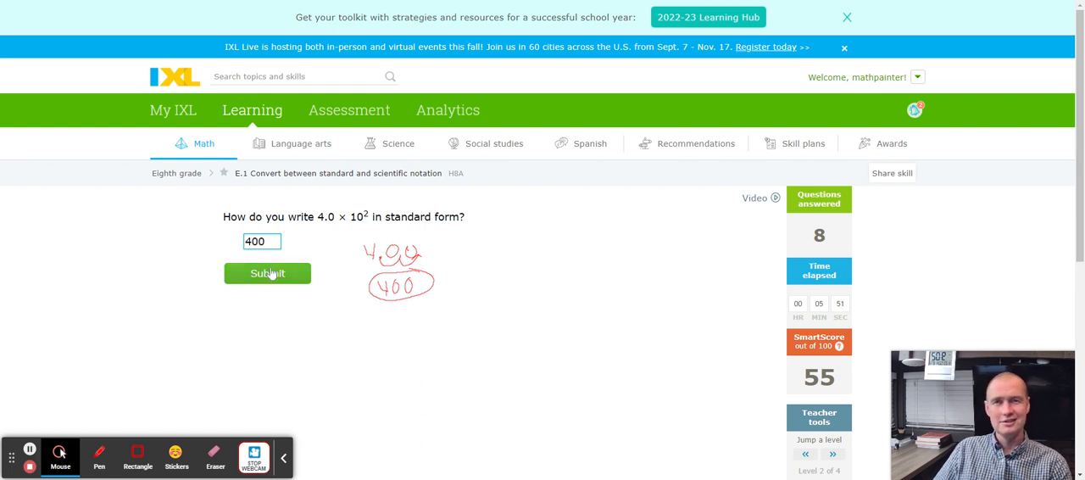
{"action": "left_click", "coordinate": [268, 273]}
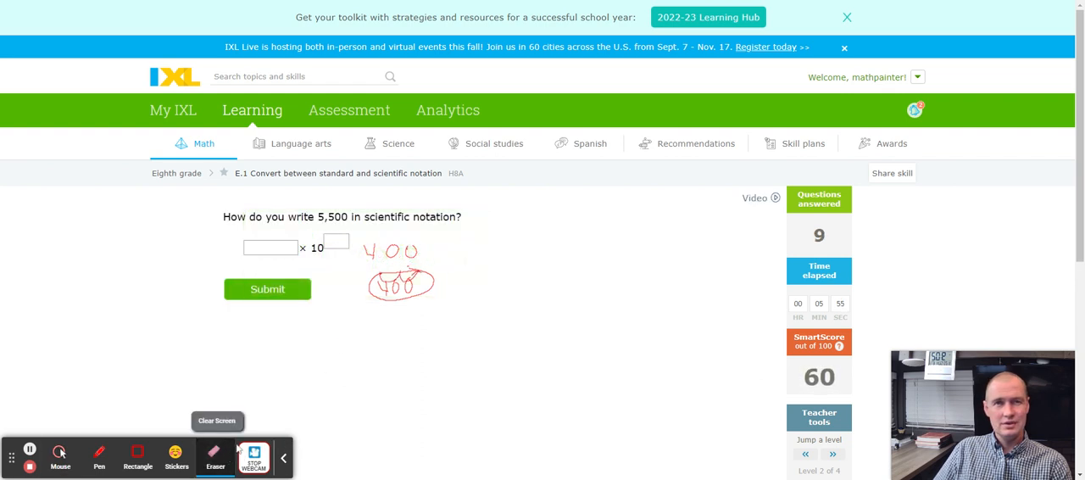
- Clear old ink and handwrite 5500 with a decimal point and exponent 3 as working
{"action": "left_click", "coordinate": [215, 457]}
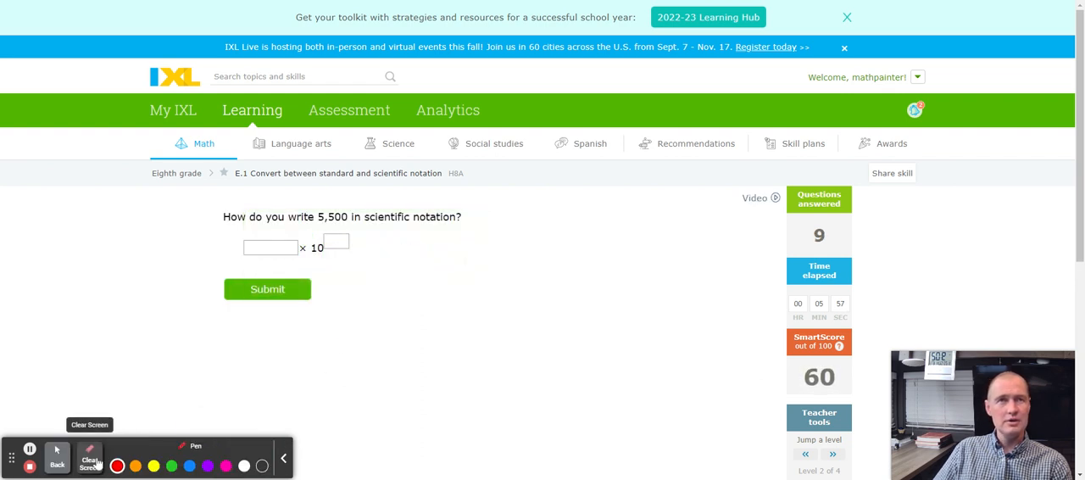
{"action": "mouse_move", "coordinate": [376, 273]}
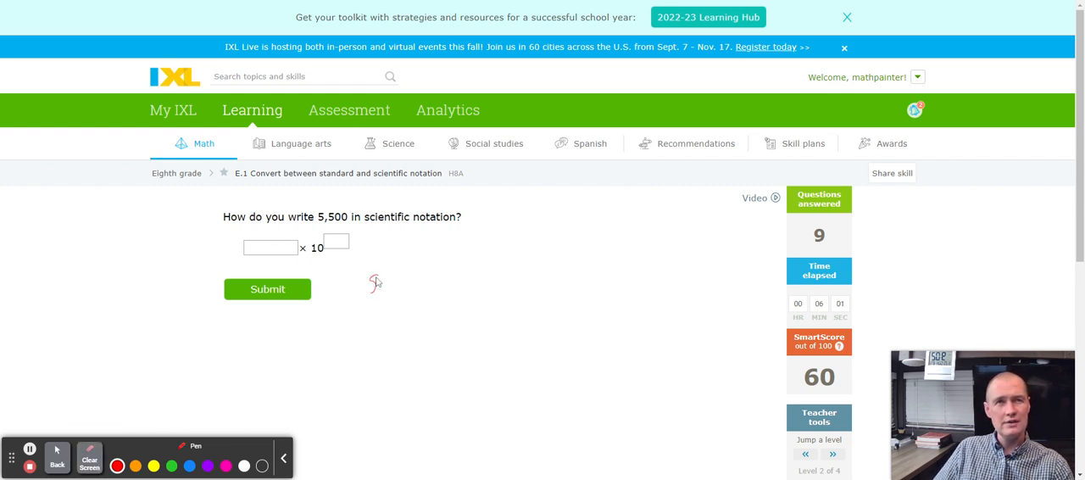
{"action": "left_click_drag", "start_coordinate": [370, 280], "coordinate": [424, 280]}
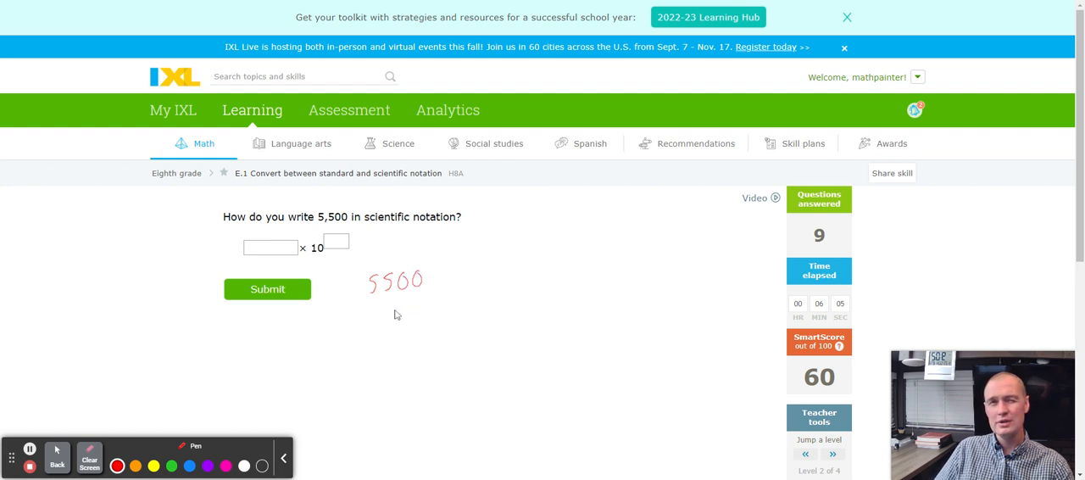
{"action": "mouse_move", "coordinate": [388, 298]}
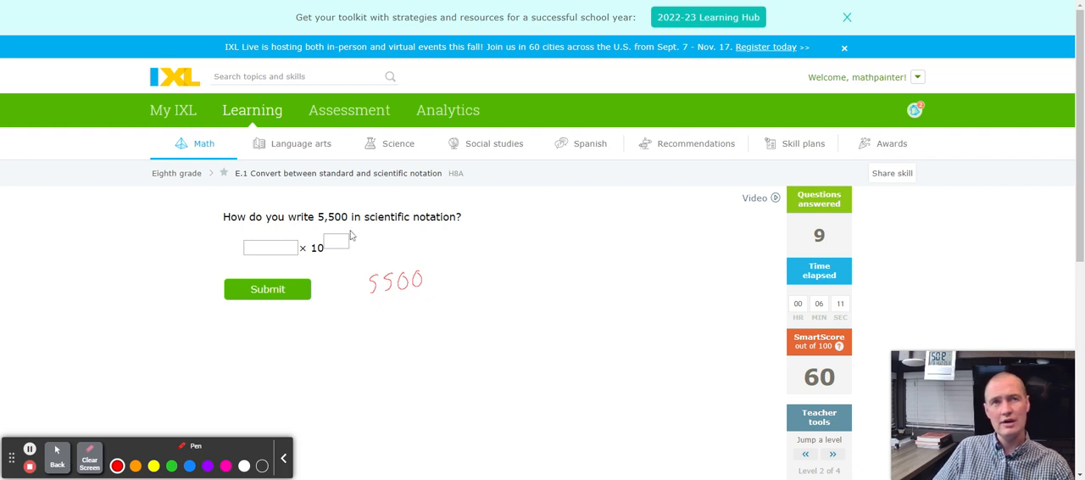
{"action": "mouse_move", "coordinate": [326, 226]}
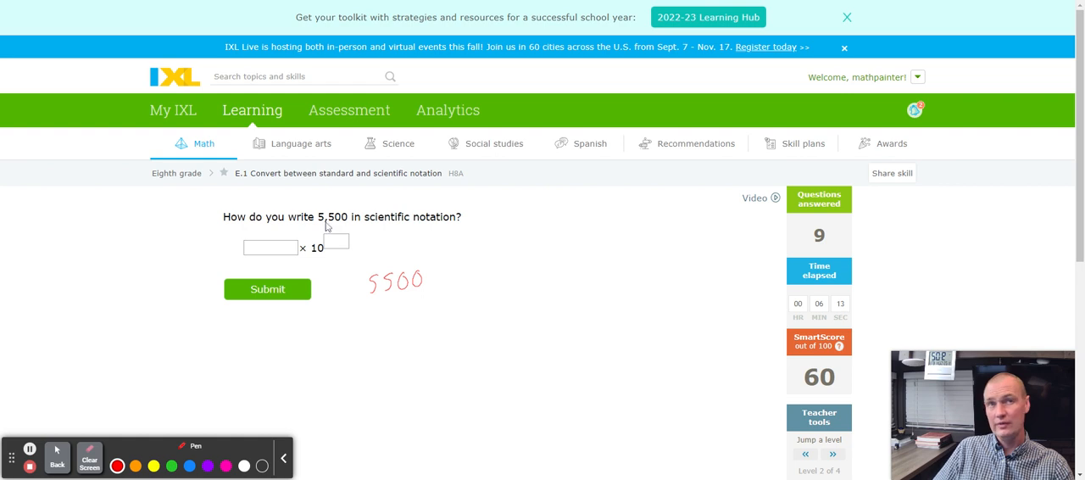
{"action": "mouse_move", "coordinate": [349, 227]}
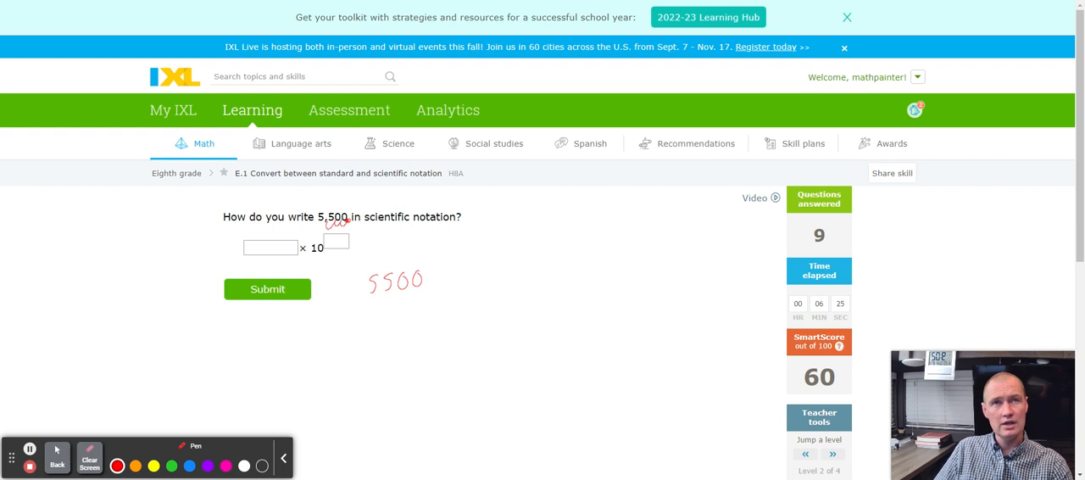
{"action": "mouse_move", "coordinate": [400, 305]}
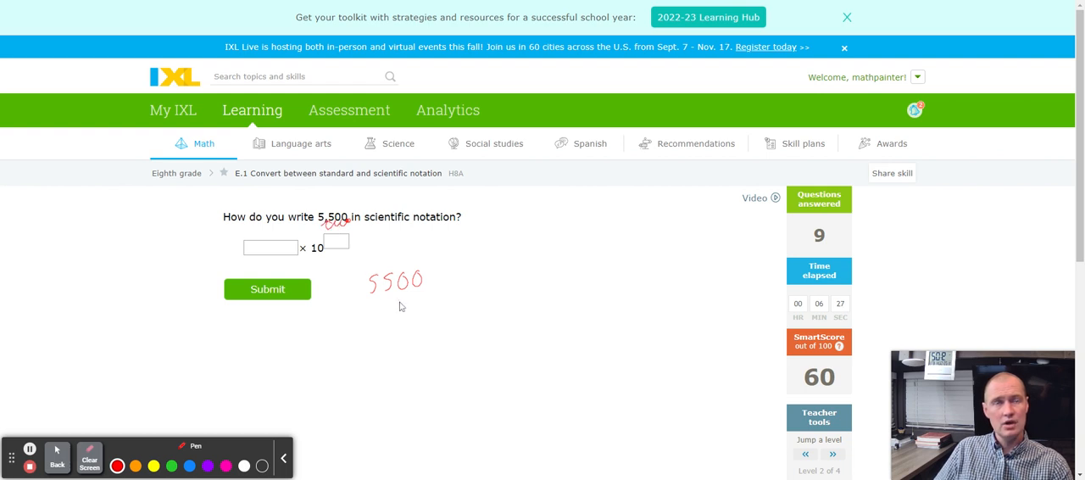
{"action": "mouse_move", "coordinate": [380, 305]}
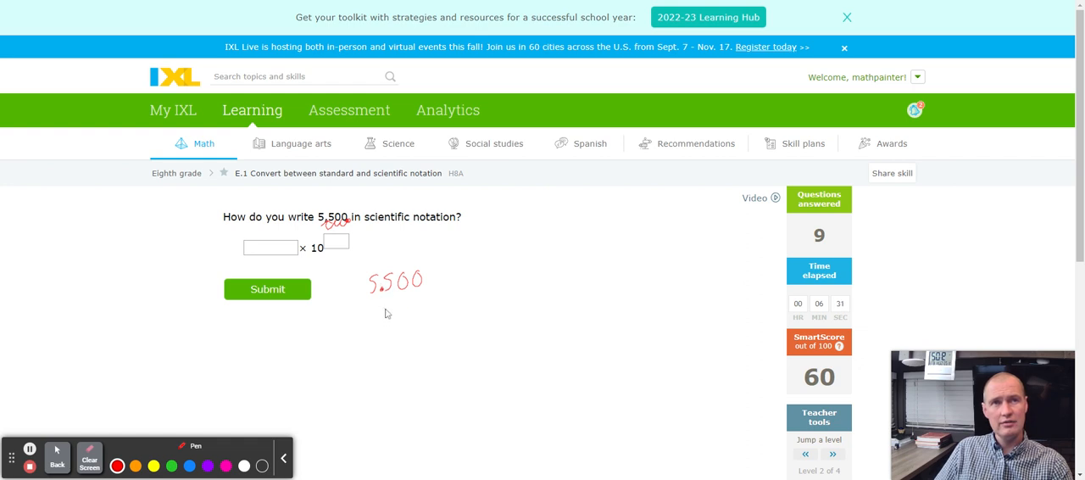
{"action": "left_click_drag", "start_coordinate": [373, 313], "coordinate": [393, 314]}
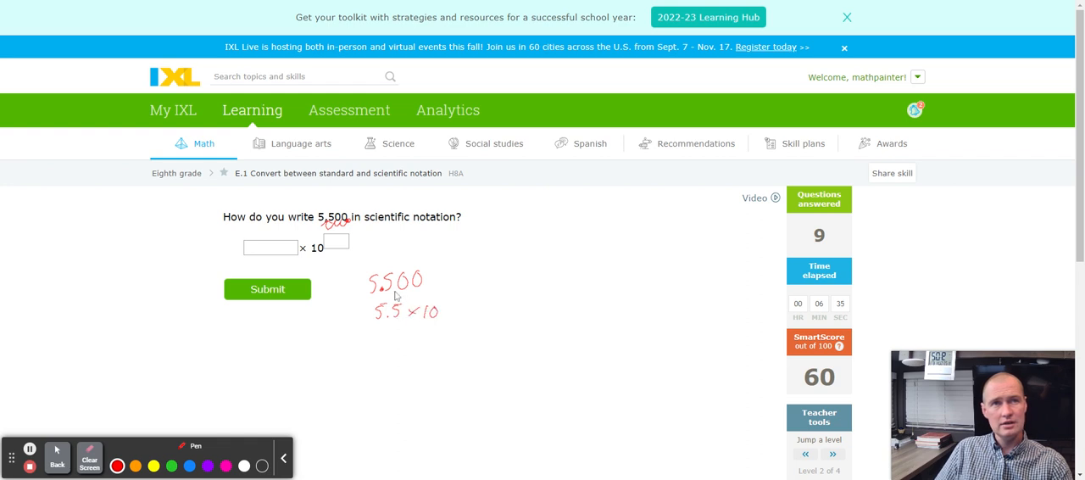
{"action": "left_click_drag", "start_coordinate": [444, 305], "coordinate": [447, 296]}
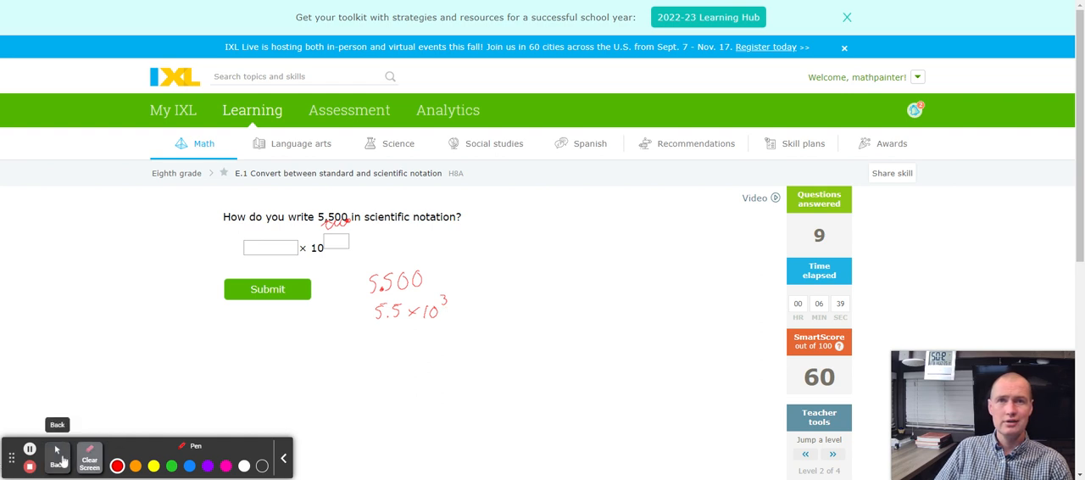
- Enter 5.5 with exponent 3, submit it, and wipe the notes afterward
{"action": "type", "text": "5"}
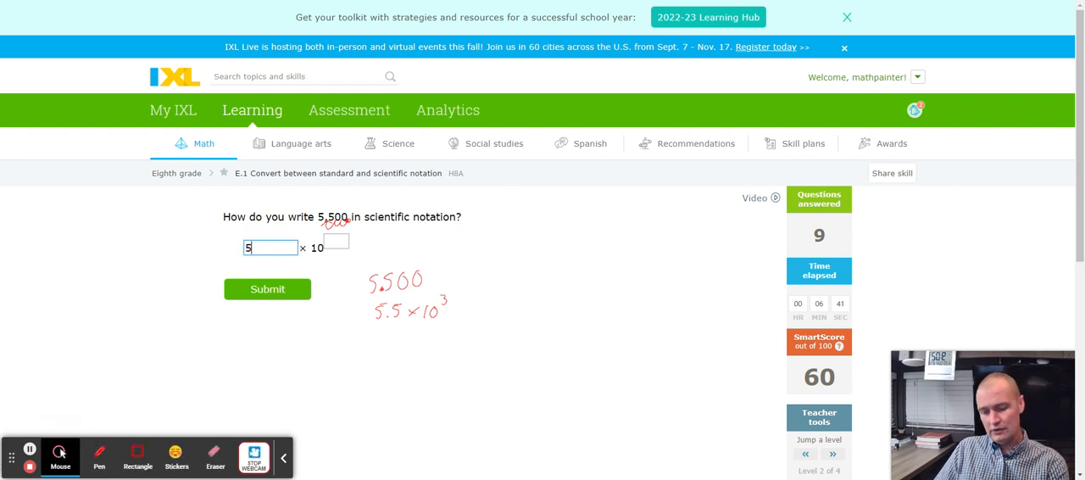
{"action": "type", "text": ".5"}
{"action": "left_click", "coordinate": [336, 241]}
{"action": "type", "text": "3"}
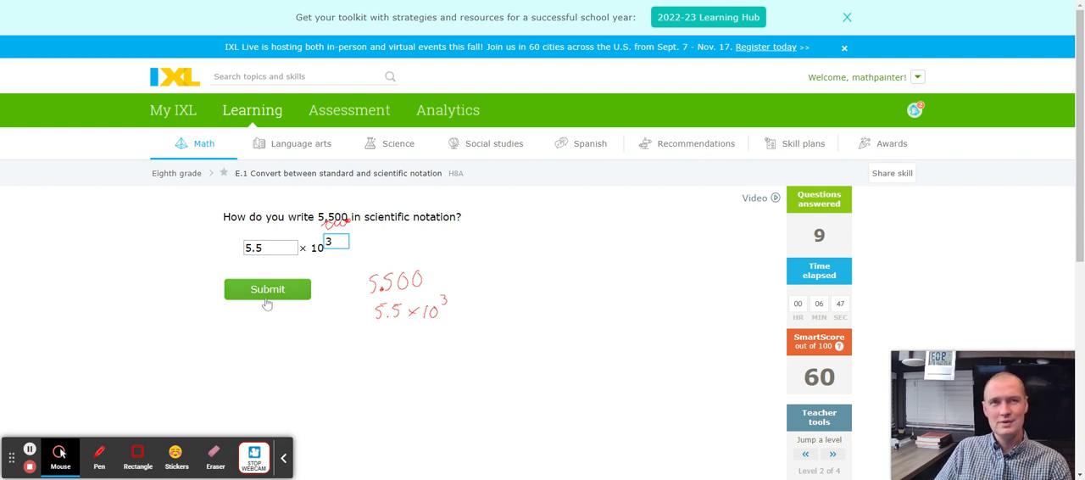
{"action": "left_click", "coordinate": [268, 288]}
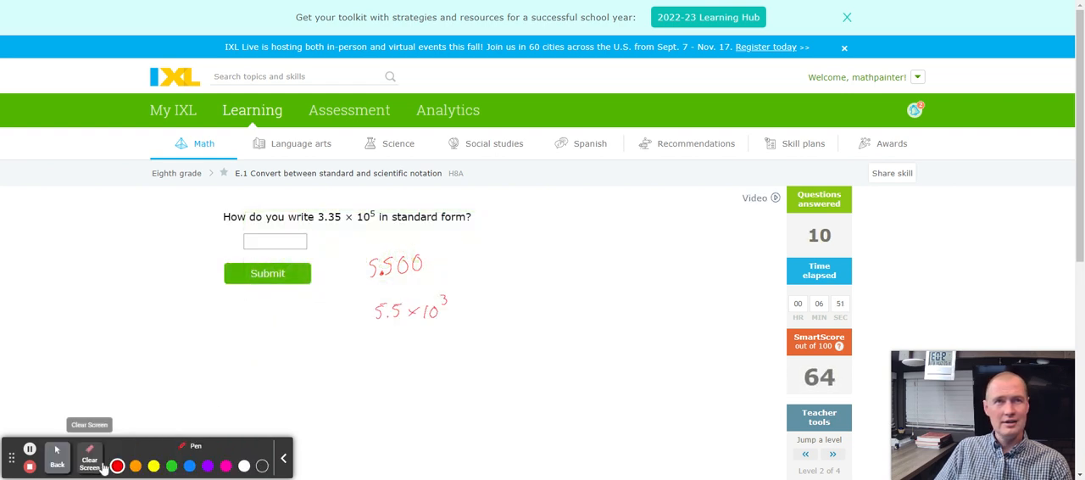
{"action": "left_click", "coordinate": [88, 458]}
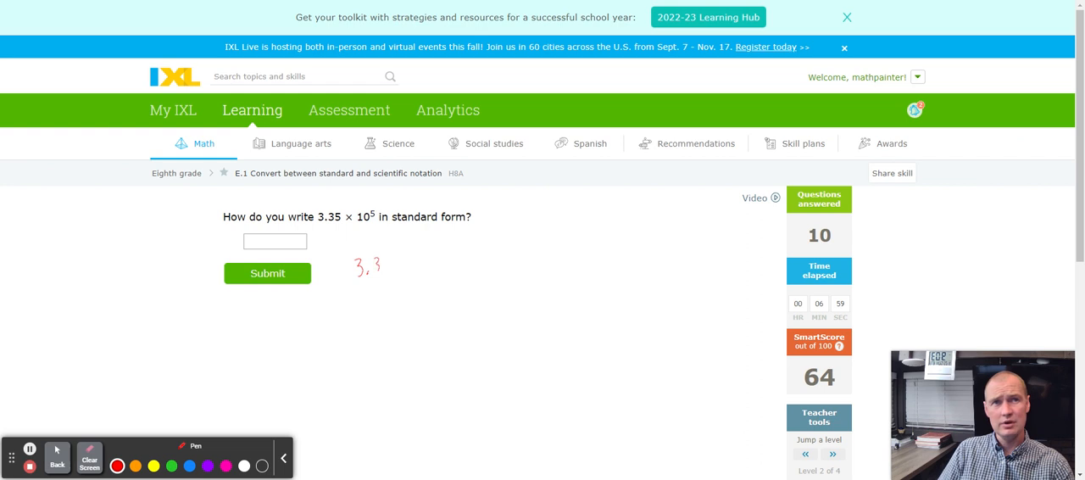
- Handwrite 3.35000 and circle 335,000 as working beside the question
{"action": "left_click_drag", "start_coordinate": [379, 271], "coordinate": [394, 274]}
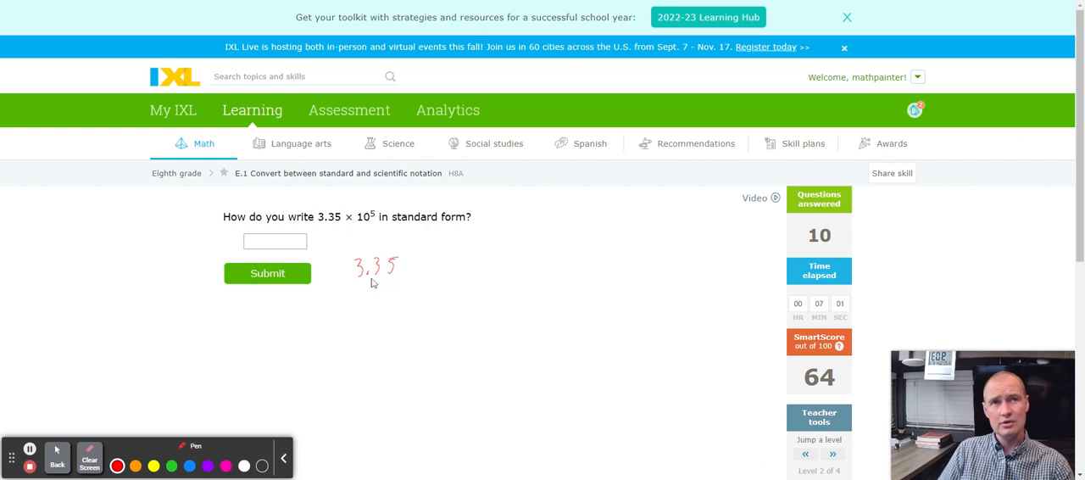
{"action": "left_click_drag", "start_coordinate": [364, 275], "coordinate": [389, 280]}
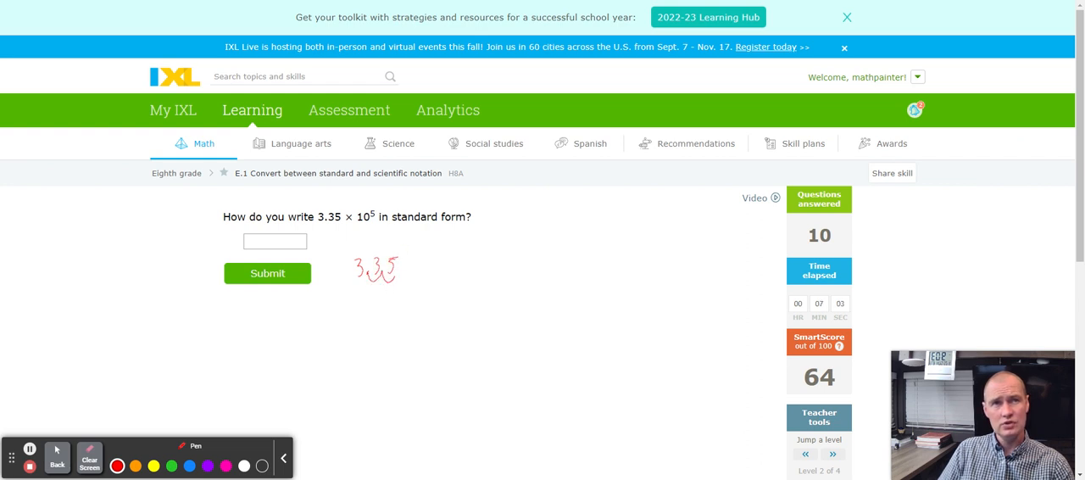
{"action": "left_click_drag", "start_coordinate": [393, 268], "coordinate": [410, 280]}
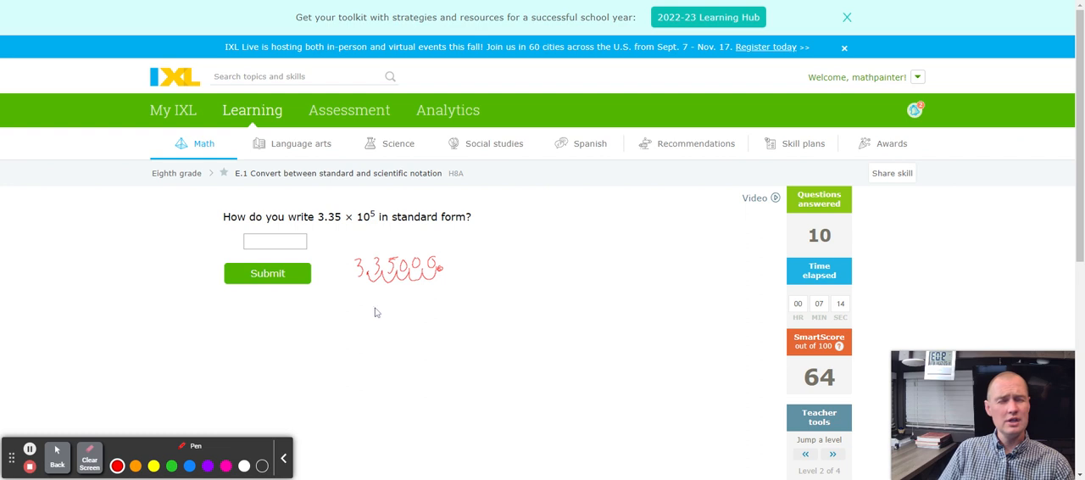
{"action": "mouse_move", "coordinate": [368, 308]}
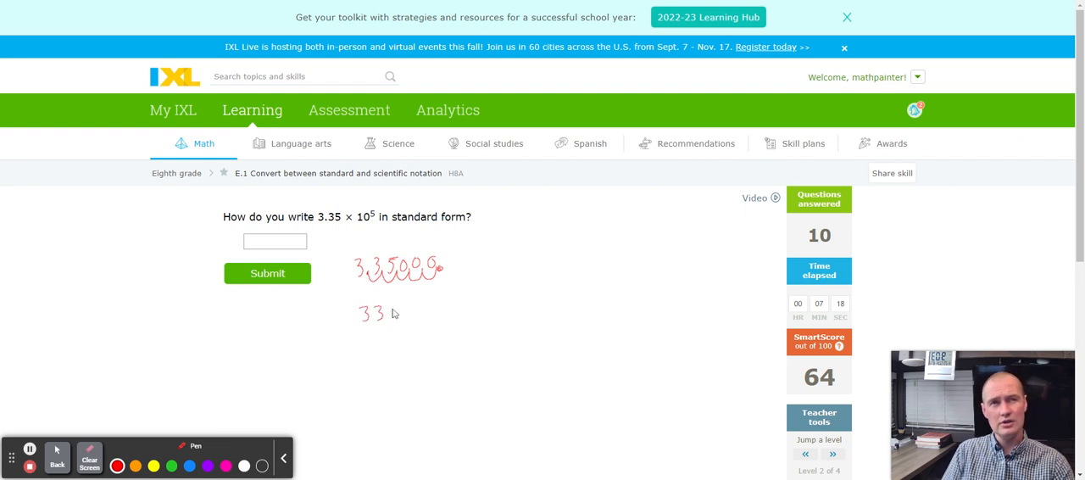
{"action": "left_click_drag", "start_coordinate": [379, 312], "coordinate": [392, 316]}
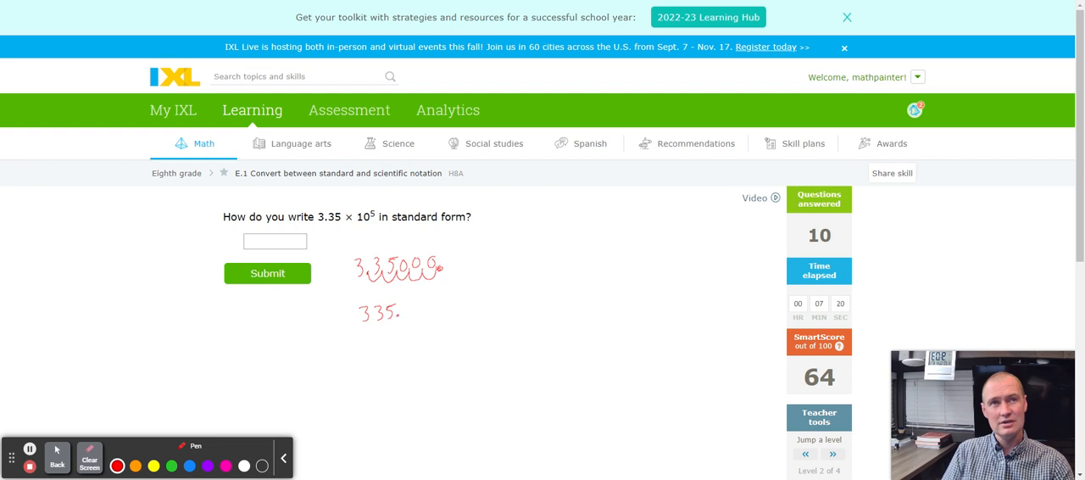
{"action": "left_click_drag", "start_coordinate": [393, 313], "coordinate": [438, 306]}
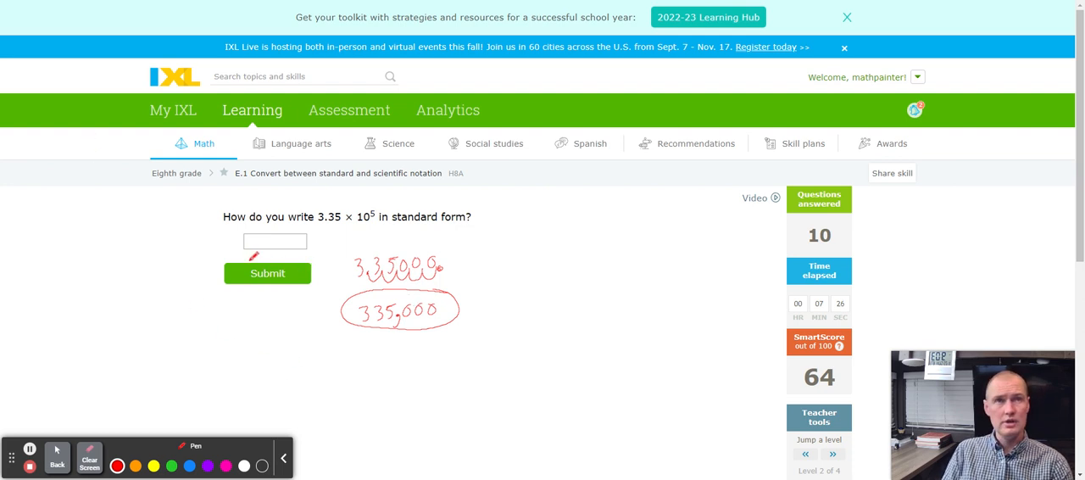
- Switch to Mouse, enter 335000 in the answer box and submit it
{"action": "left_click", "coordinate": [59, 454]}
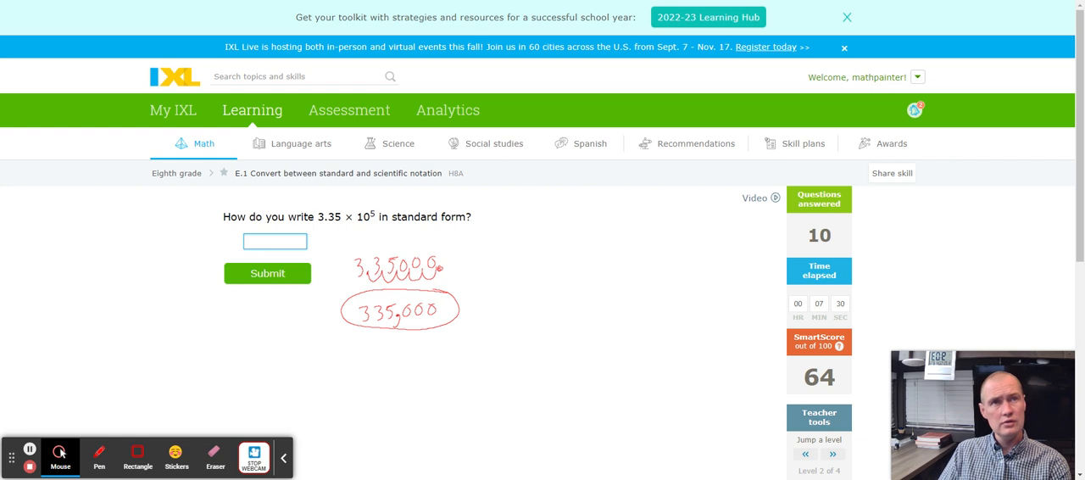
{"action": "type", "text": "335000"}
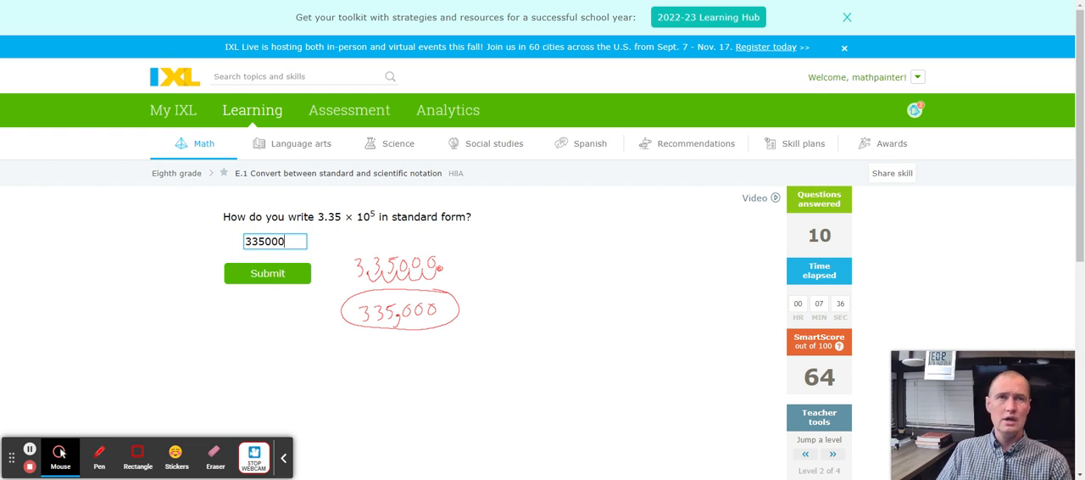
{"action": "mouse_move", "coordinate": [814, 309]}
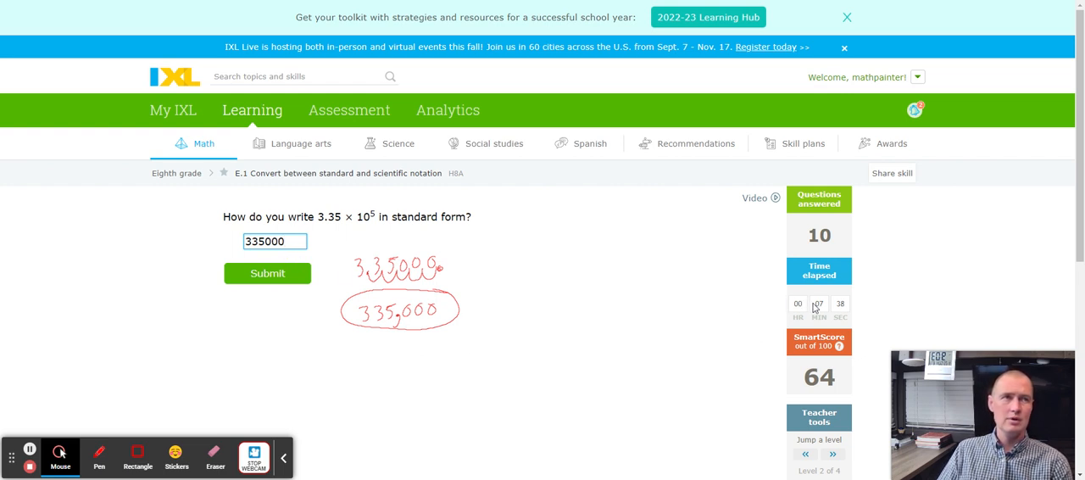
{"action": "mouse_move", "coordinate": [814, 305]}
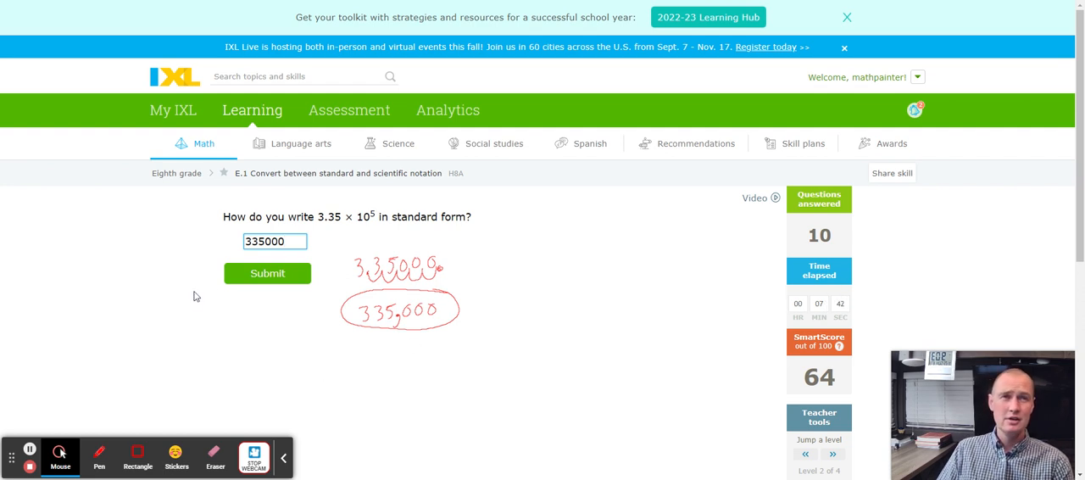
{"action": "left_click", "coordinate": [268, 273]}
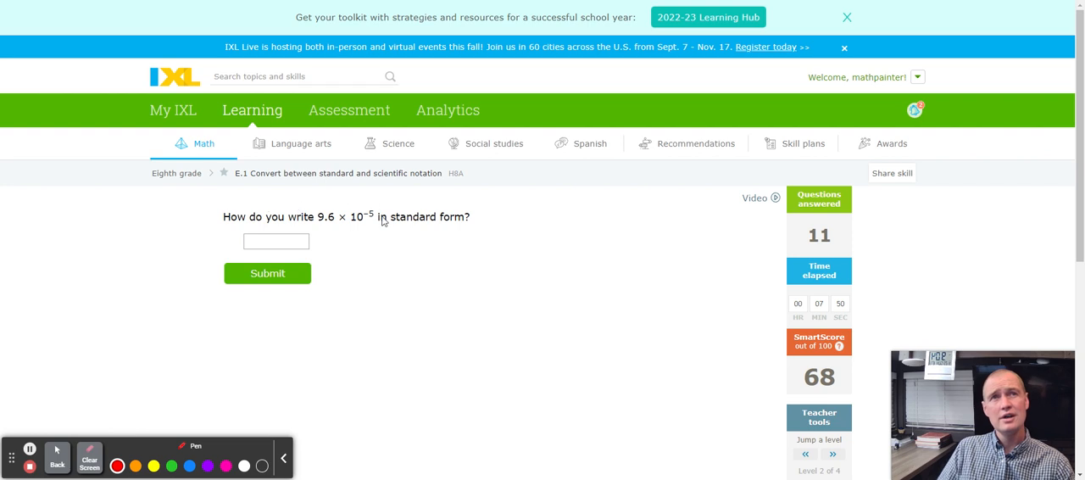
{"action": "mouse_move", "coordinate": [482, 285]}
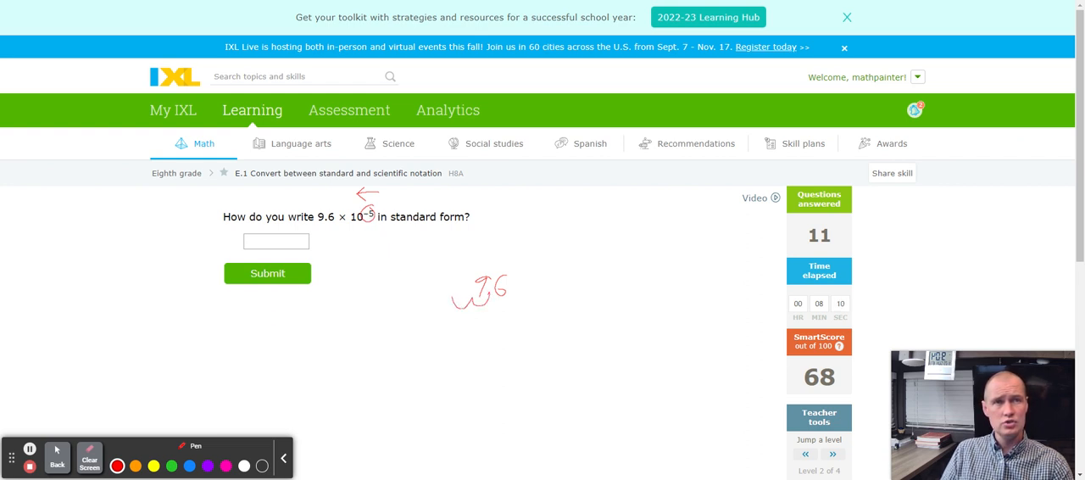
- Sketch the decimal moving left five places, then enter .000096 and submit
{"action": "left_click_drag", "start_coordinate": [424, 305], "coordinate": [458, 288]}
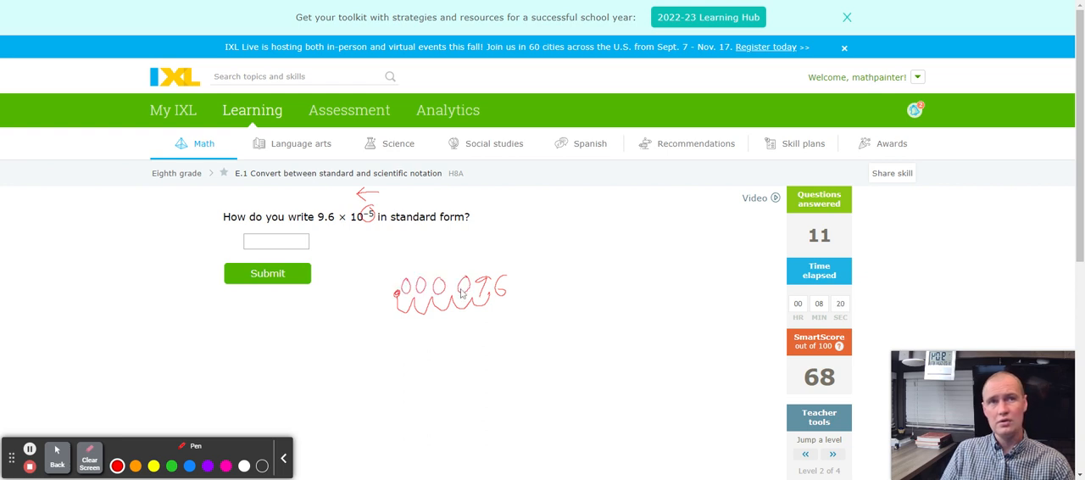
{"action": "mouse_move", "coordinate": [30, 466]}
{"action": "type", "text": "."}
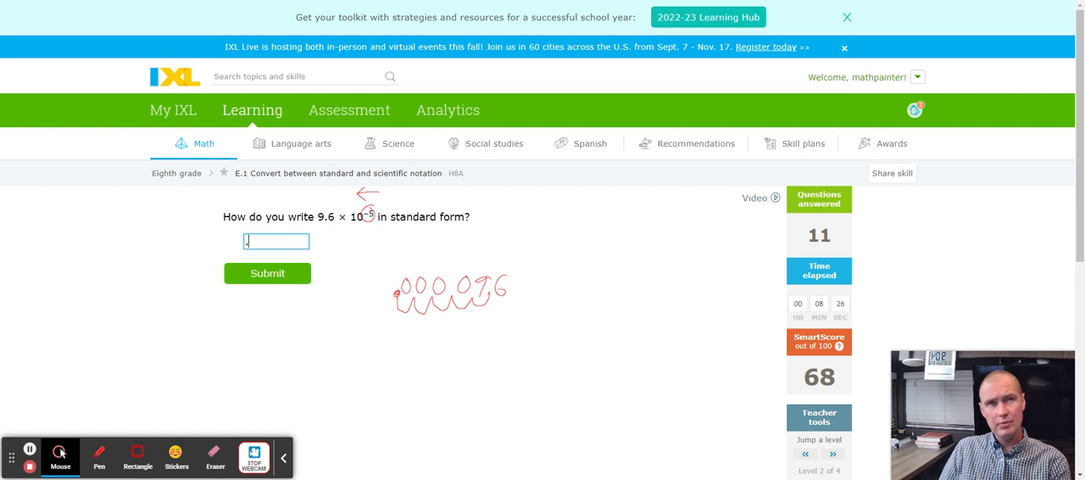
{"action": "type", "text": "0000"}
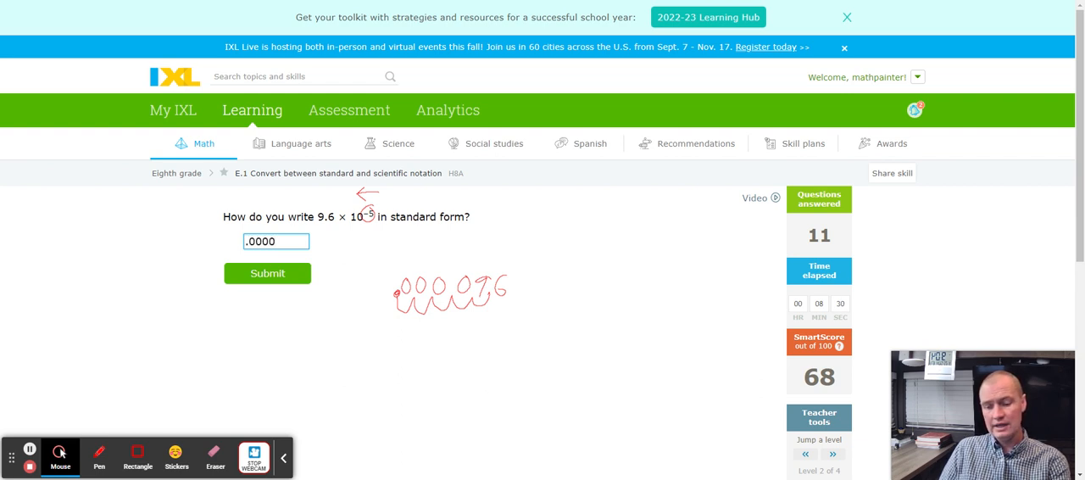
{"action": "type", "text": "96"}
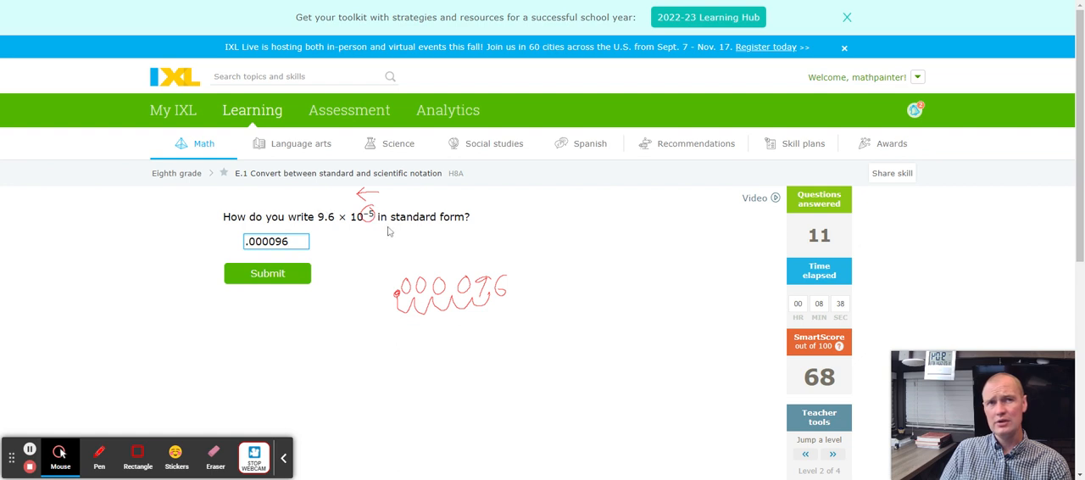
{"action": "mouse_move", "coordinate": [370, 244]}
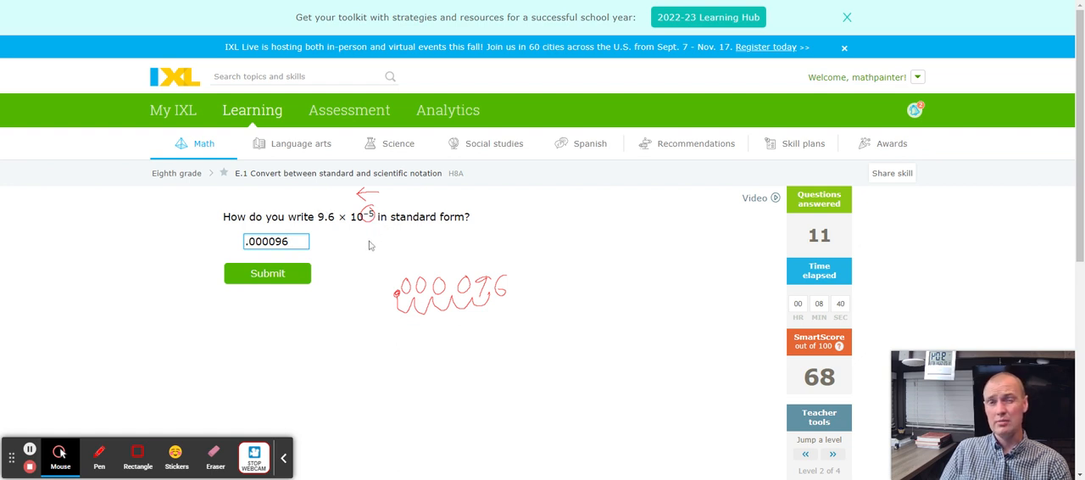
{"action": "mouse_move", "coordinate": [346, 251]}
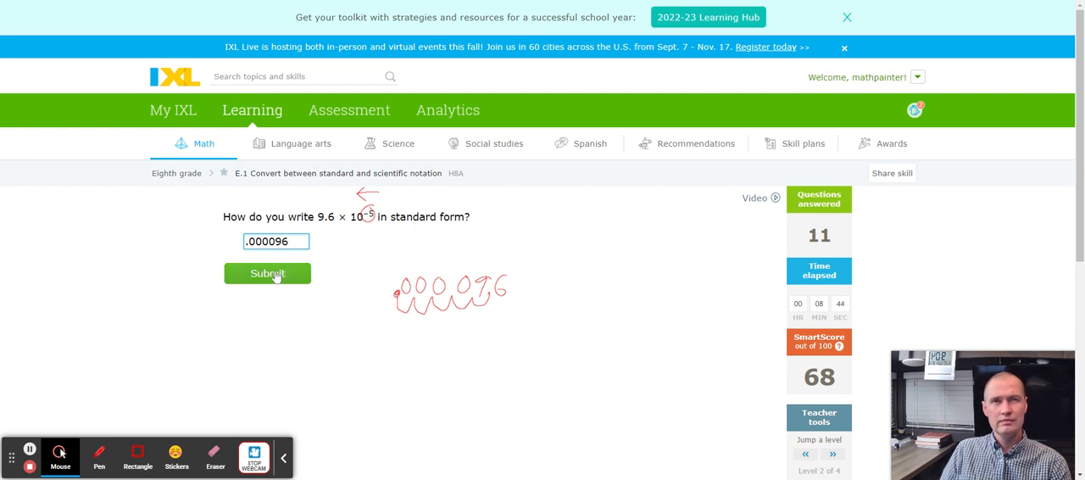
{"action": "left_click", "coordinate": [268, 273]}
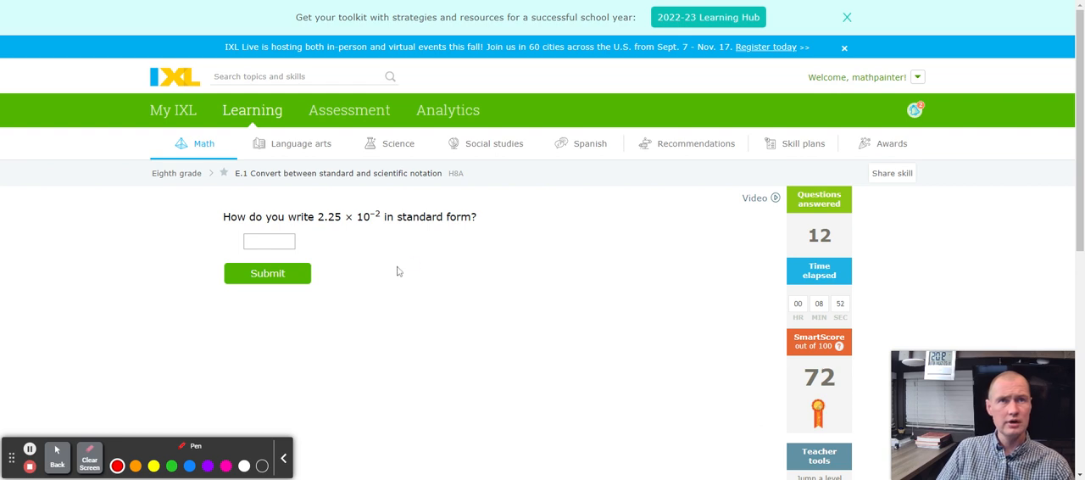
- Handwrite 2.25 × 10⁻² beside the question as working
{"action": "left_click_drag", "start_coordinate": [398, 271], "coordinate": [437, 260]}
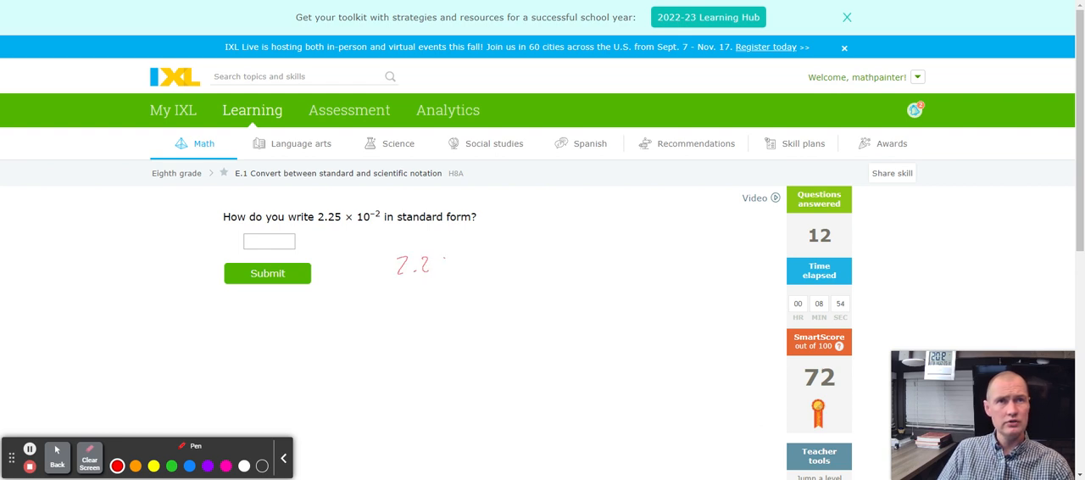
{"action": "left_click_drag", "start_coordinate": [415, 264], "coordinate": [478, 264]}
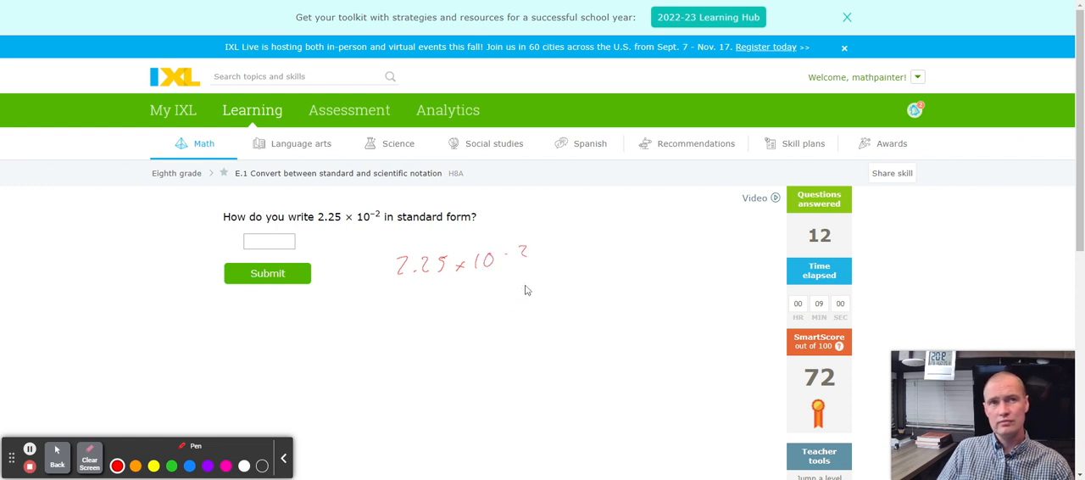
{"action": "left_click_drag", "start_coordinate": [359, 212], "coordinate": [382, 218]}
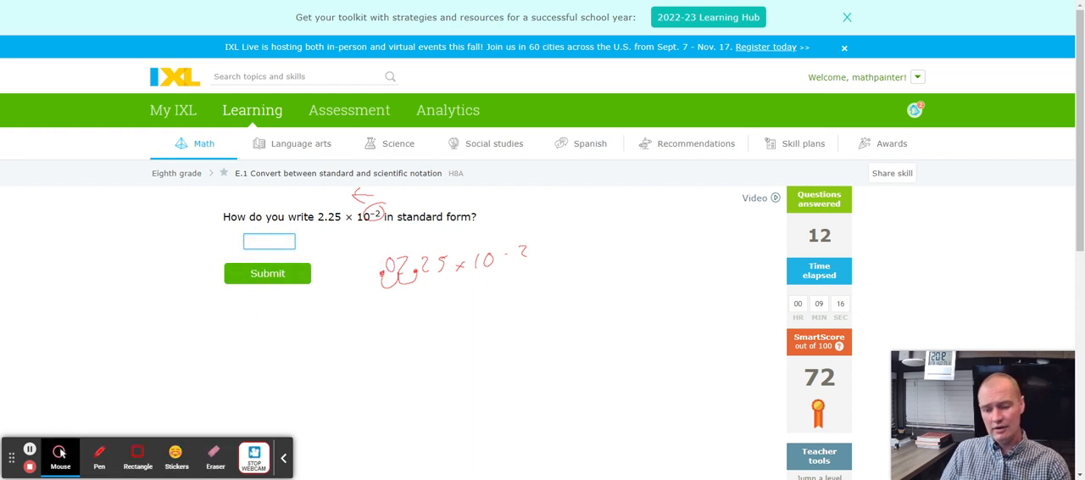
- Enter .0225 in the answer box and submit it
{"action": "type", "text": ".0"}
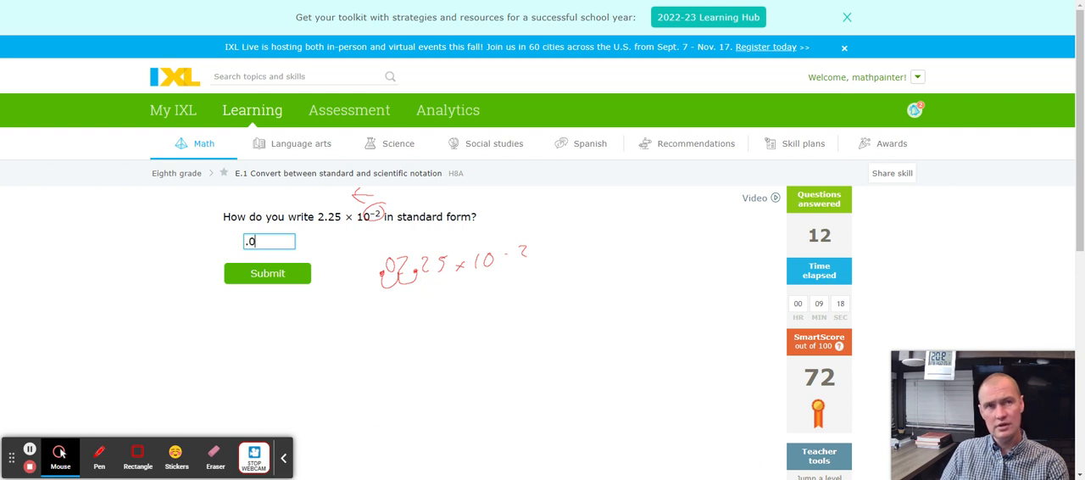
{"action": "type", "text": "225"}
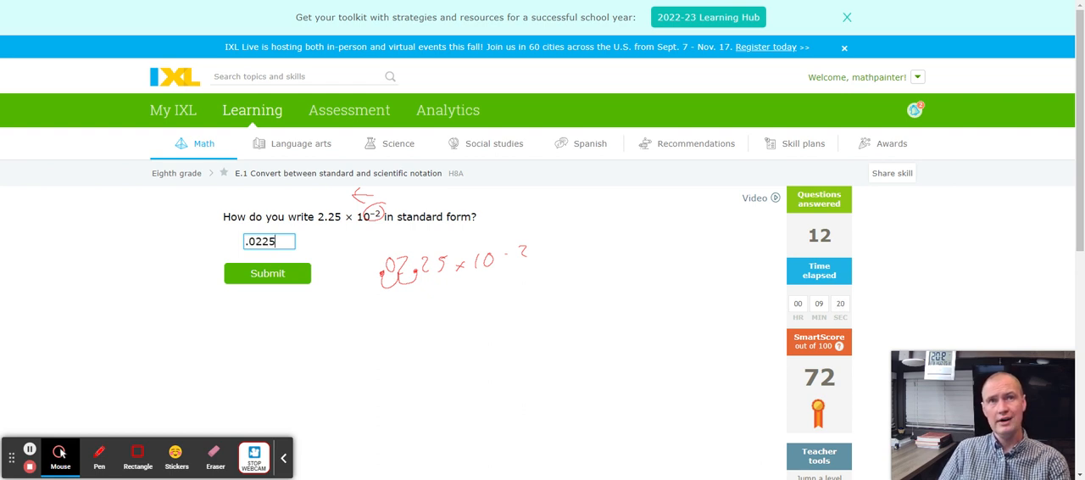
{"action": "mouse_move", "coordinate": [304, 338]}
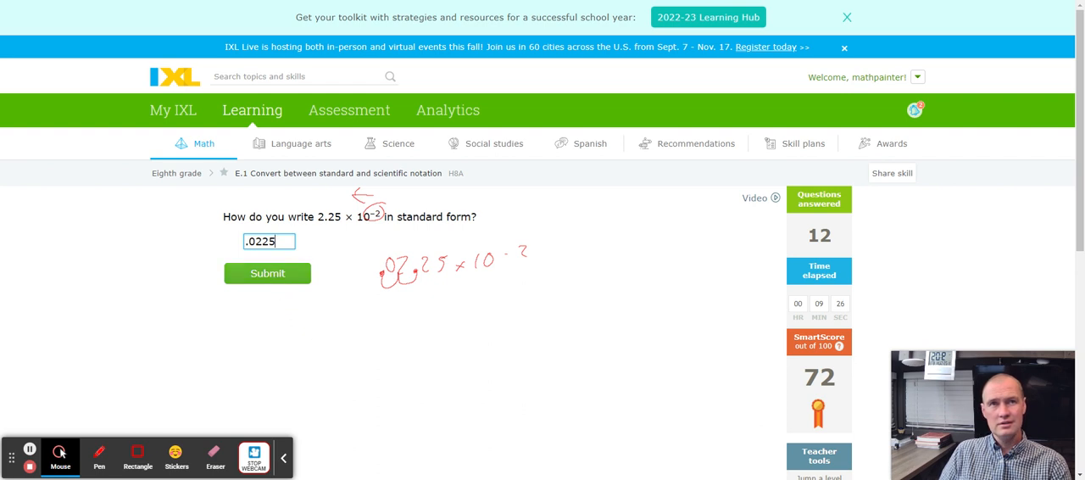
{"action": "left_click", "coordinate": [268, 273]}
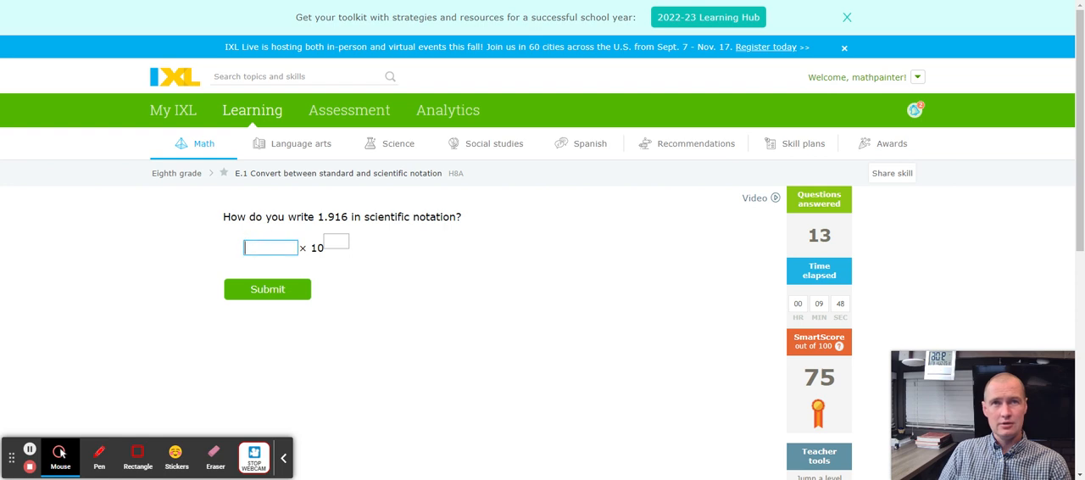
- Enter 1.926 with exponent 0 for 1.916 and submit, which is marked incorrect
{"action": "type", "text": ".1"}
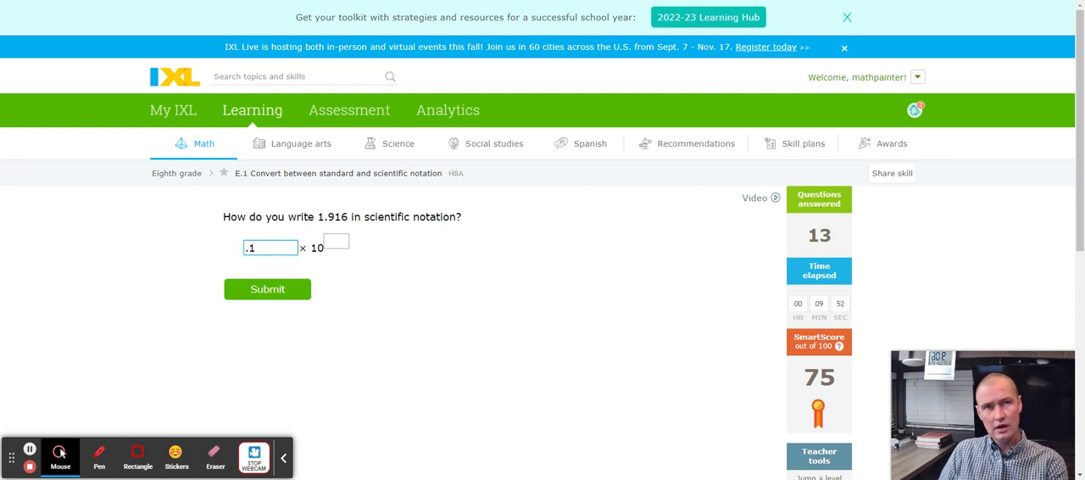
{"action": "key", "text": "Backspace"}
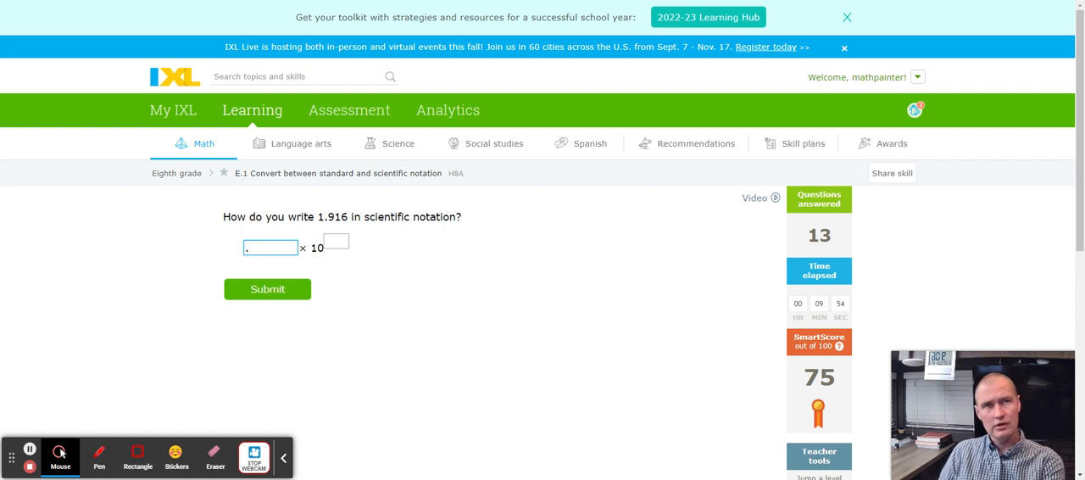
{"action": "type", "text": "1.926"}
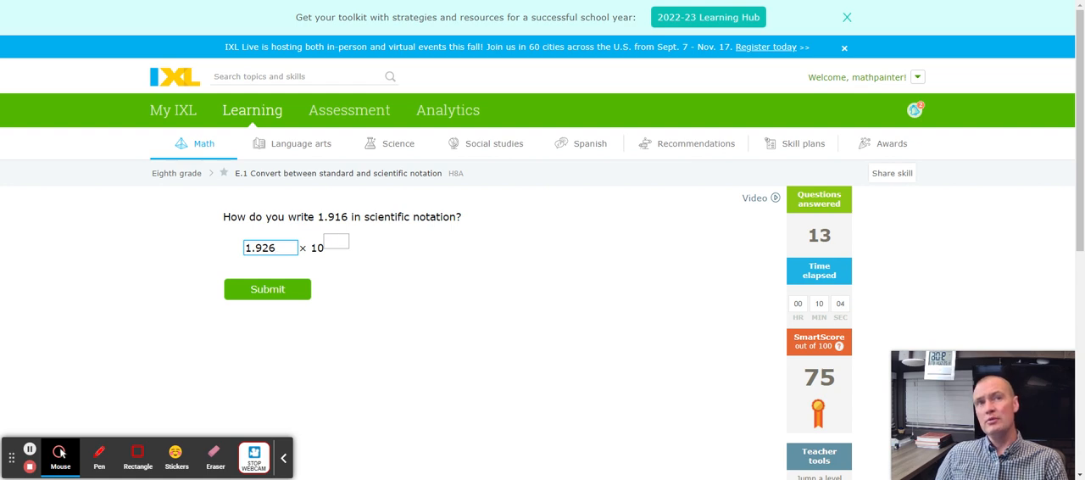
{"action": "left_click", "coordinate": [336, 241]}
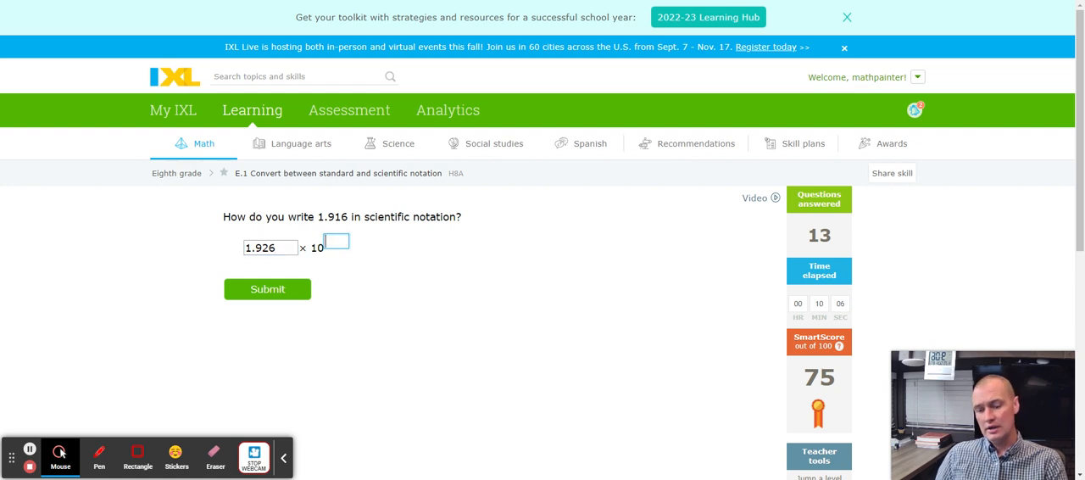
{"action": "type", "text": "0"}
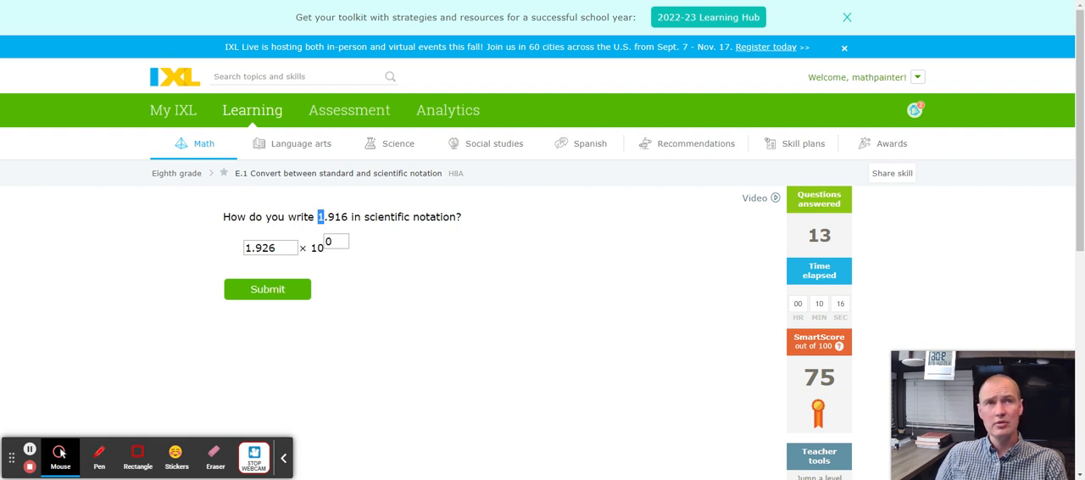
{"action": "left_click", "coordinate": [336, 241]}
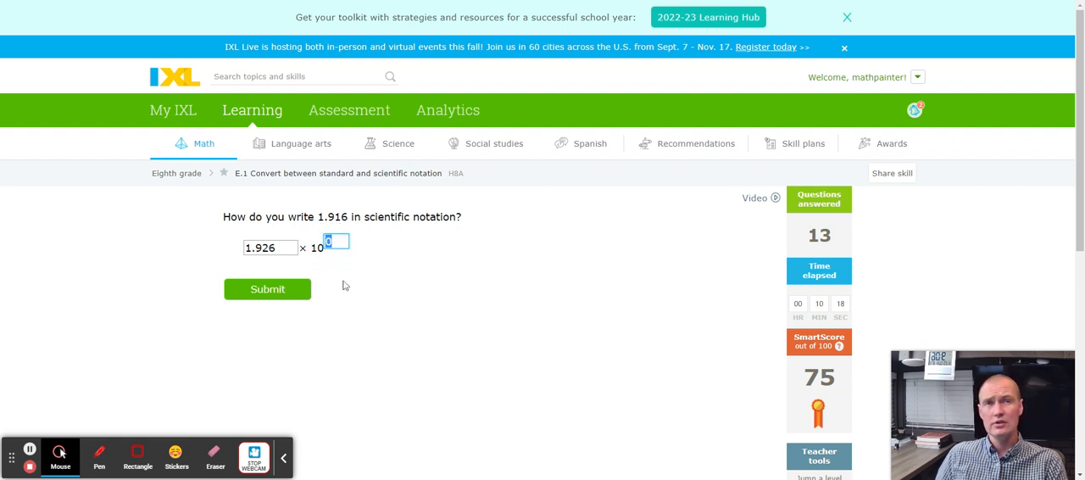
{"action": "left_click", "coordinate": [268, 288]}
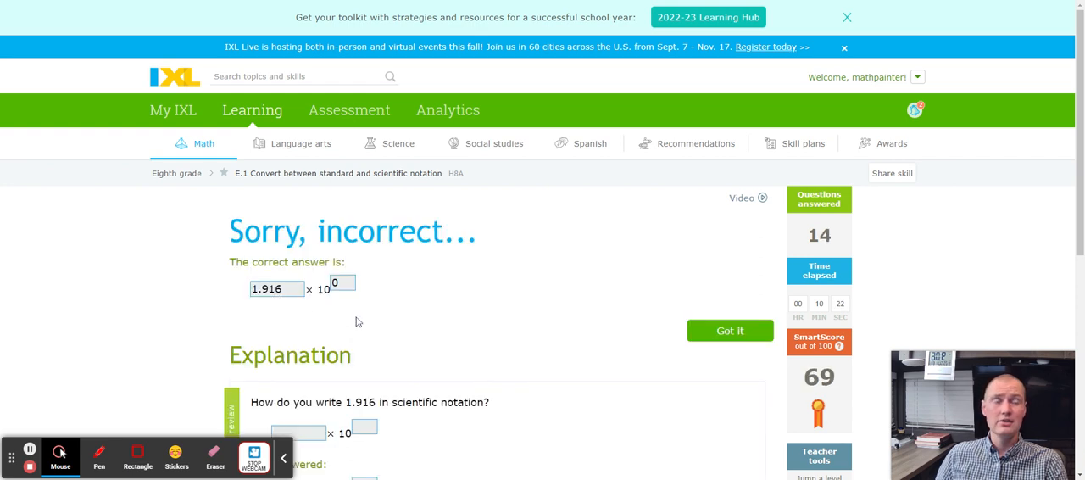
{"action": "mouse_move", "coordinate": [386, 356]}
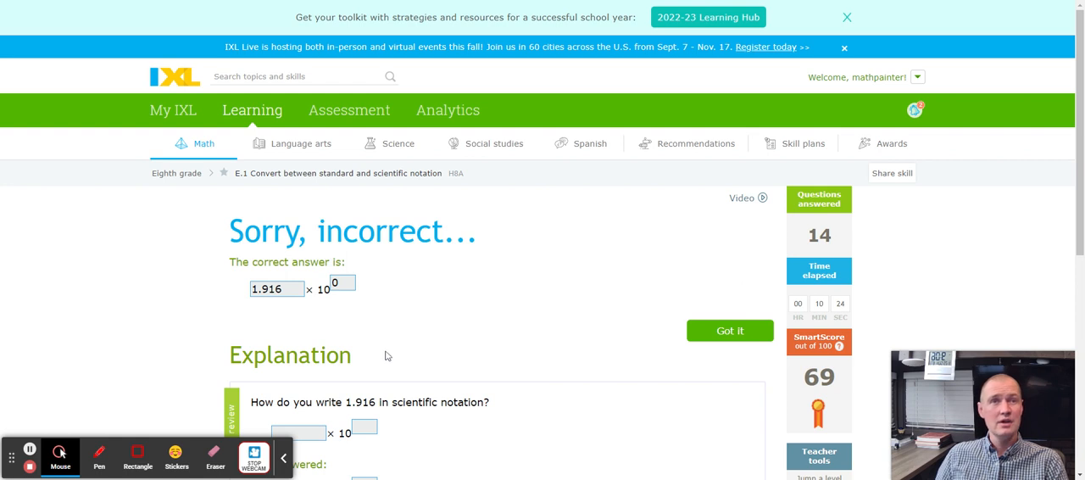
- Scroll through the explanation for 1.916 and dismiss it with Got it
{"action": "scroll", "scroll_direction": "down", "scroll_amount": 3}
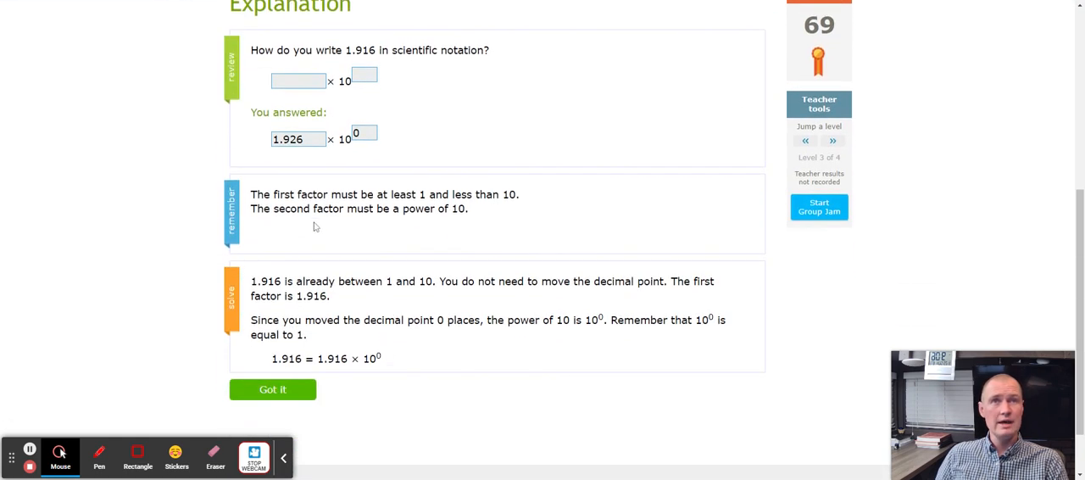
{"action": "mouse_move", "coordinate": [329, 282]}
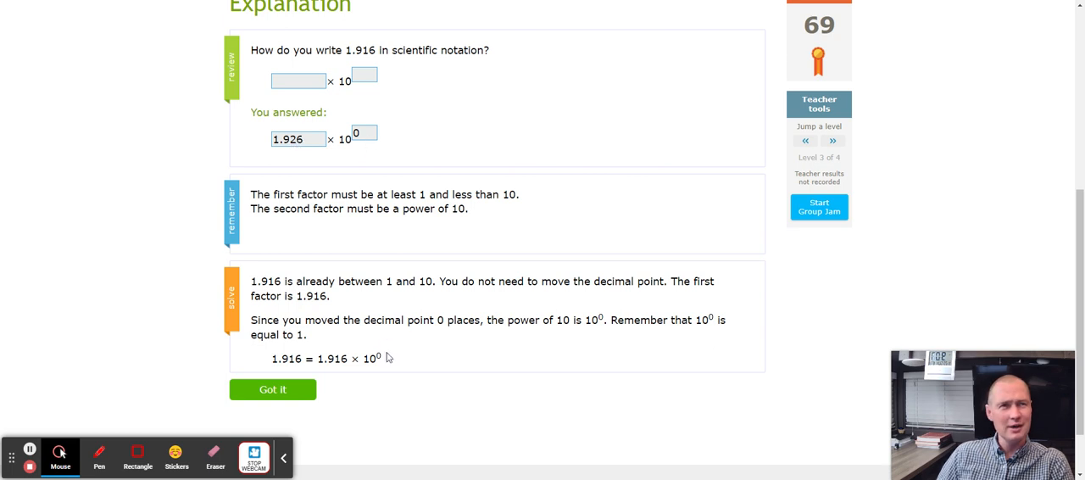
{"action": "left_click", "coordinate": [271, 390]}
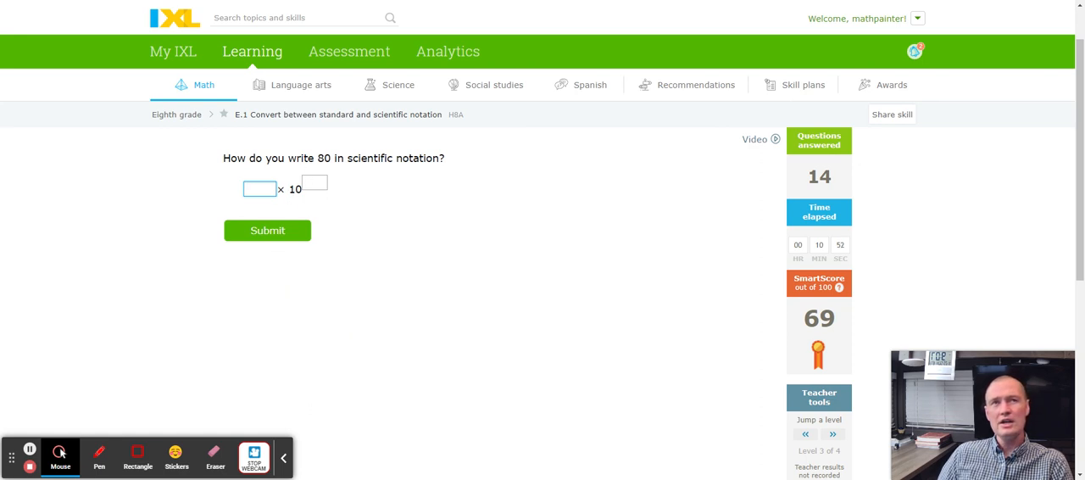
{"action": "mouse_move", "coordinate": [213, 297]}
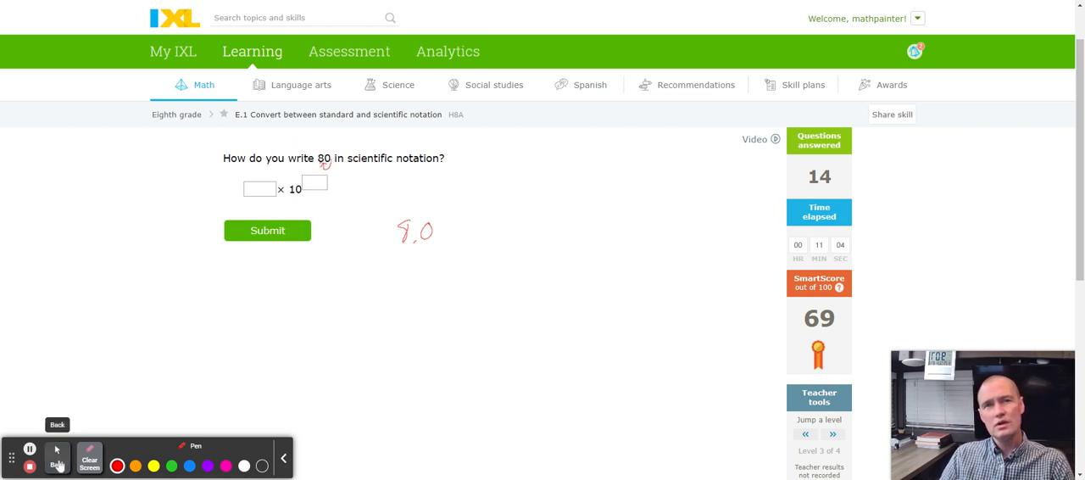
- Switch to Mouse, enter 8 with exponent 1 for 80 and submit it
{"action": "left_click", "coordinate": [59, 456]}
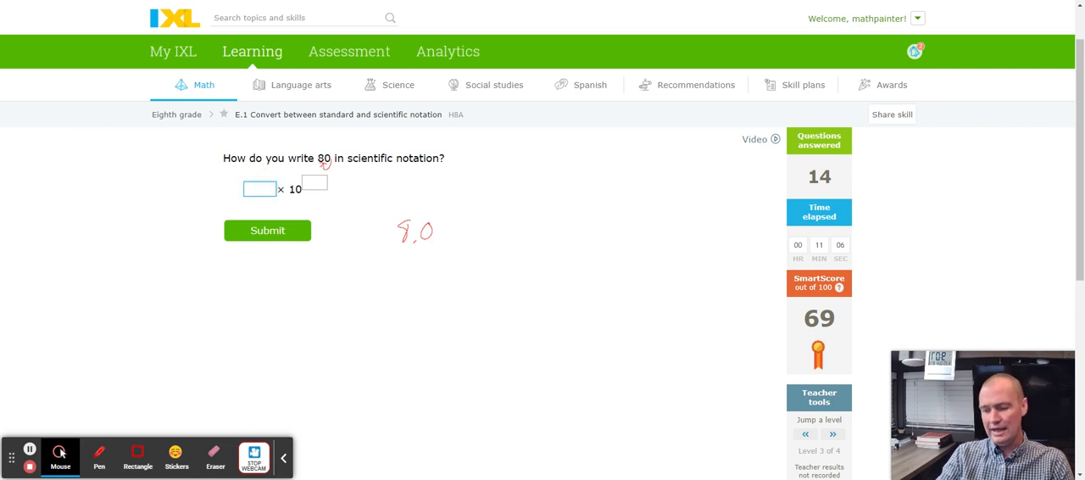
{"action": "type", "text": "8"}
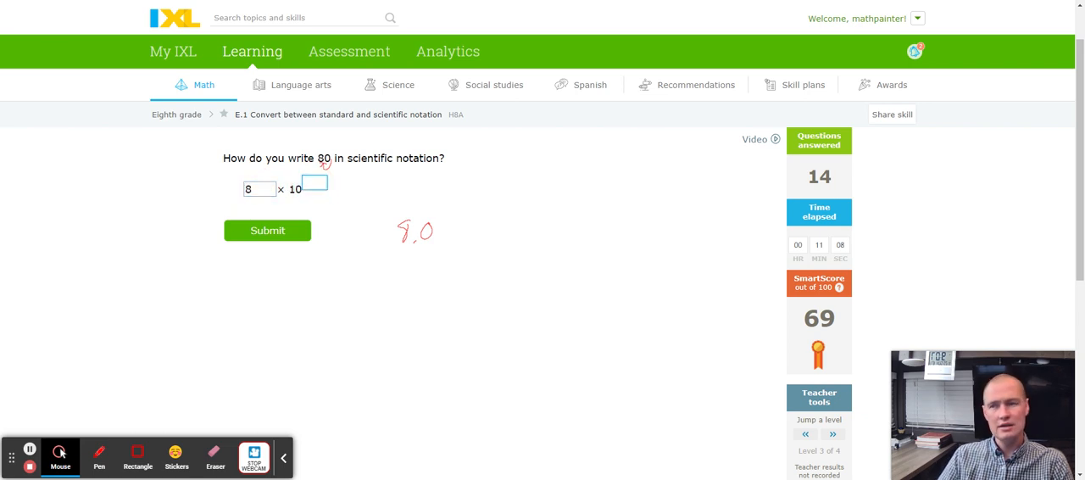
{"action": "type", "text": "1"}
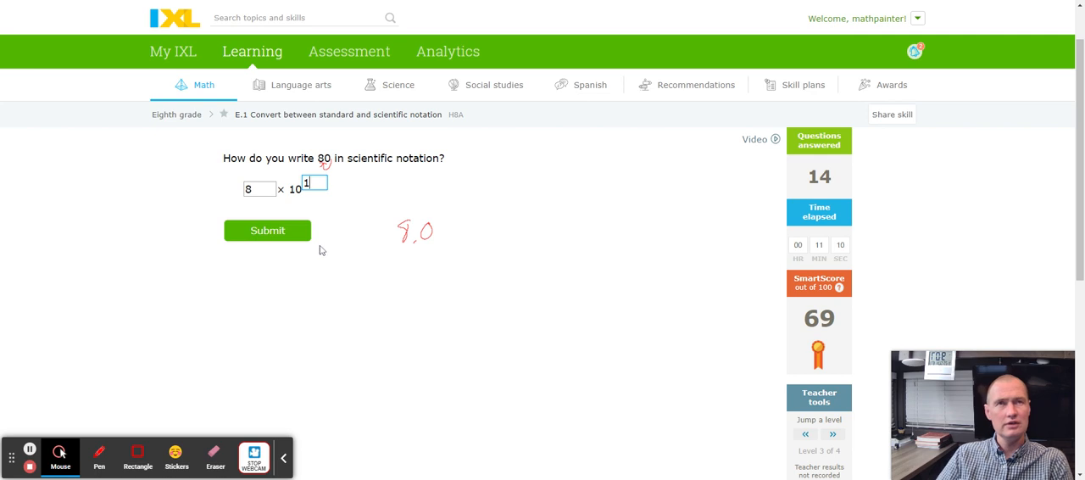
{"action": "mouse_move", "coordinate": [311, 247]}
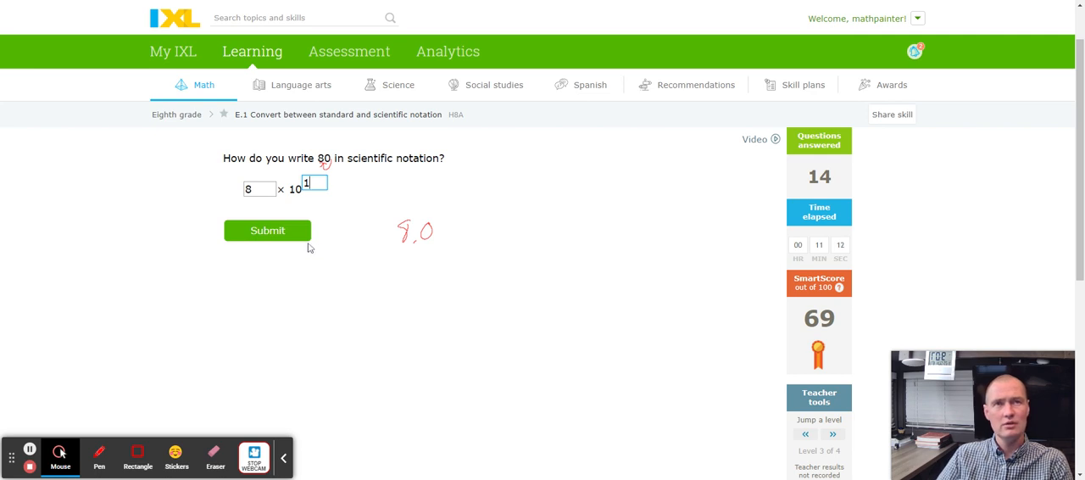
{"action": "left_click", "coordinate": [268, 231]}
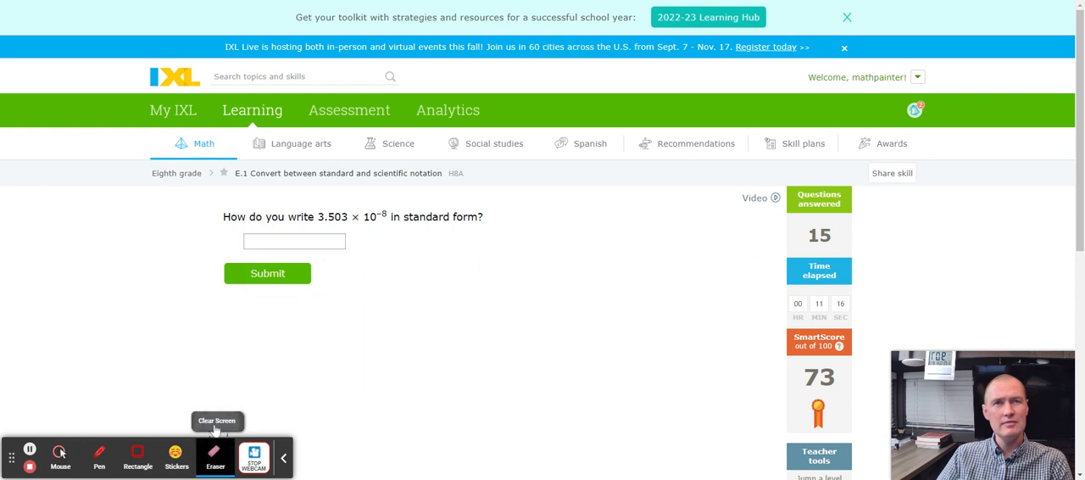
- With the pen, handwrite 3.503, mark the exponent −8 and add leading zeros as working
{"action": "left_click", "coordinate": [98, 454]}
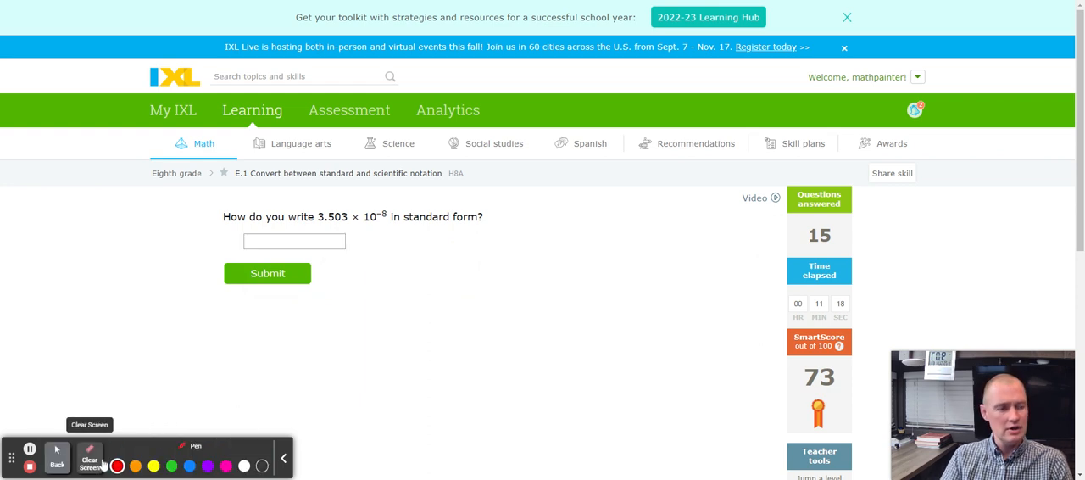
{"action": "left_click_drag", "start_coordinate": [380, 275], "coordinate": [376, 295]}
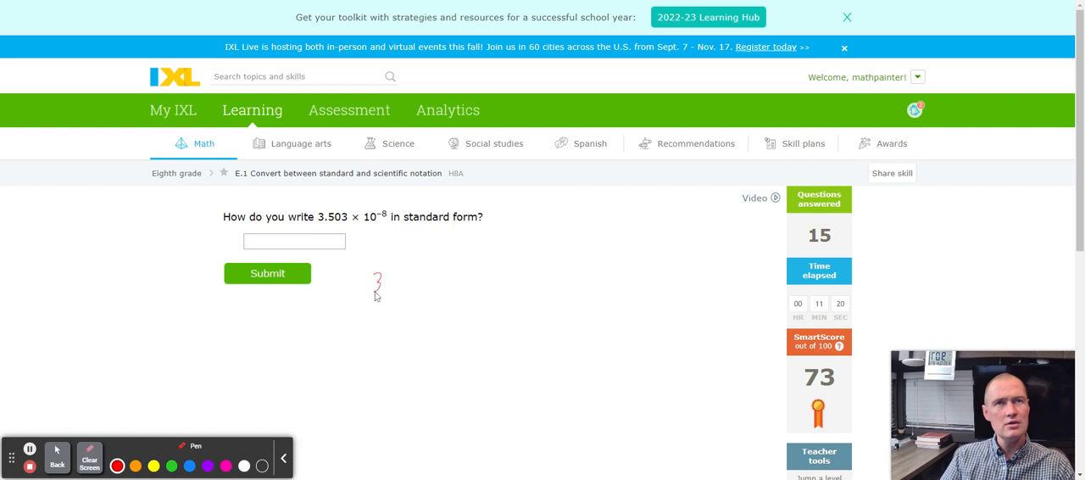
{"action": "left_click_drag", "start_coordinate": [386, 285], "coordinate": [404, 288]}
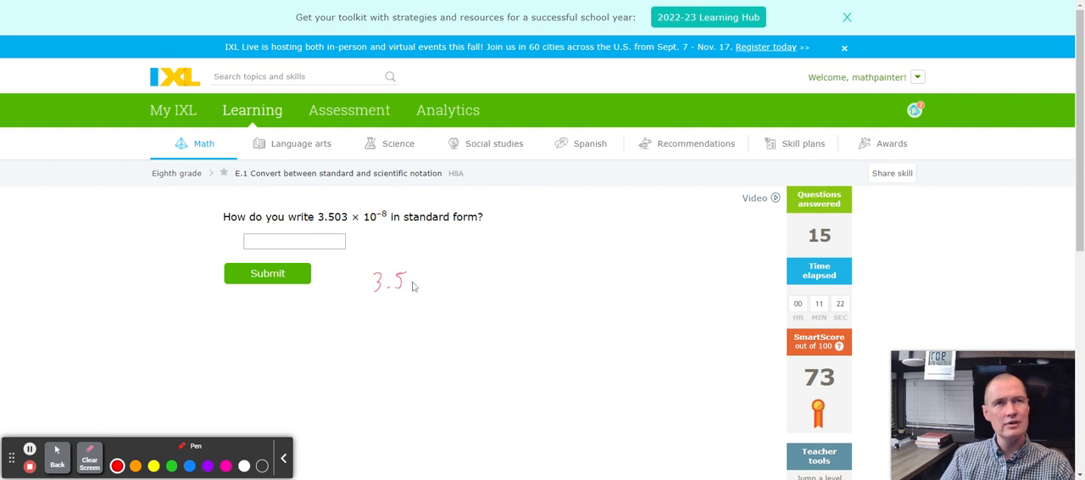
{"action": "left_click_drag", "start_coordinate": [400, 280], "coordinate": [415, 289]}
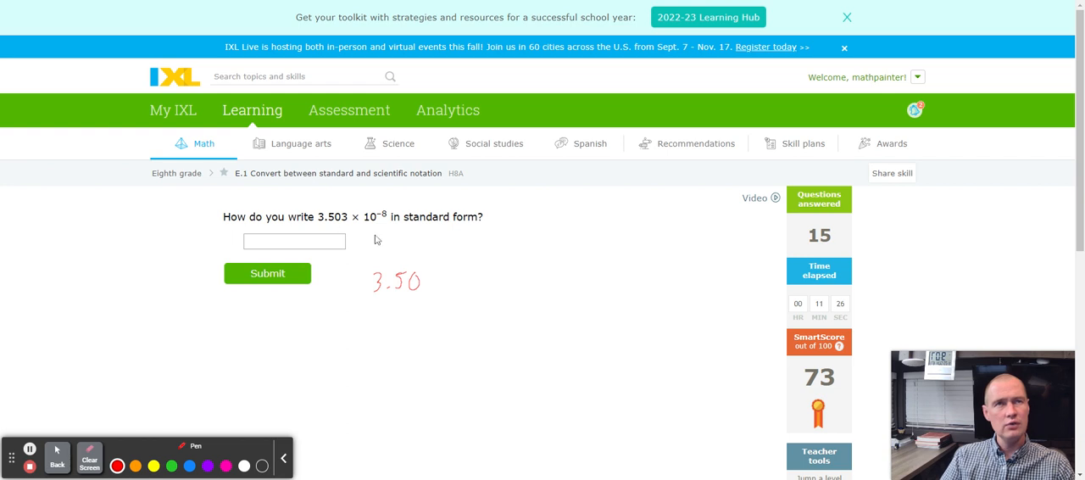
{"action": "left_click_drag", "start_coordinate": [421, 270], "coordinate": [432, 292]}
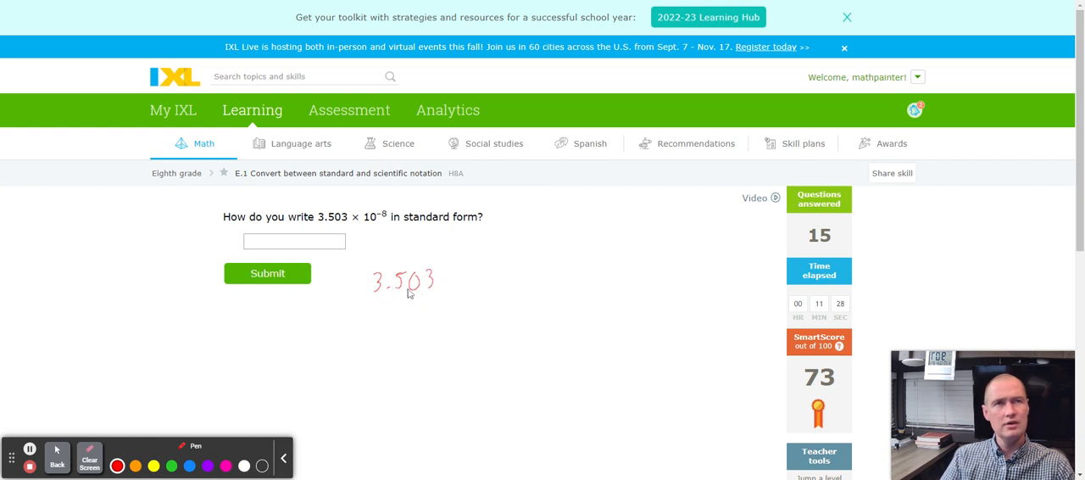
{"action": "mouse_move", "coordinate": [383, 224]}
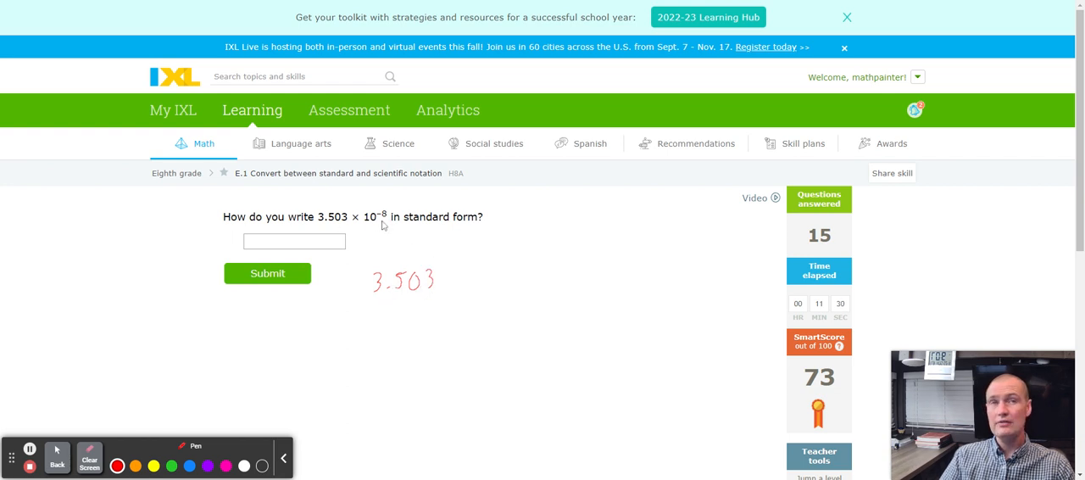
{"action": "left_click_drag", "start_coordinate": [386, 207], "coordinate": [373, 219]}
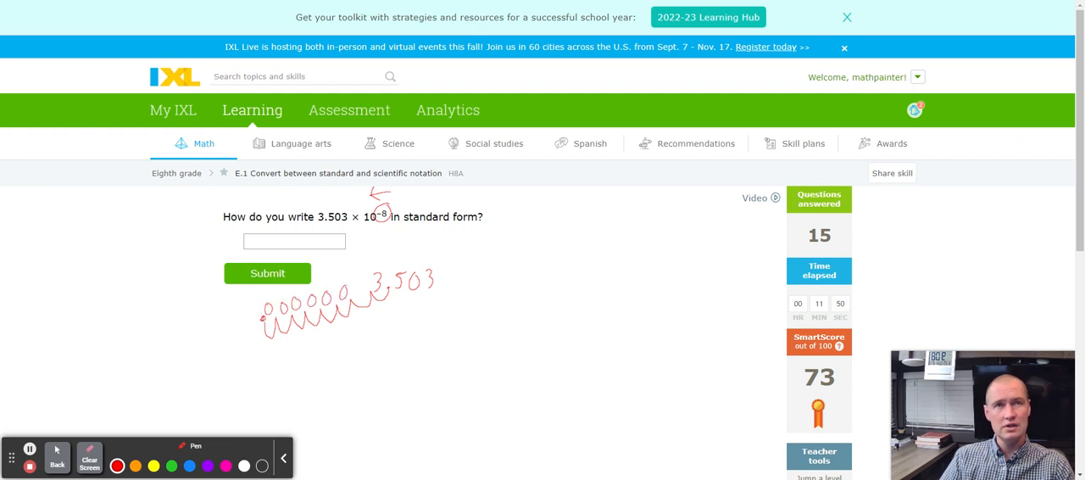
{"action": "left_click_drag", "start_coordinate": [353, 288], "coordinate": [373, 280]}
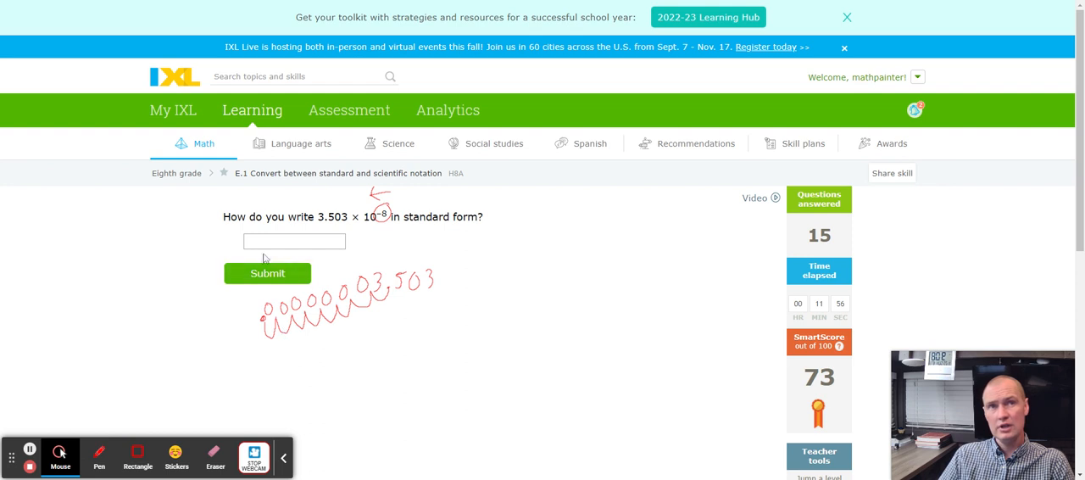
- Enter .00000003503 in the answer box and submit it
{"action": "left_click", "coordinate": [295, 241]}
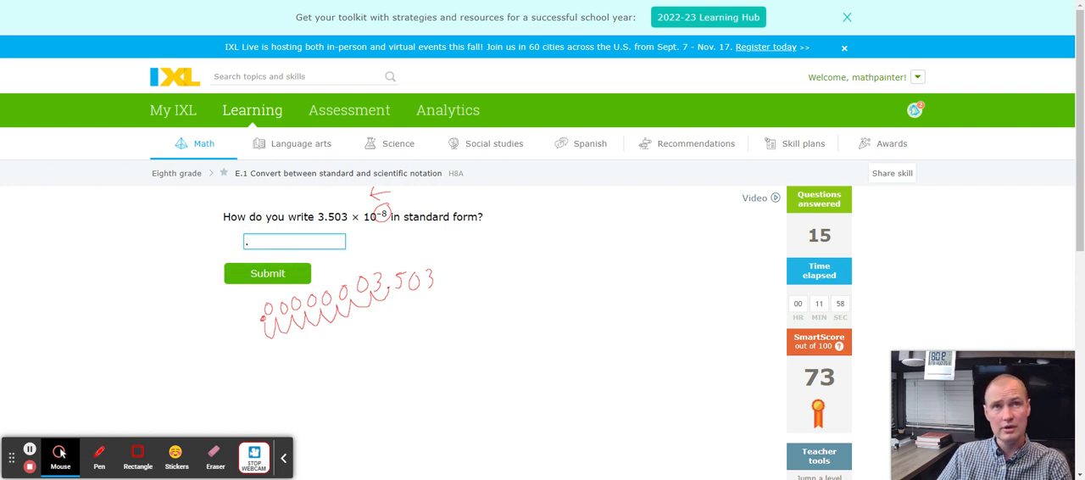
{"action": "type", "text": "000"}
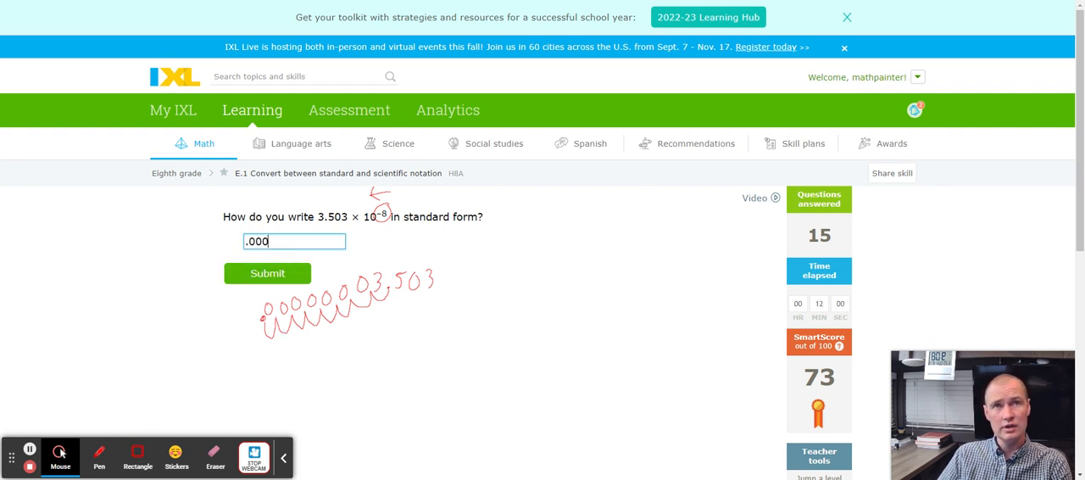
{"action": "type", "text": "0000"}
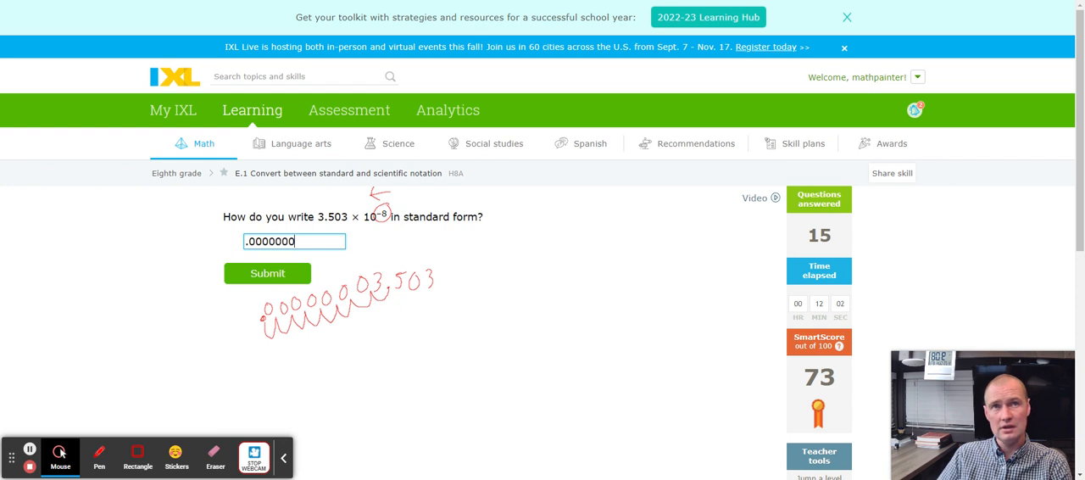
{"action": "type", "text": "35"}
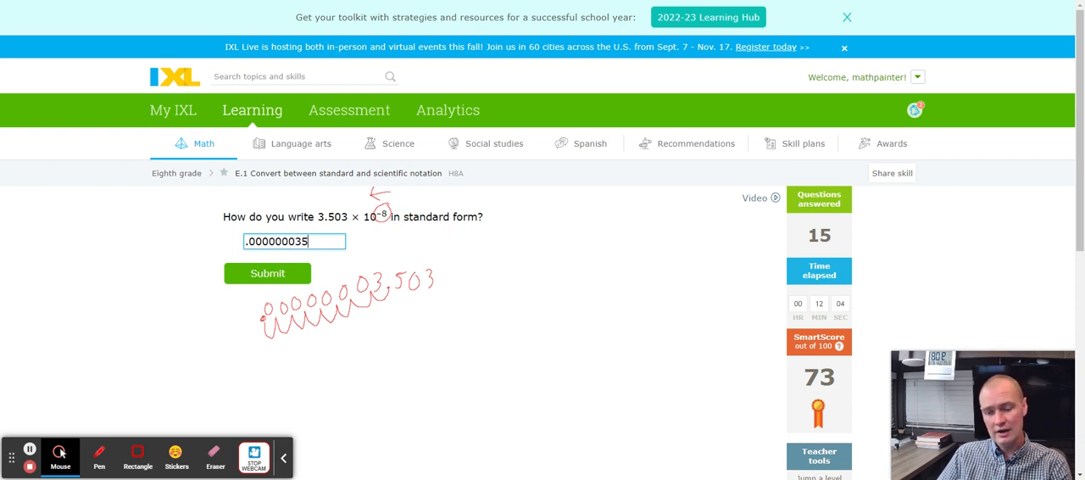
{"action": "type", "text": "03"}
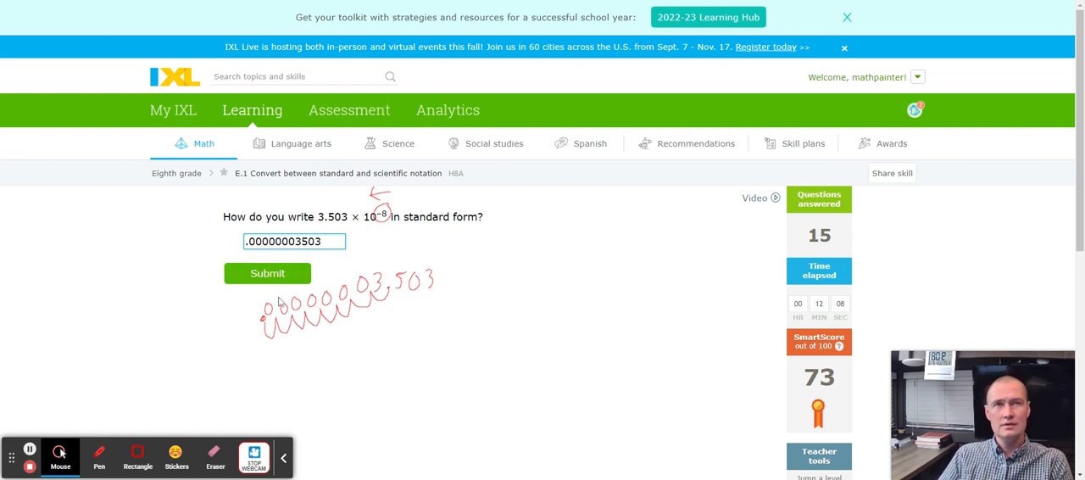
{"action": "left_click", "coordinate": [268, 273]}
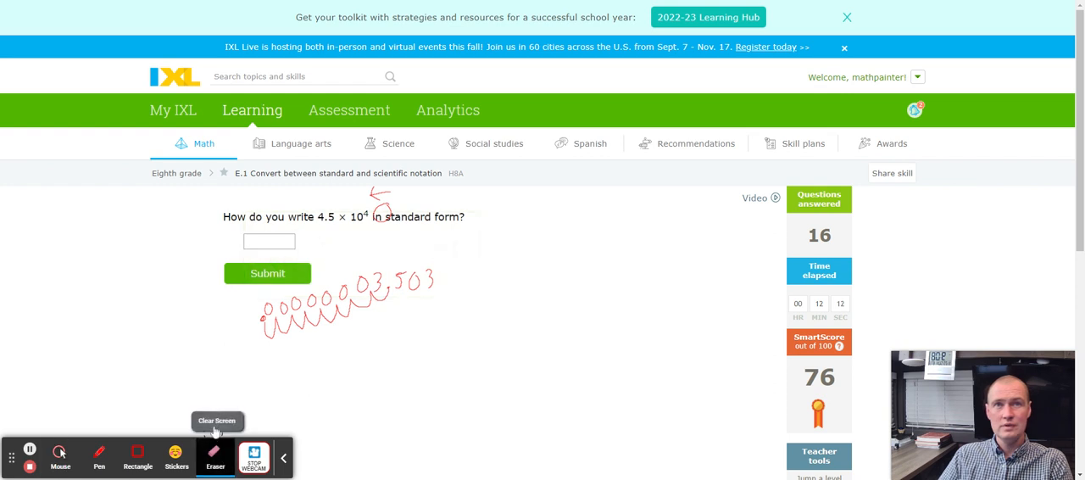
- Clear ink, handwrite 4.5 with an arrow and zeros to 45,000, then enter 45000 and submit
{"action": "left_click", "coordinate": [215, 458]}
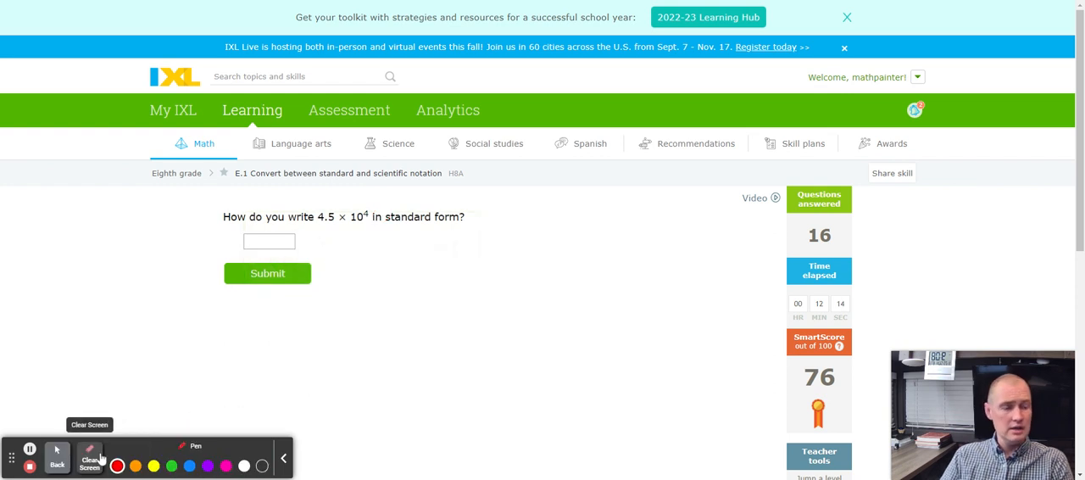
{"action": "mouse_move", "coordinate": [390, 264]}
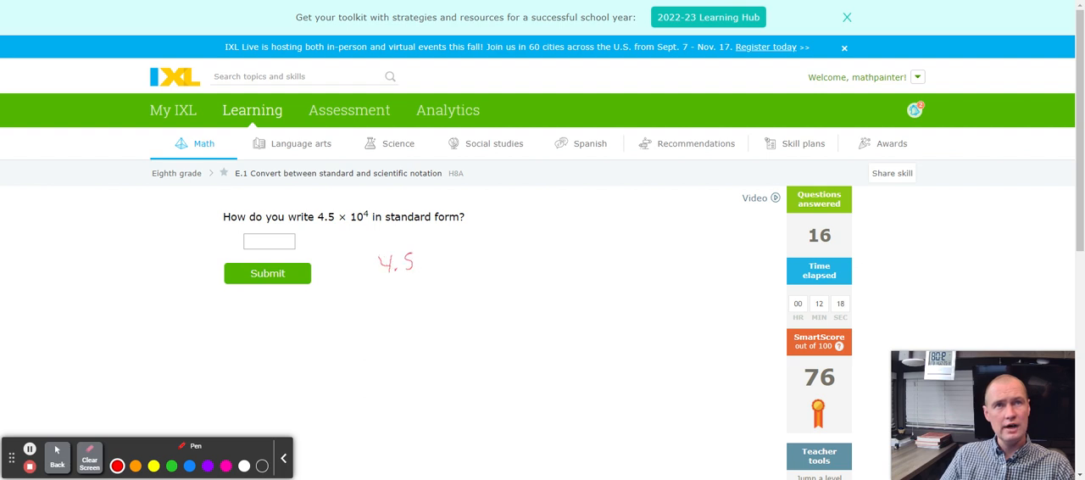
{"action": "left_click_drag", "start_coordinate": [362, 203], "coordinate": [369, 219]}
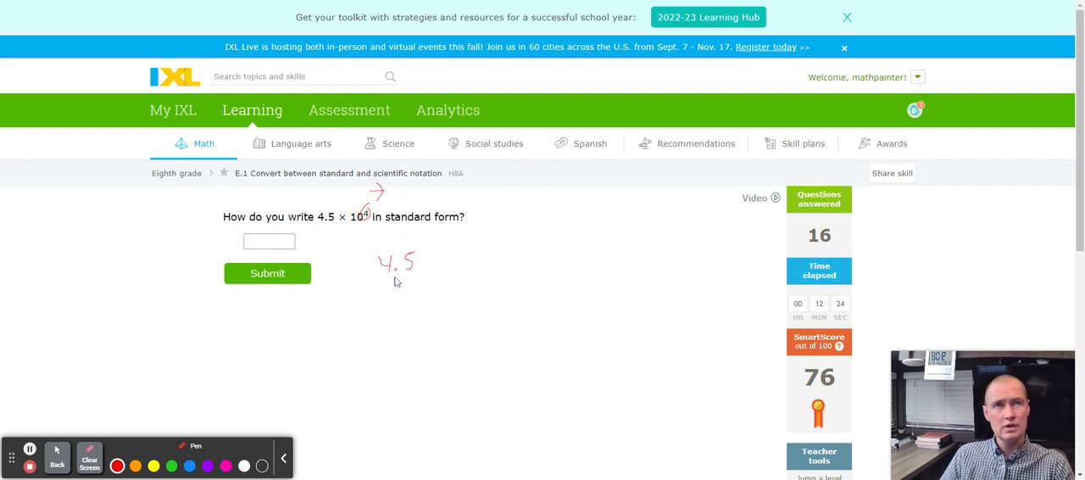
{"action": "left_click_drag", "start_coordinate": [417, 271], "coordinate": [437, 263]}
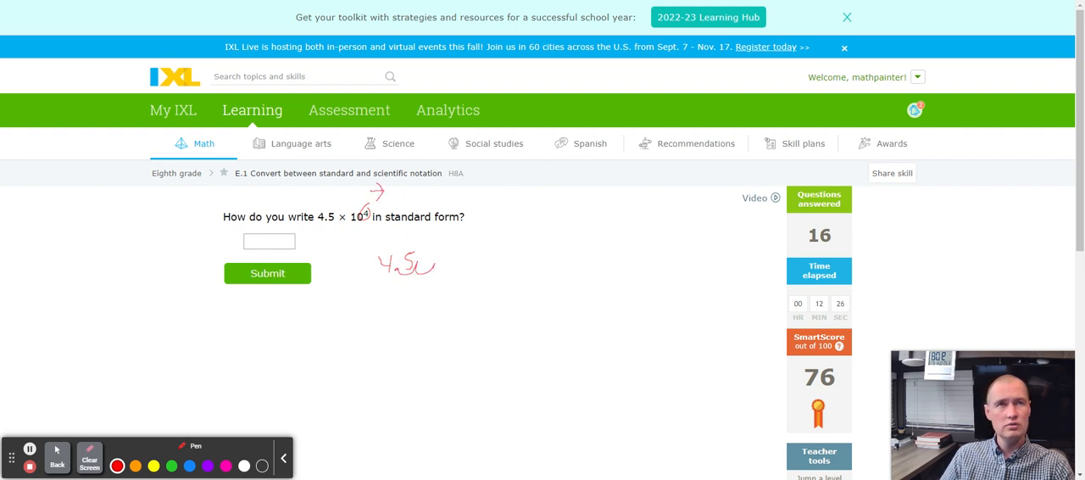
{"action": "left_click_drag", "start_coordinate": [424, 263], "coordinate": [458, 268]}
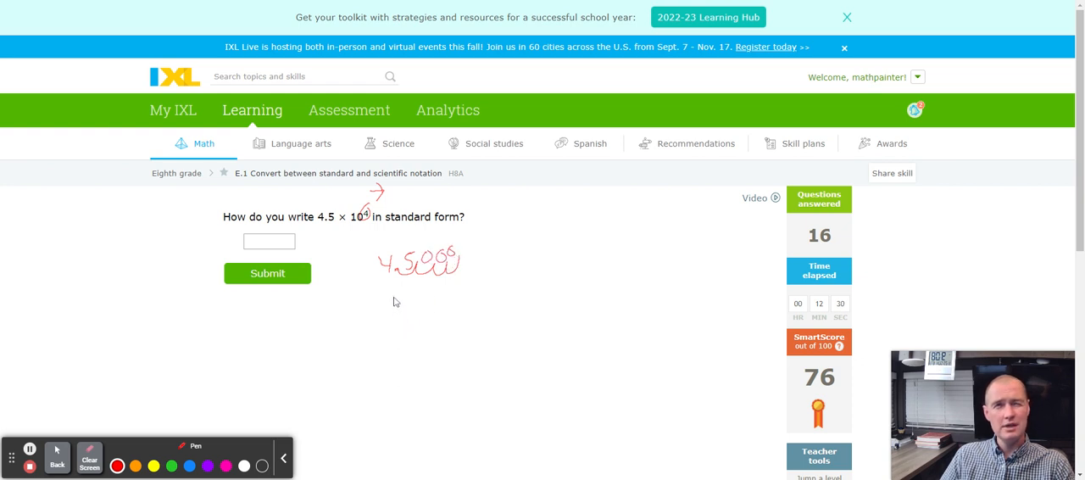
{"action": "left_click_drag", "start_coordinate": [387, 296], "coordinate": [407, 309]}
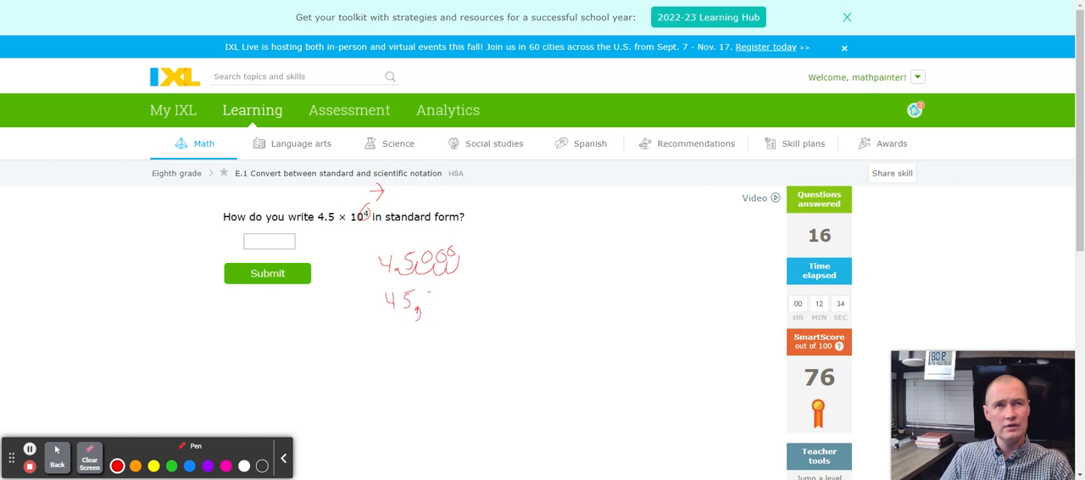
{"action": "left_click_drag", "start_coordinate": [427, 297], "coordinate": [458, 301]}
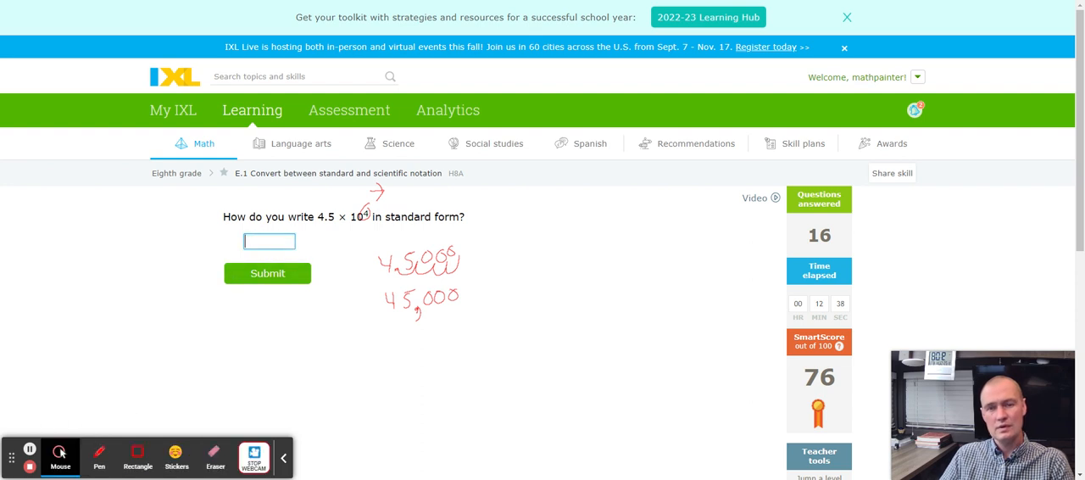
{"action": "type", "text": "45000"}
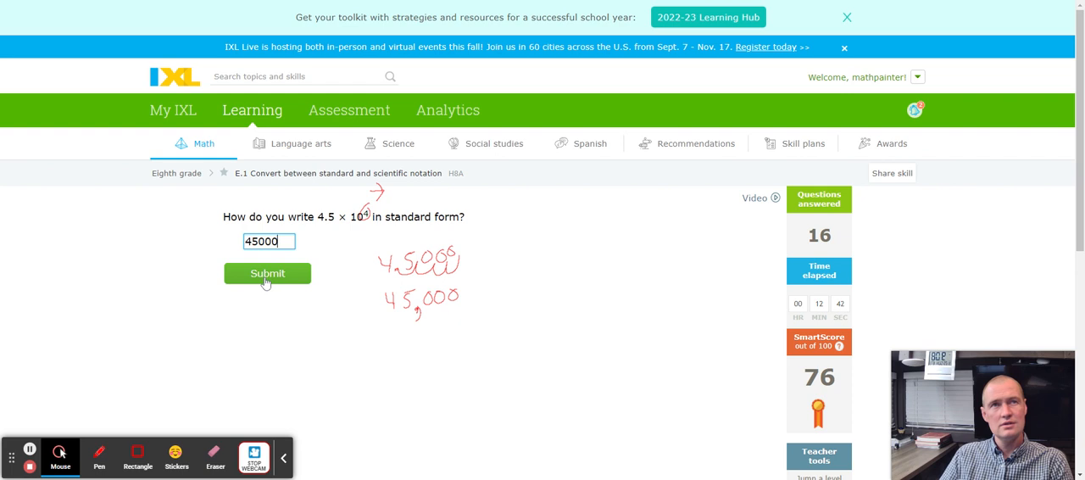
{"action": "left_click", "coordinate": [267, 273]}
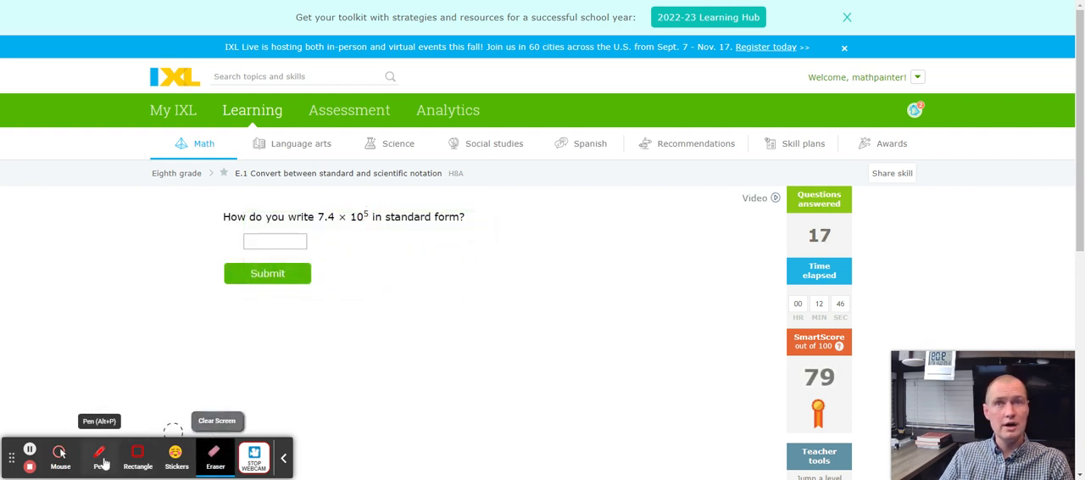
- With the pen, mark the exponent 5 and draw decimal jumps from 7.4 to 740000
{"action": "left_click", "coordinate": [100, 456]}
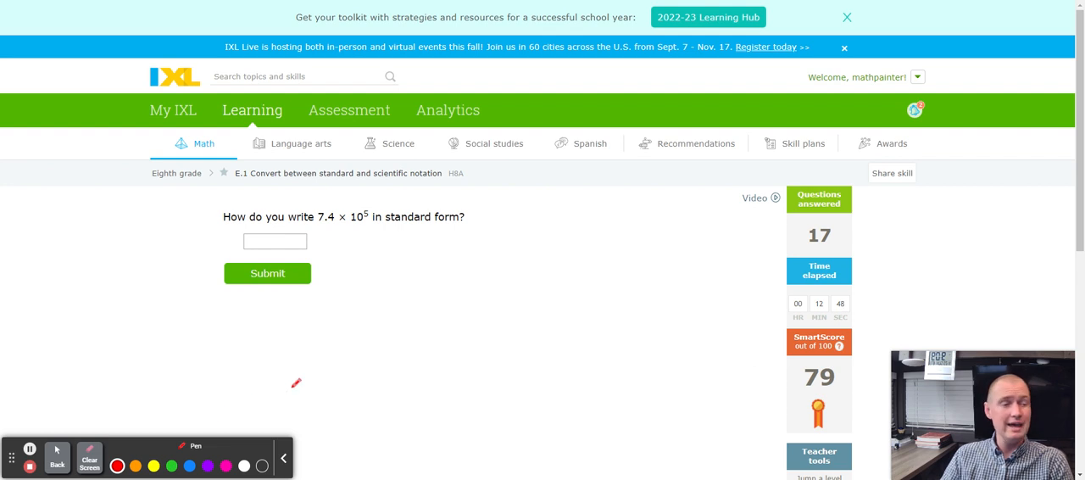
{"action": "mouse_move", "coordinate": [332, 220]}
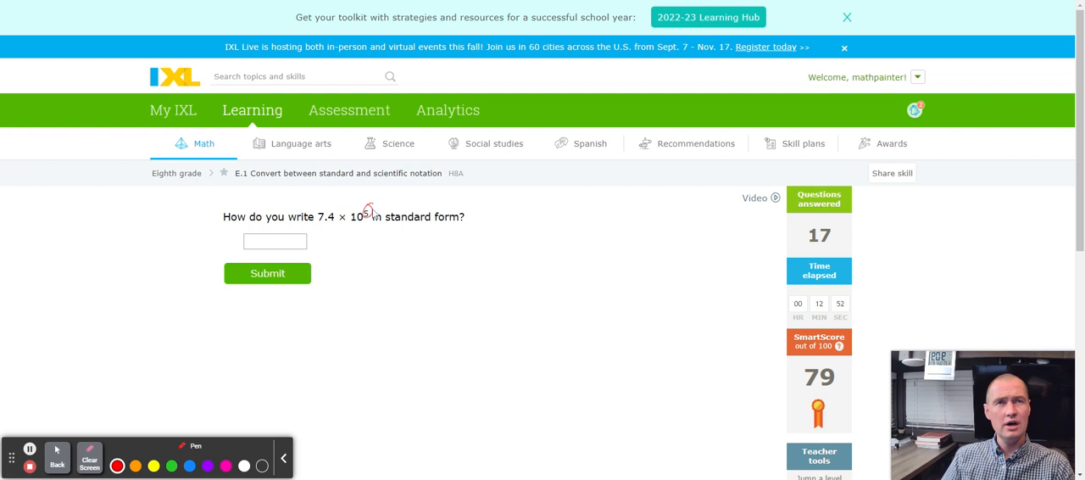
{"action": "left_click_drag", "start_coordinate": [373, 211], "coordinate": [391, 197]}
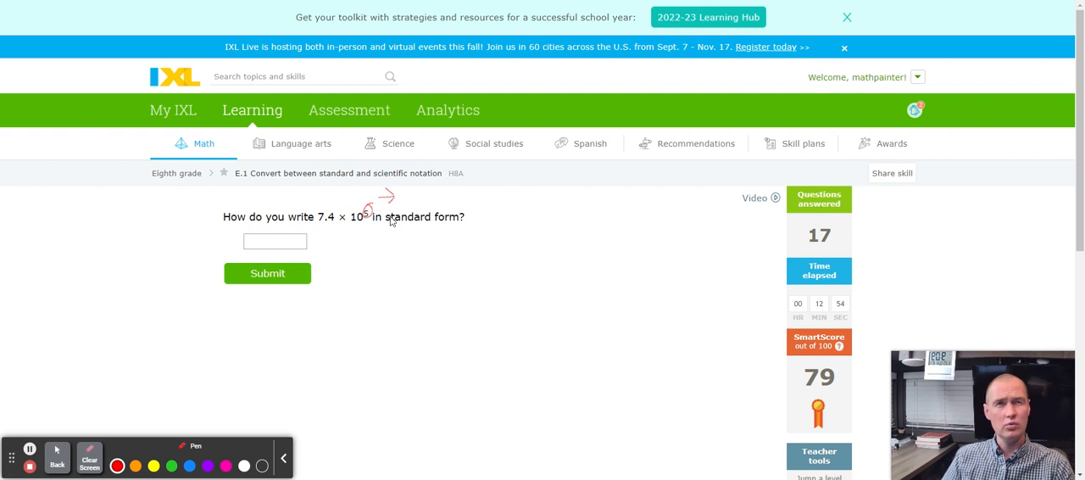
{"action": "mouse_move", "coordinate": [399, 278]}
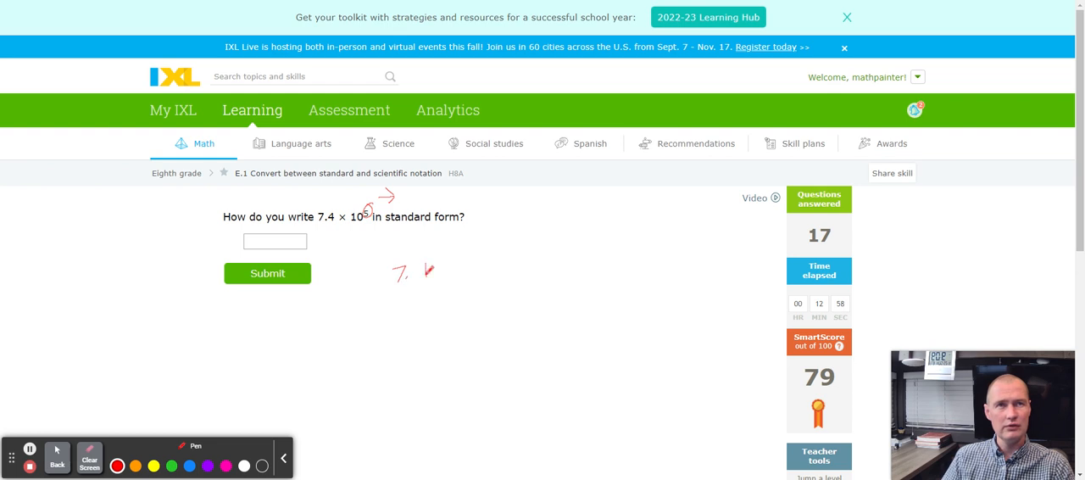
{"action": "left_click_drag", "start_coordinate": [422, 262], "coordinate": [415, 285]}
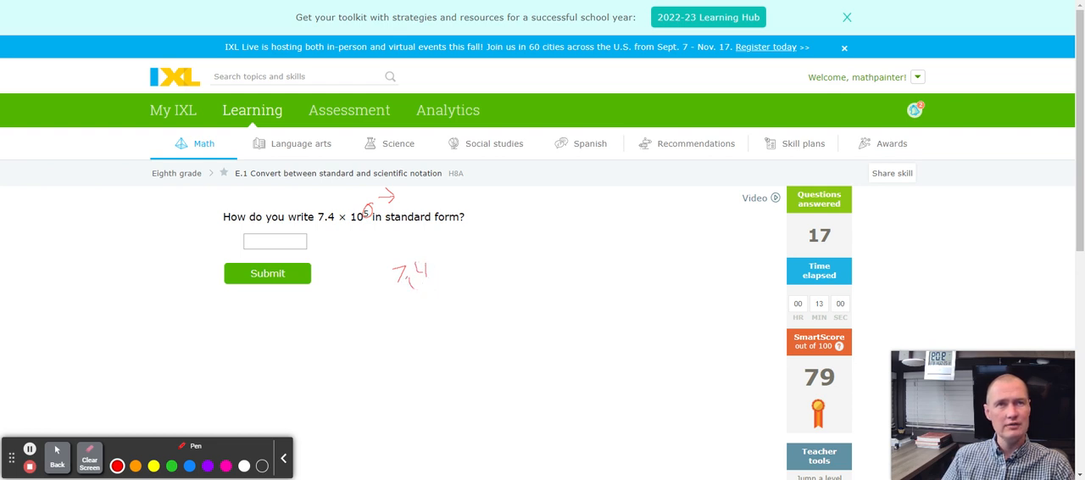
{"action": "left_click_drag", "start_coordinate": [415, 280], "coordinate": [475, 279]}
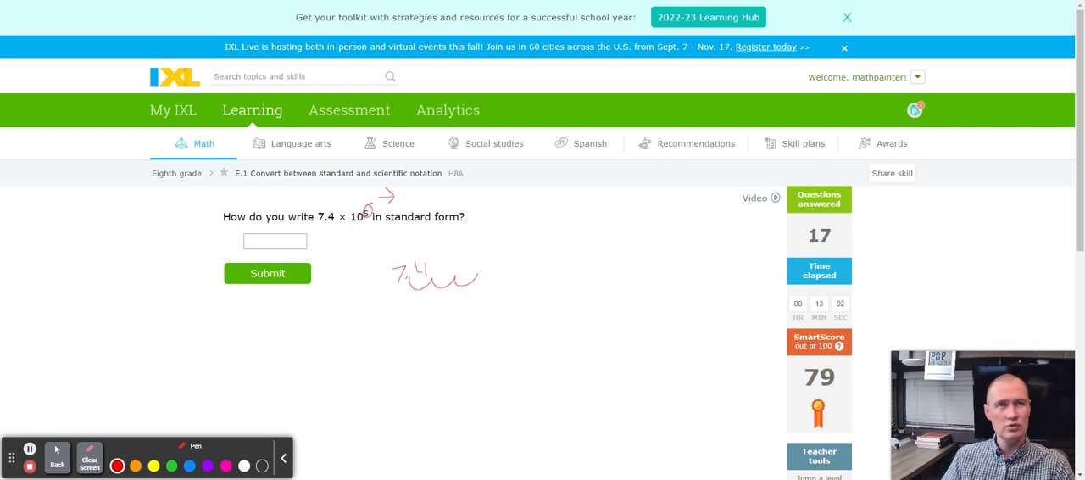
{"action": "left_click_drag", "start_coordinate": [474, 271], "coordinate": [523, 280]}
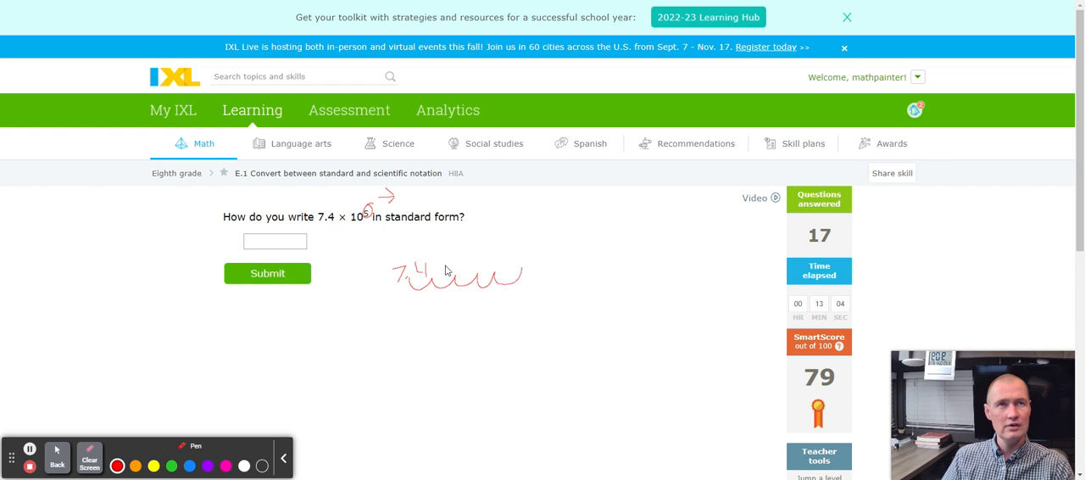
{"action": "left_click_drag", "start_coordinate": [444, 271], "coordinate": [489, 272]}
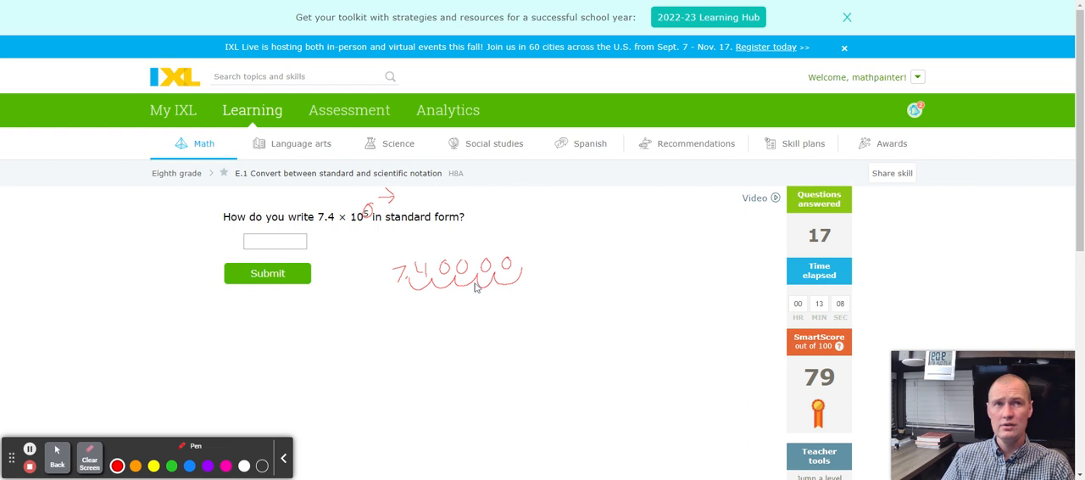
{"action": "mouse_move", "coordinate": [485, 284]}
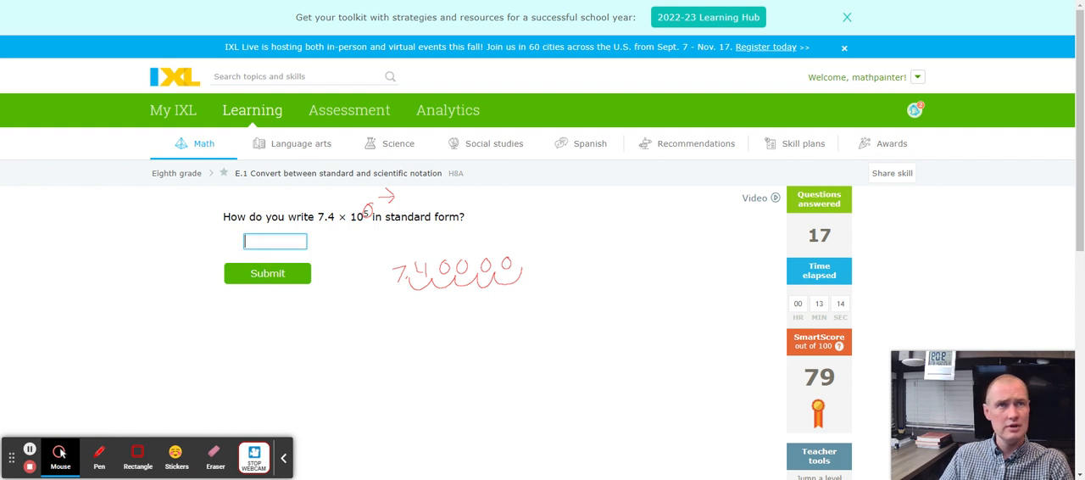
- Enter 740000 in the answer box and submit it
{"action": "type", "text": "7"}
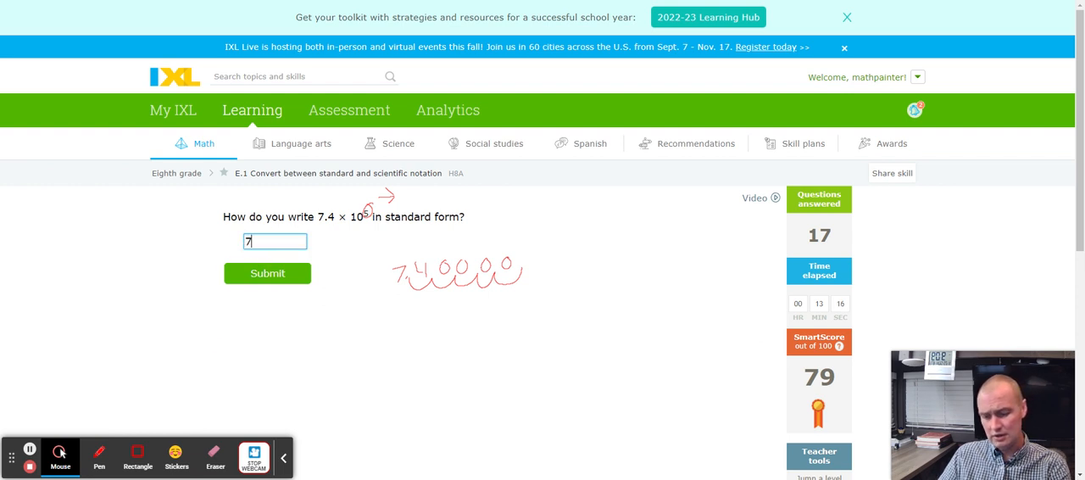
{"action": "type", "text": "40000"}
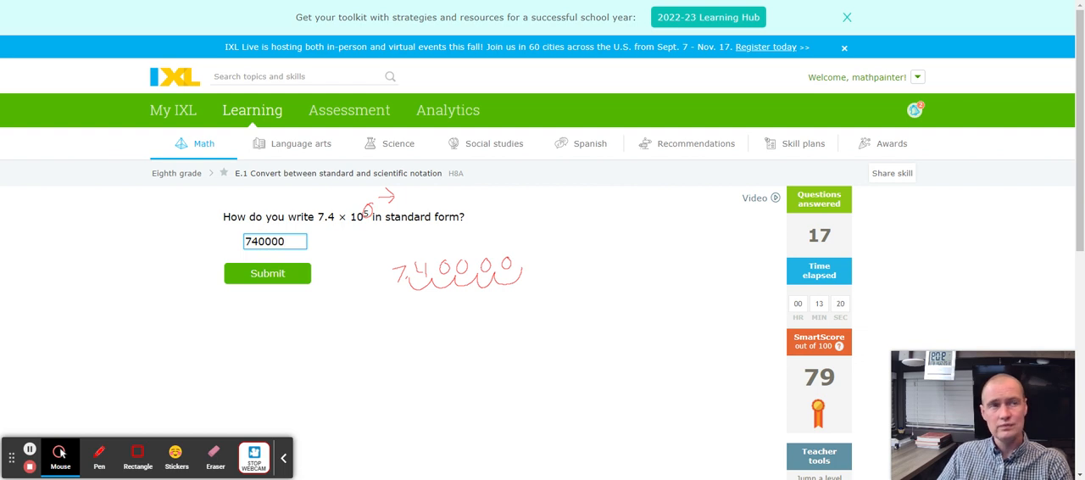
{"action": "left_click", "coordinate": [268, 273]}
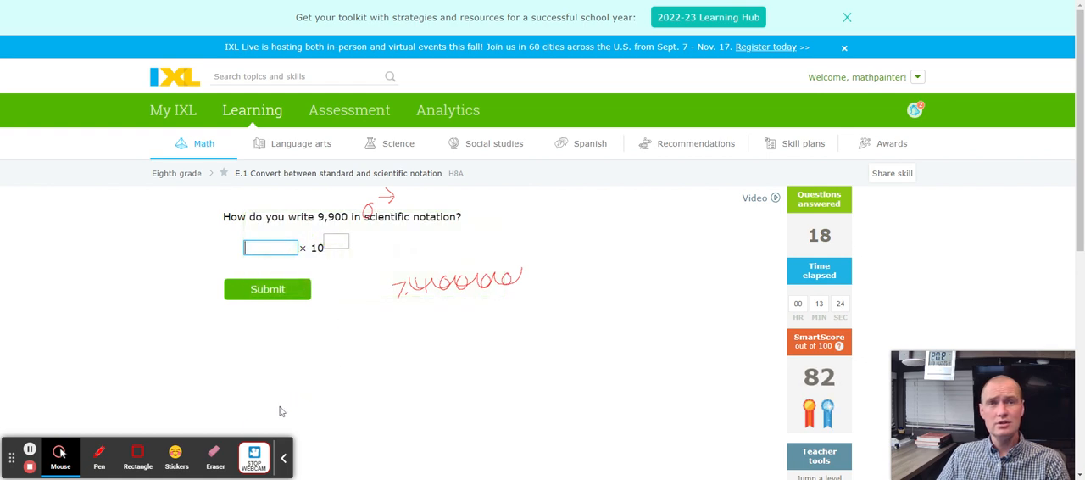
- Erase all handwritten 7.4 × 10⁵ working from the screen using Clear Screen
{"action": "left_click", "coordinate": [215, 457]}
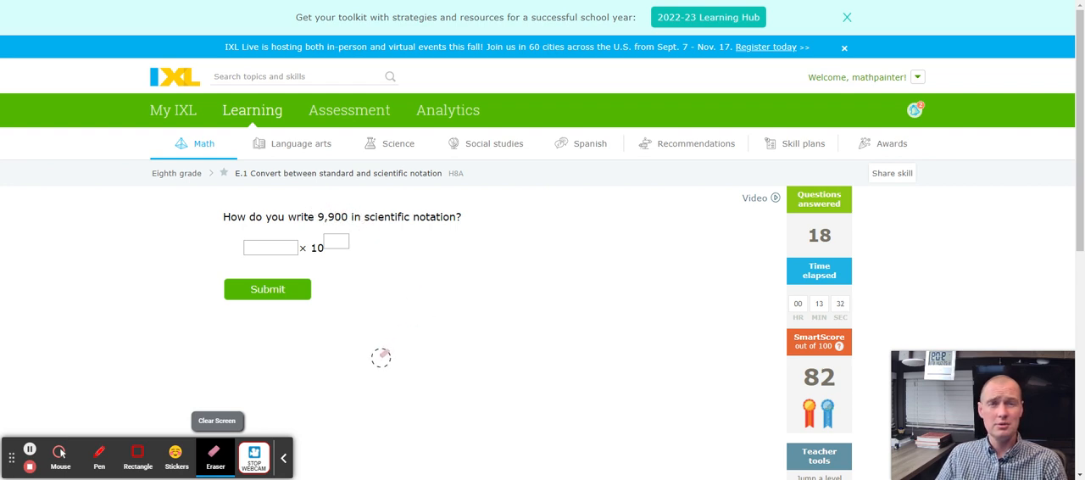
{"action": "mouse_move", "coordinate": [340, 356]}
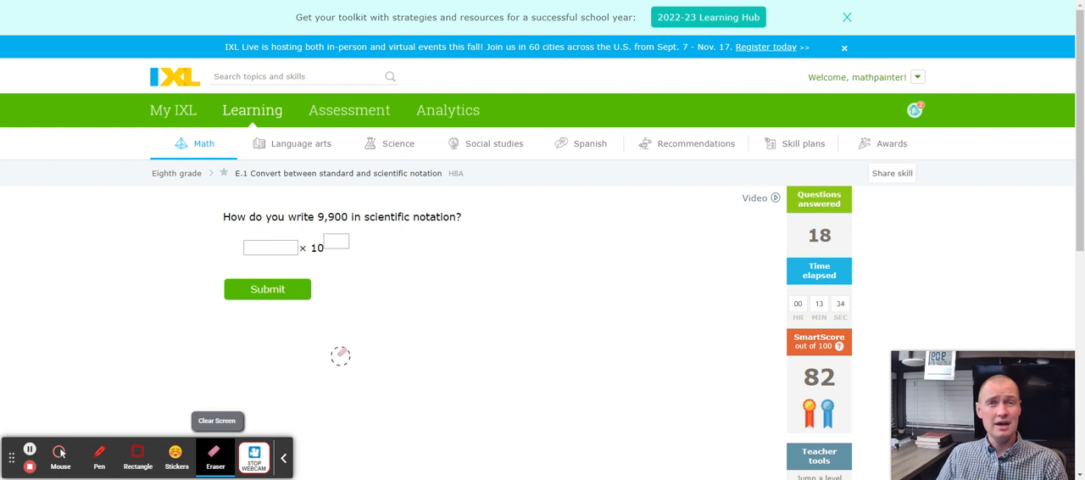